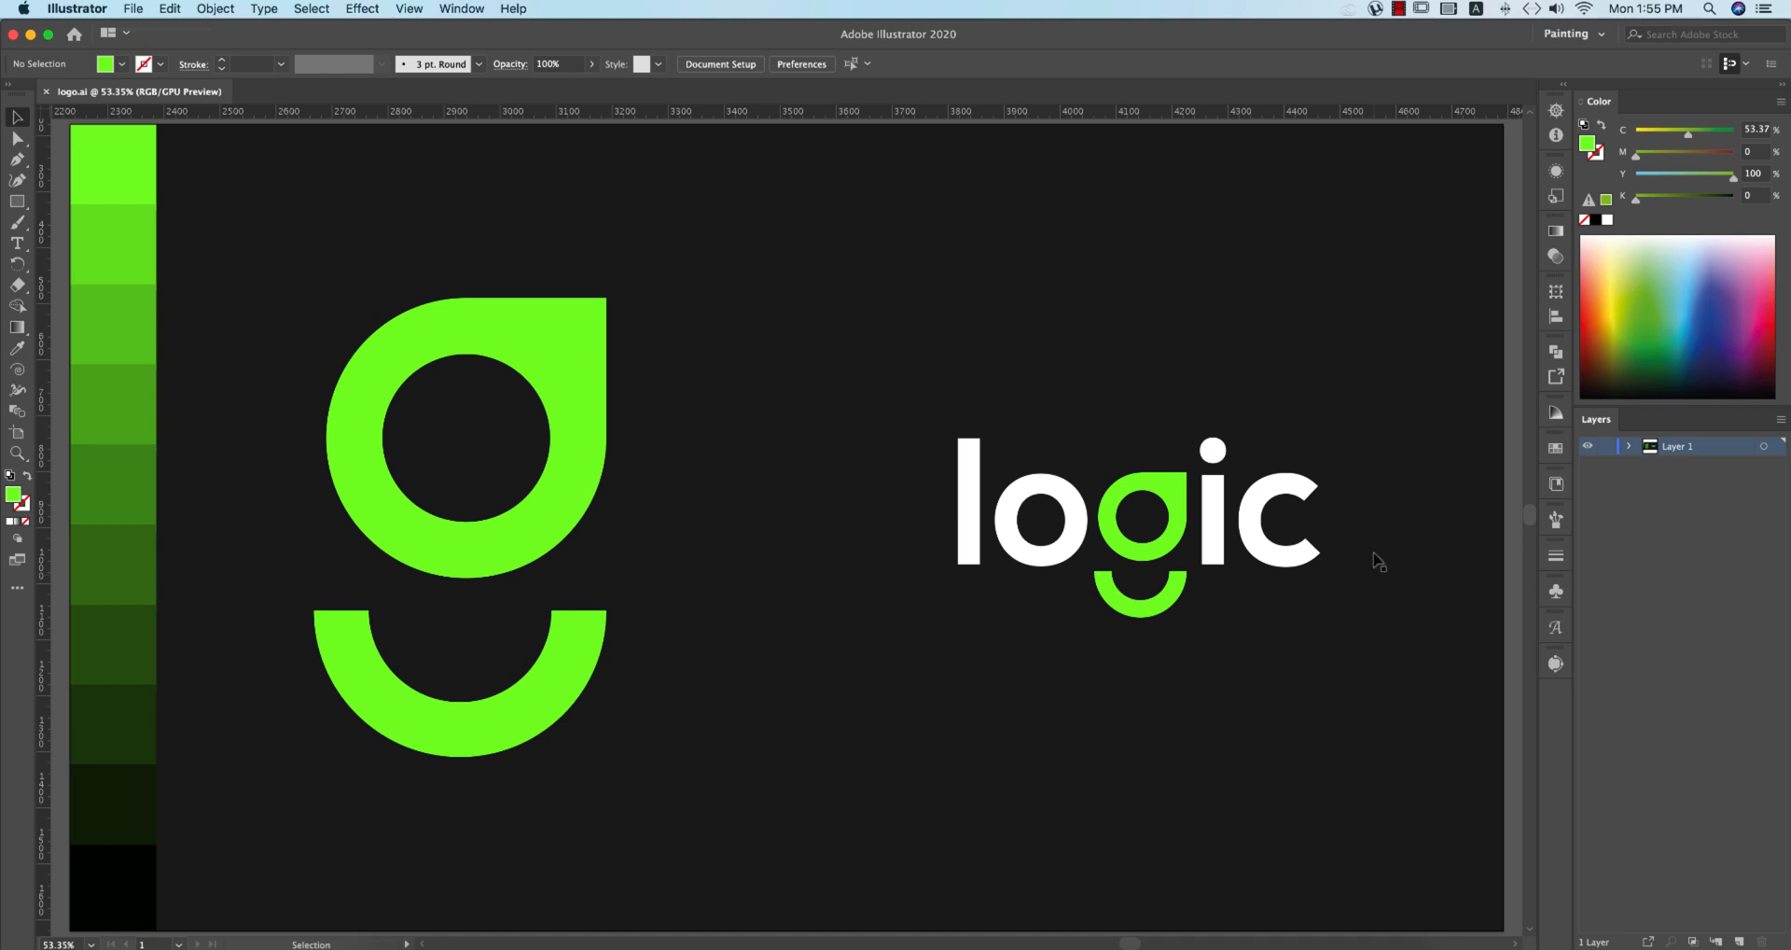
mouse_move(931, 691)
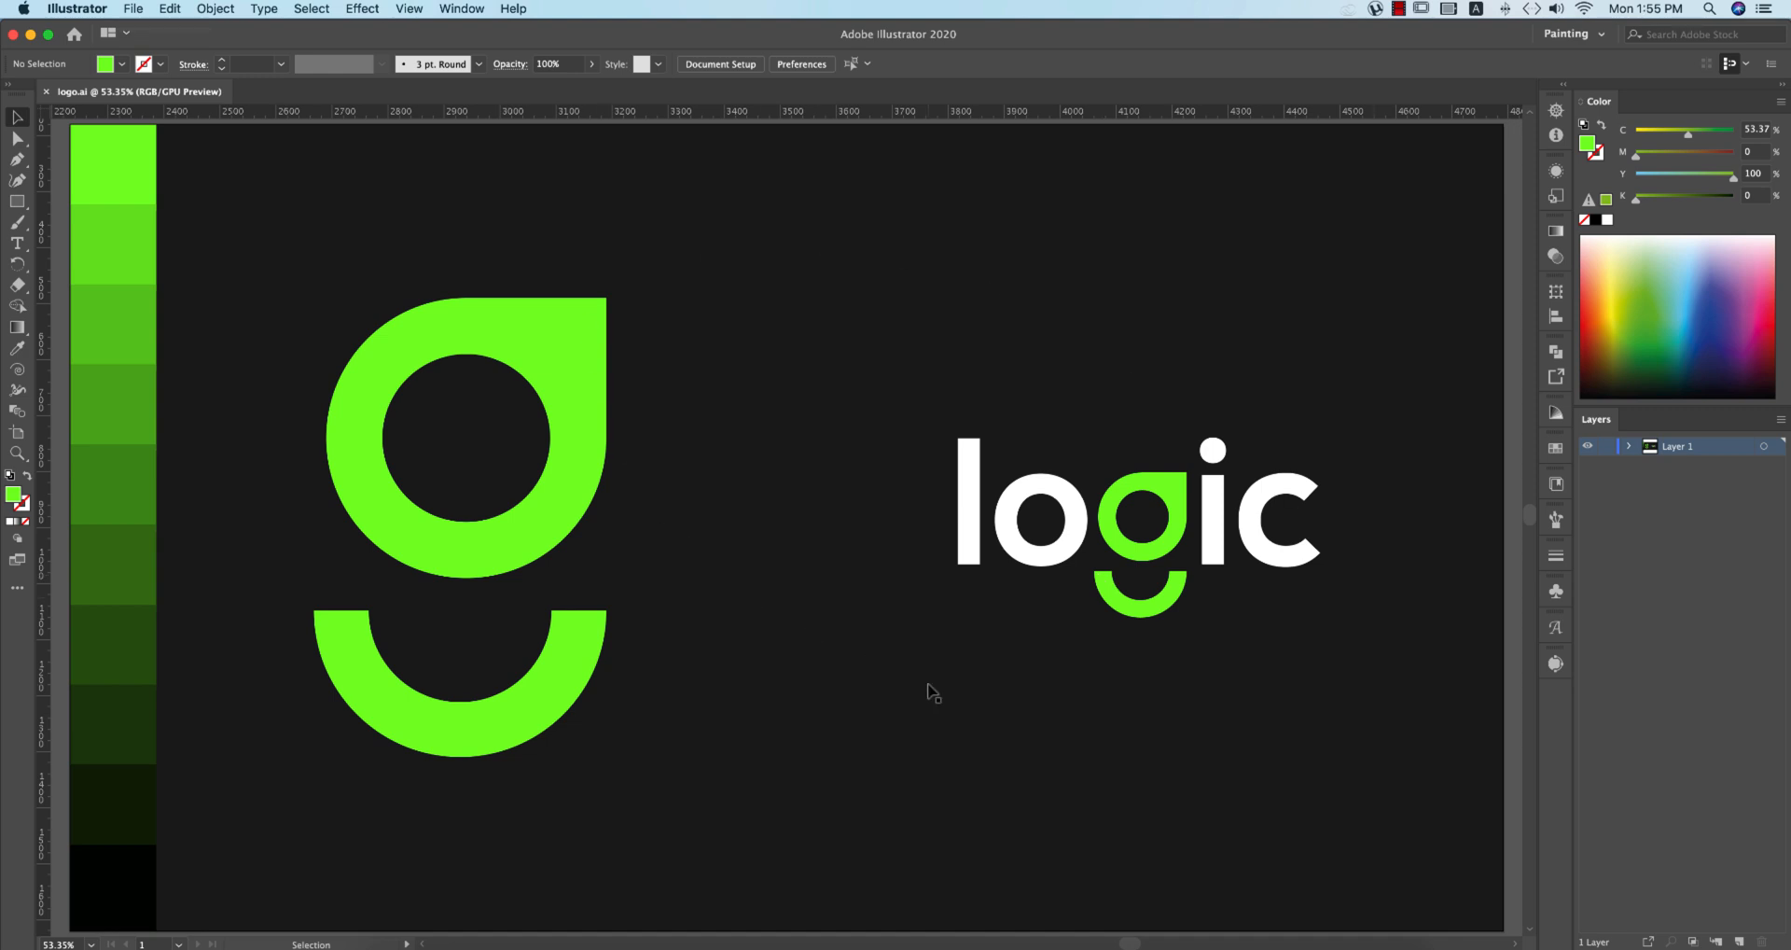
mouse_move(671, 561)
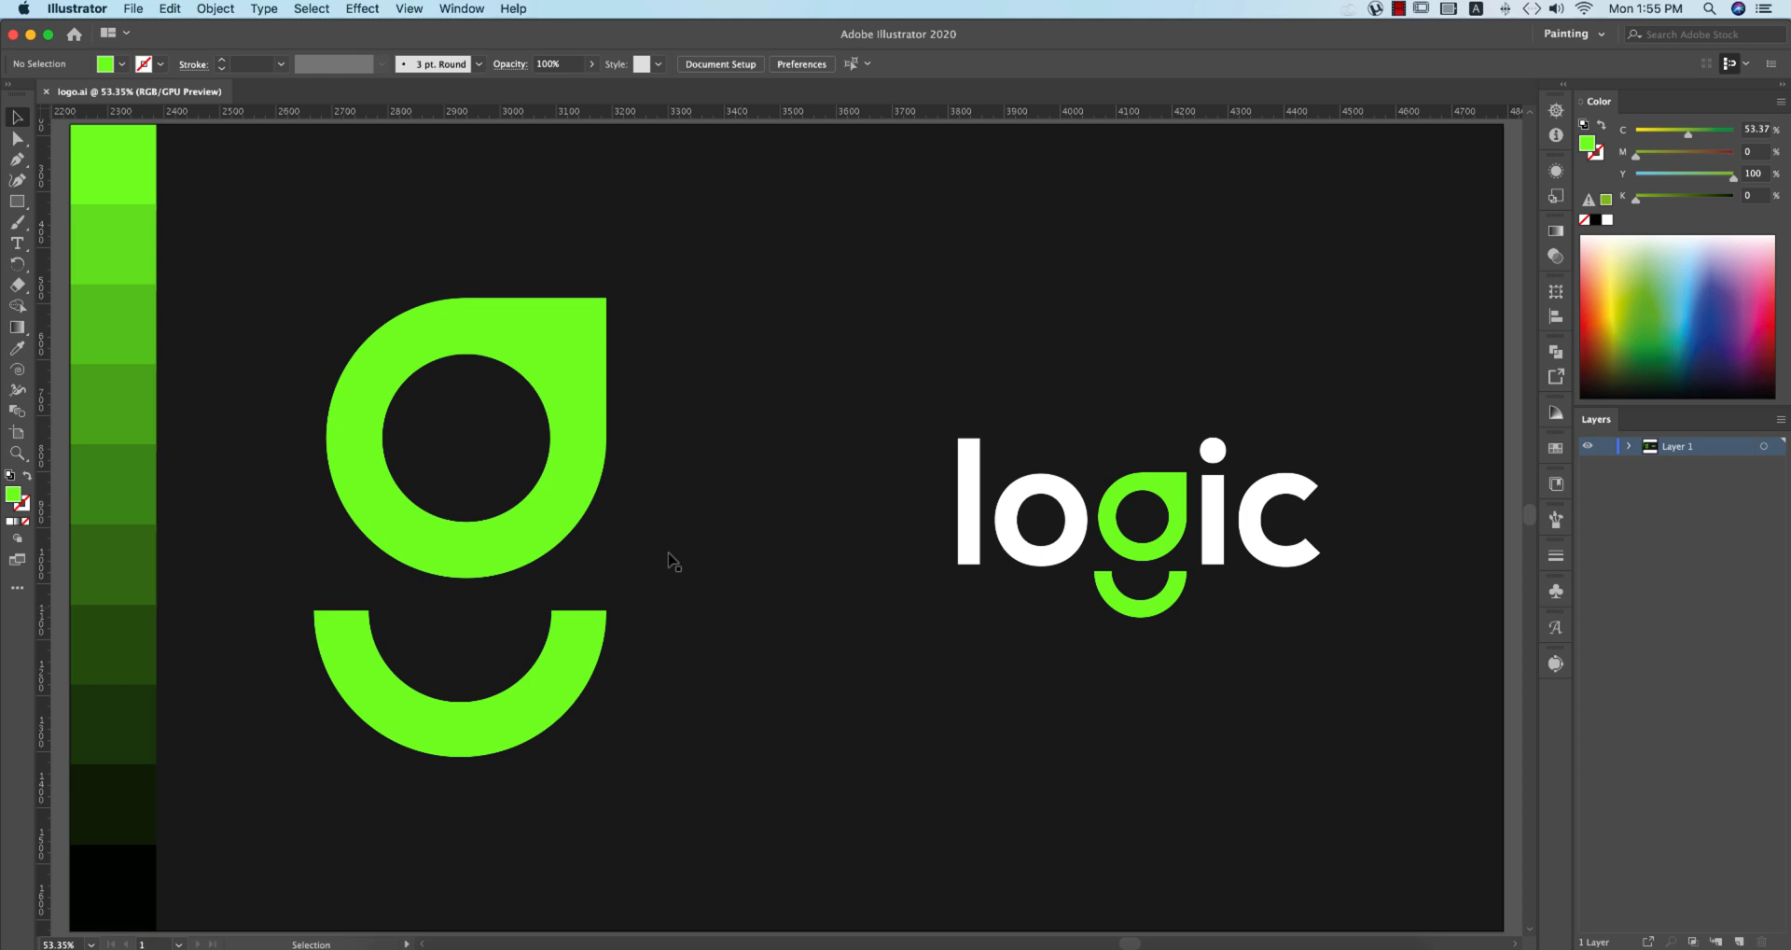
mouse_move(602, 318)
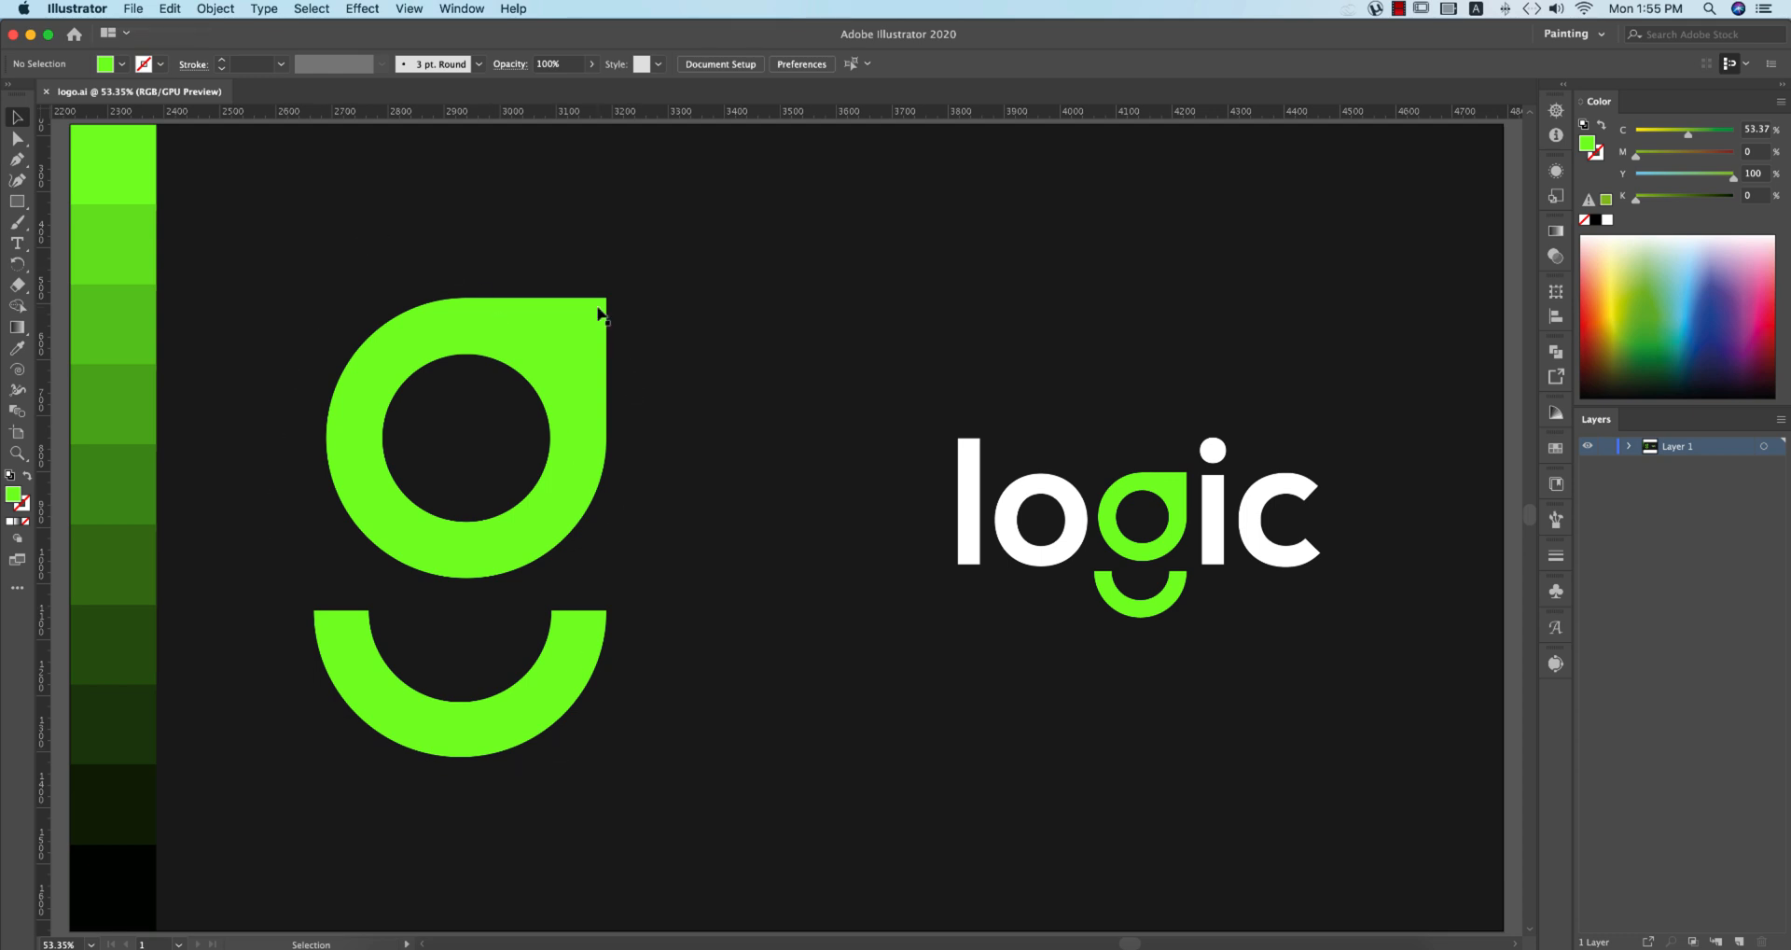
mouse_move(960, 415)
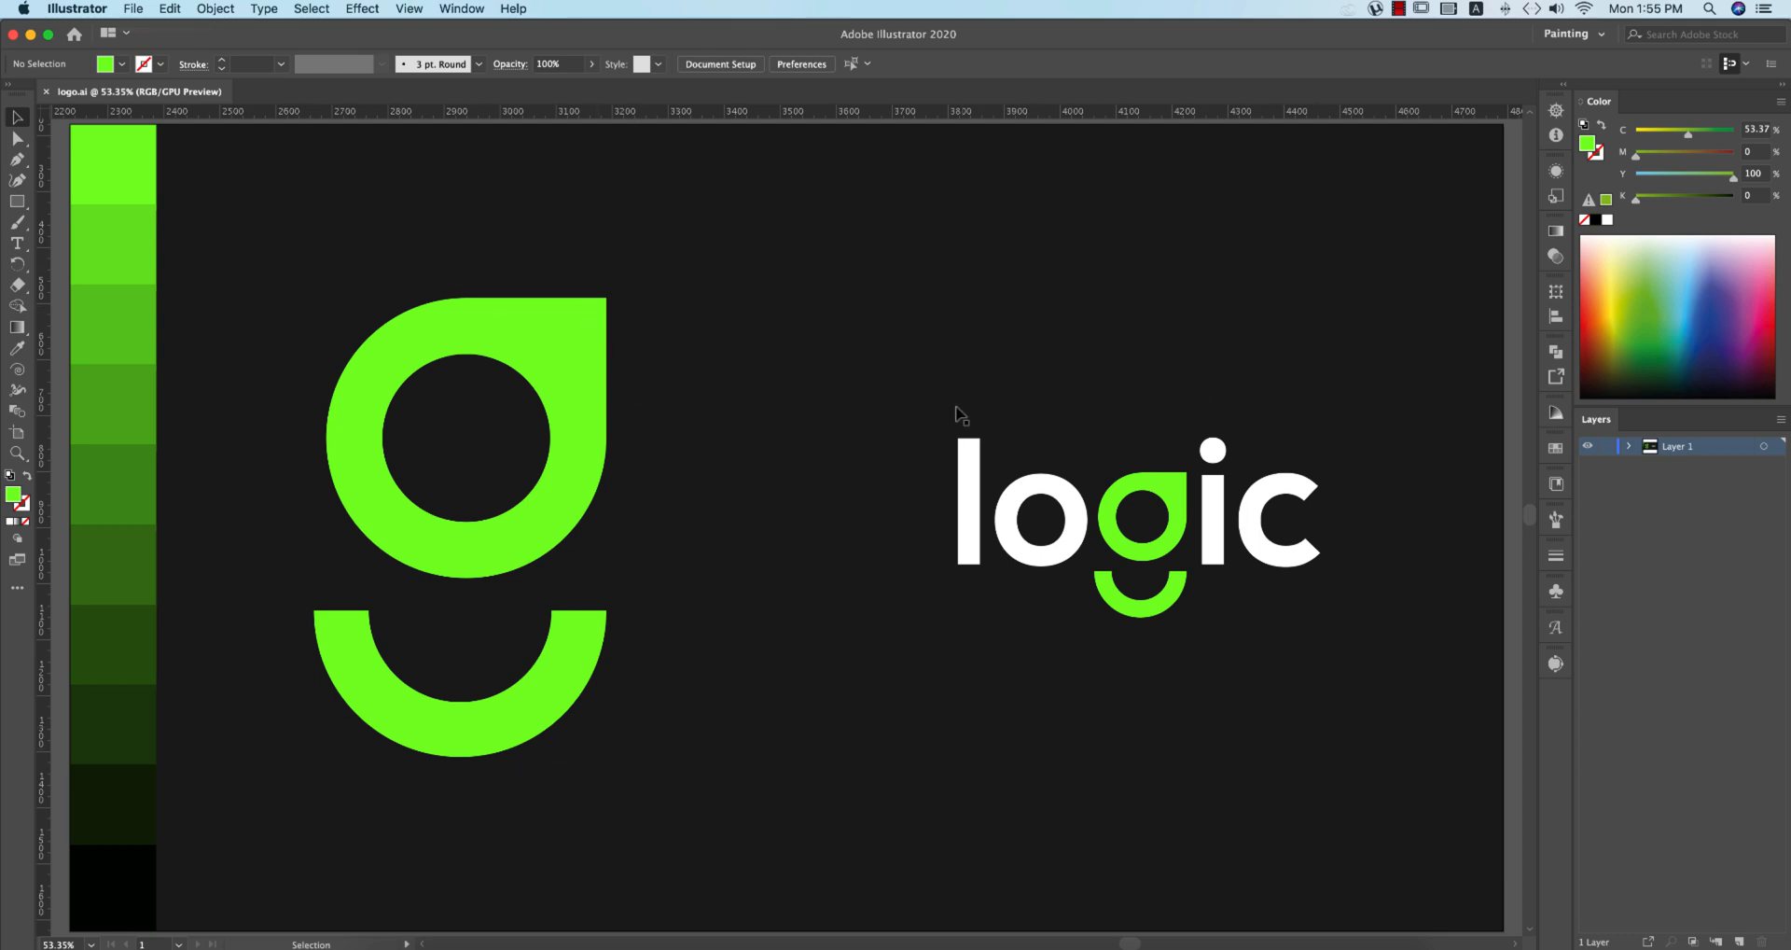
mouse_move(1207, 662)
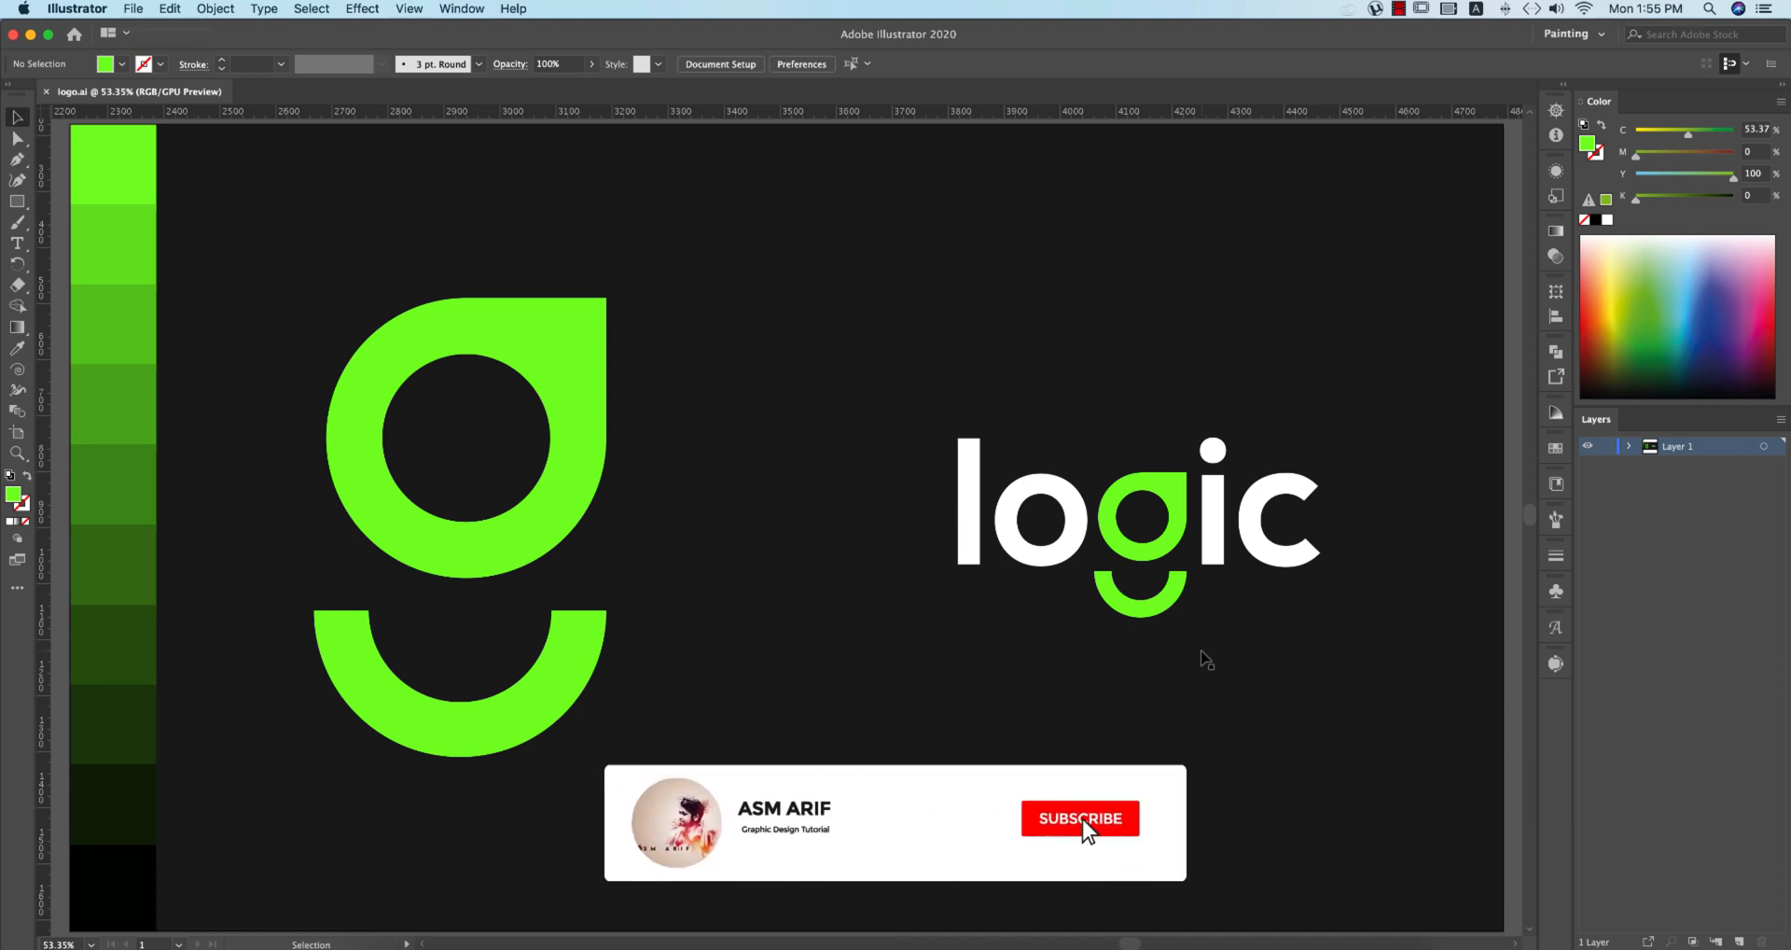
Step: Create a new 2000 × 2000 px document named 'minimal' from File > New
click(1078, 819)
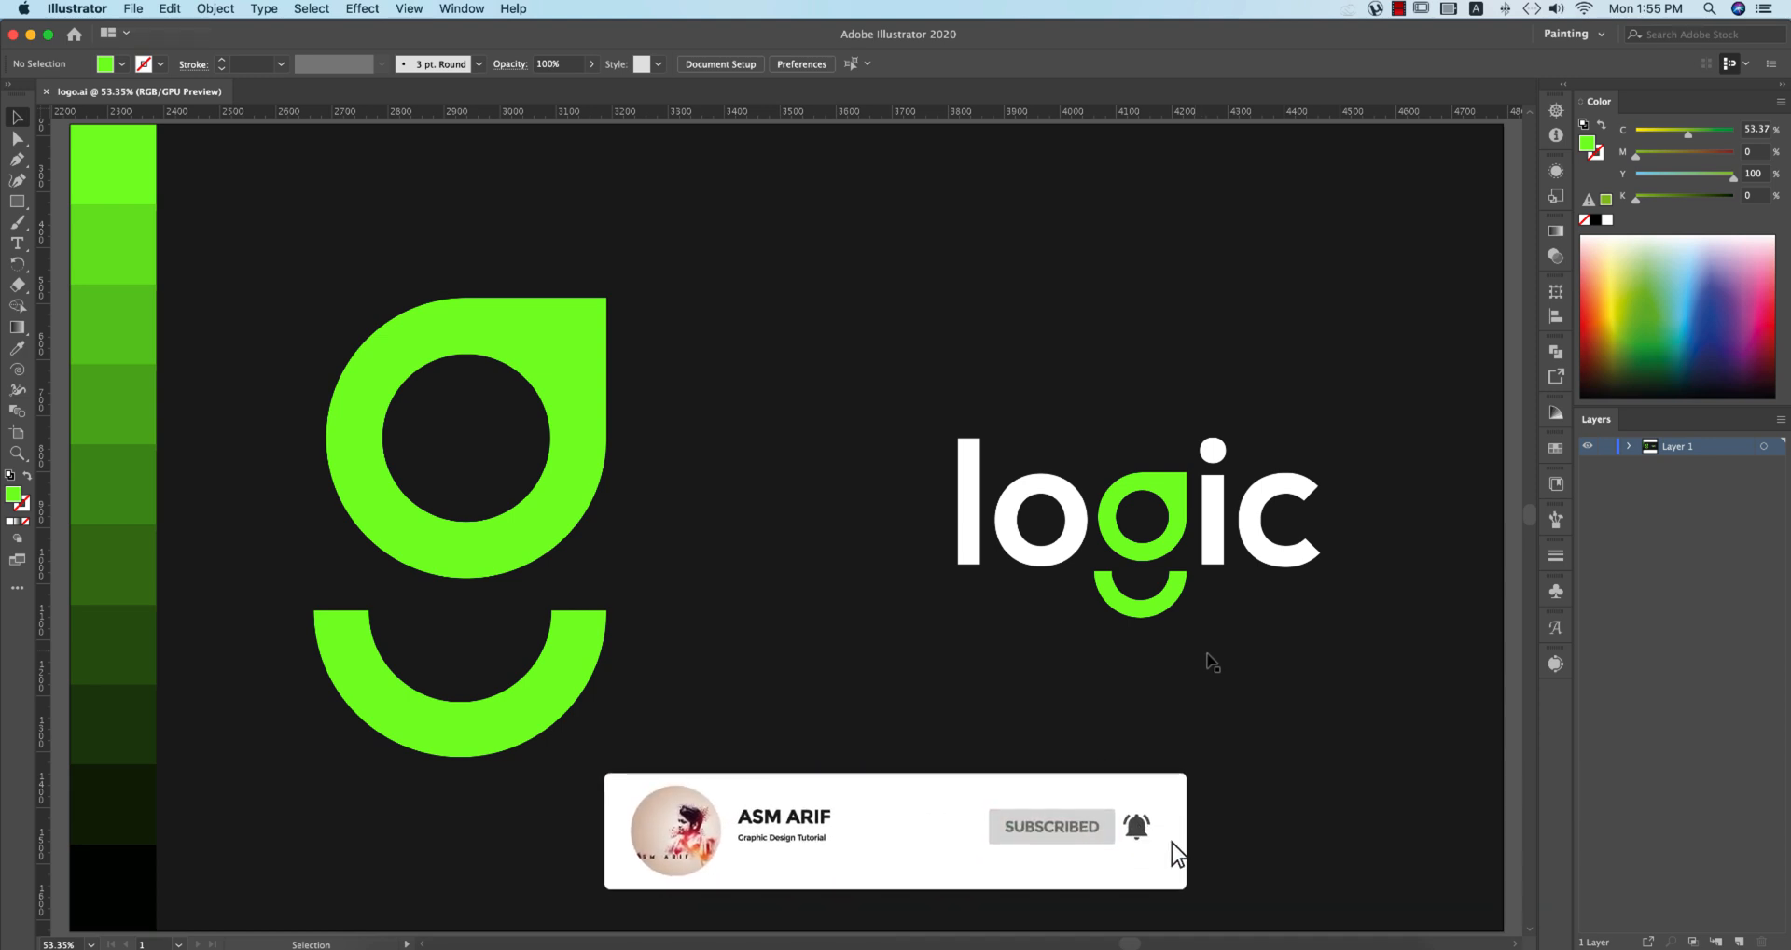
click(133, 9)
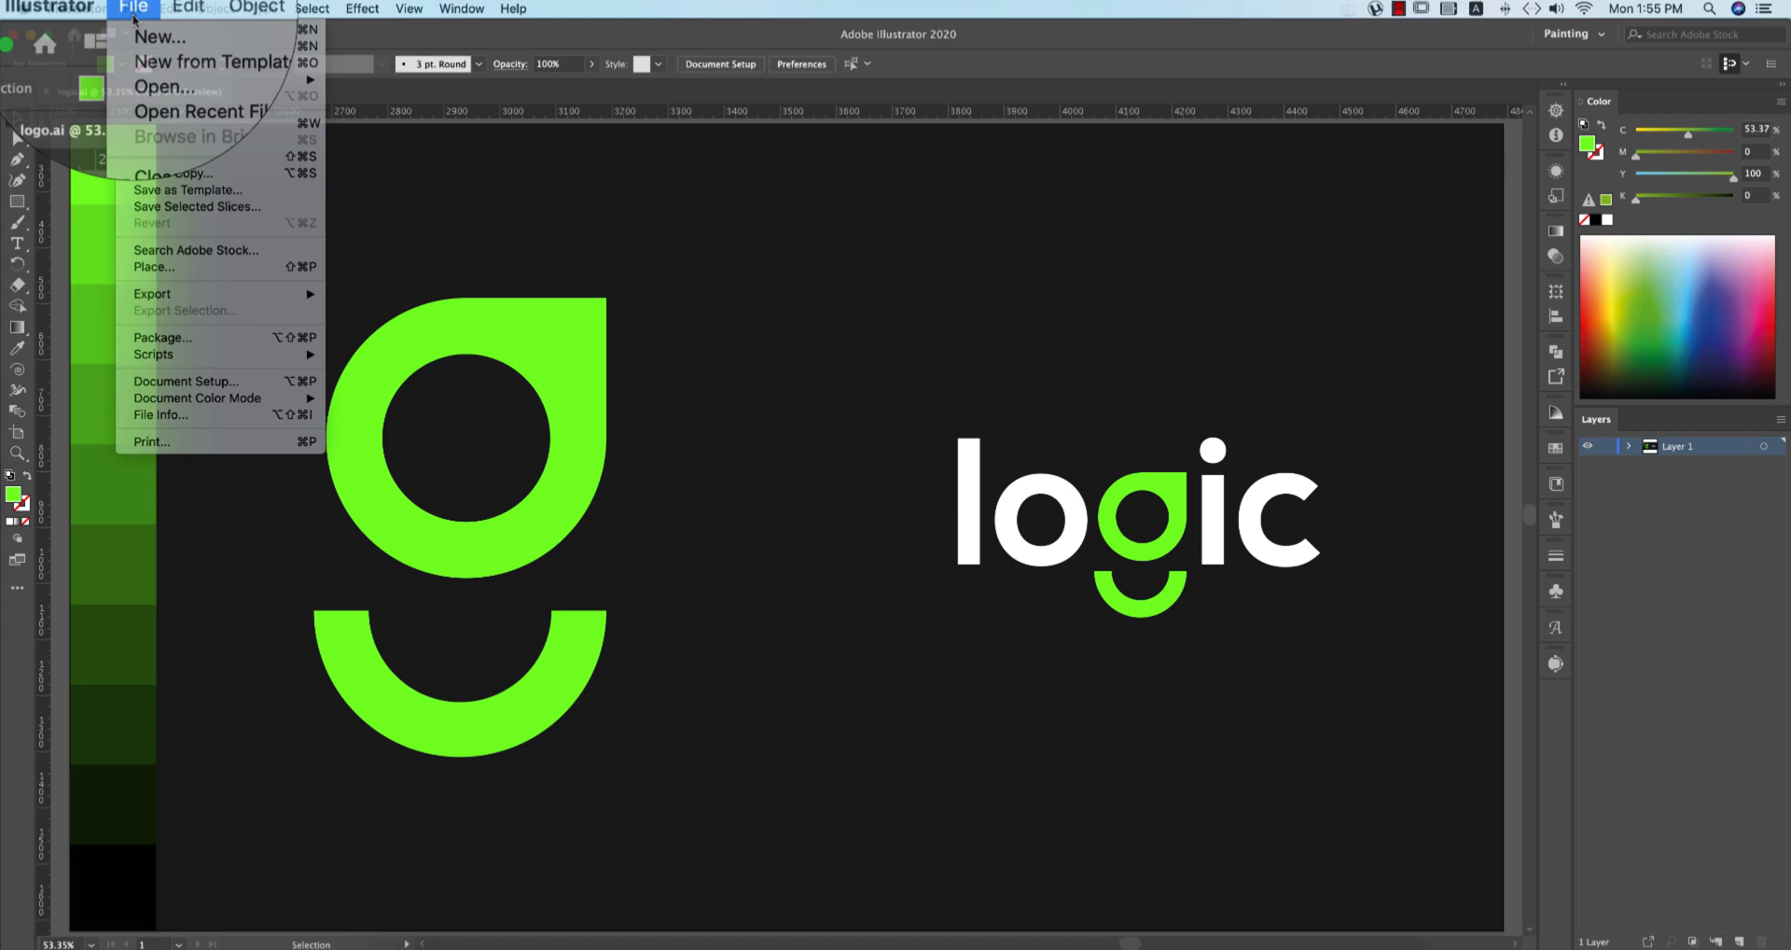
click(158, 36)
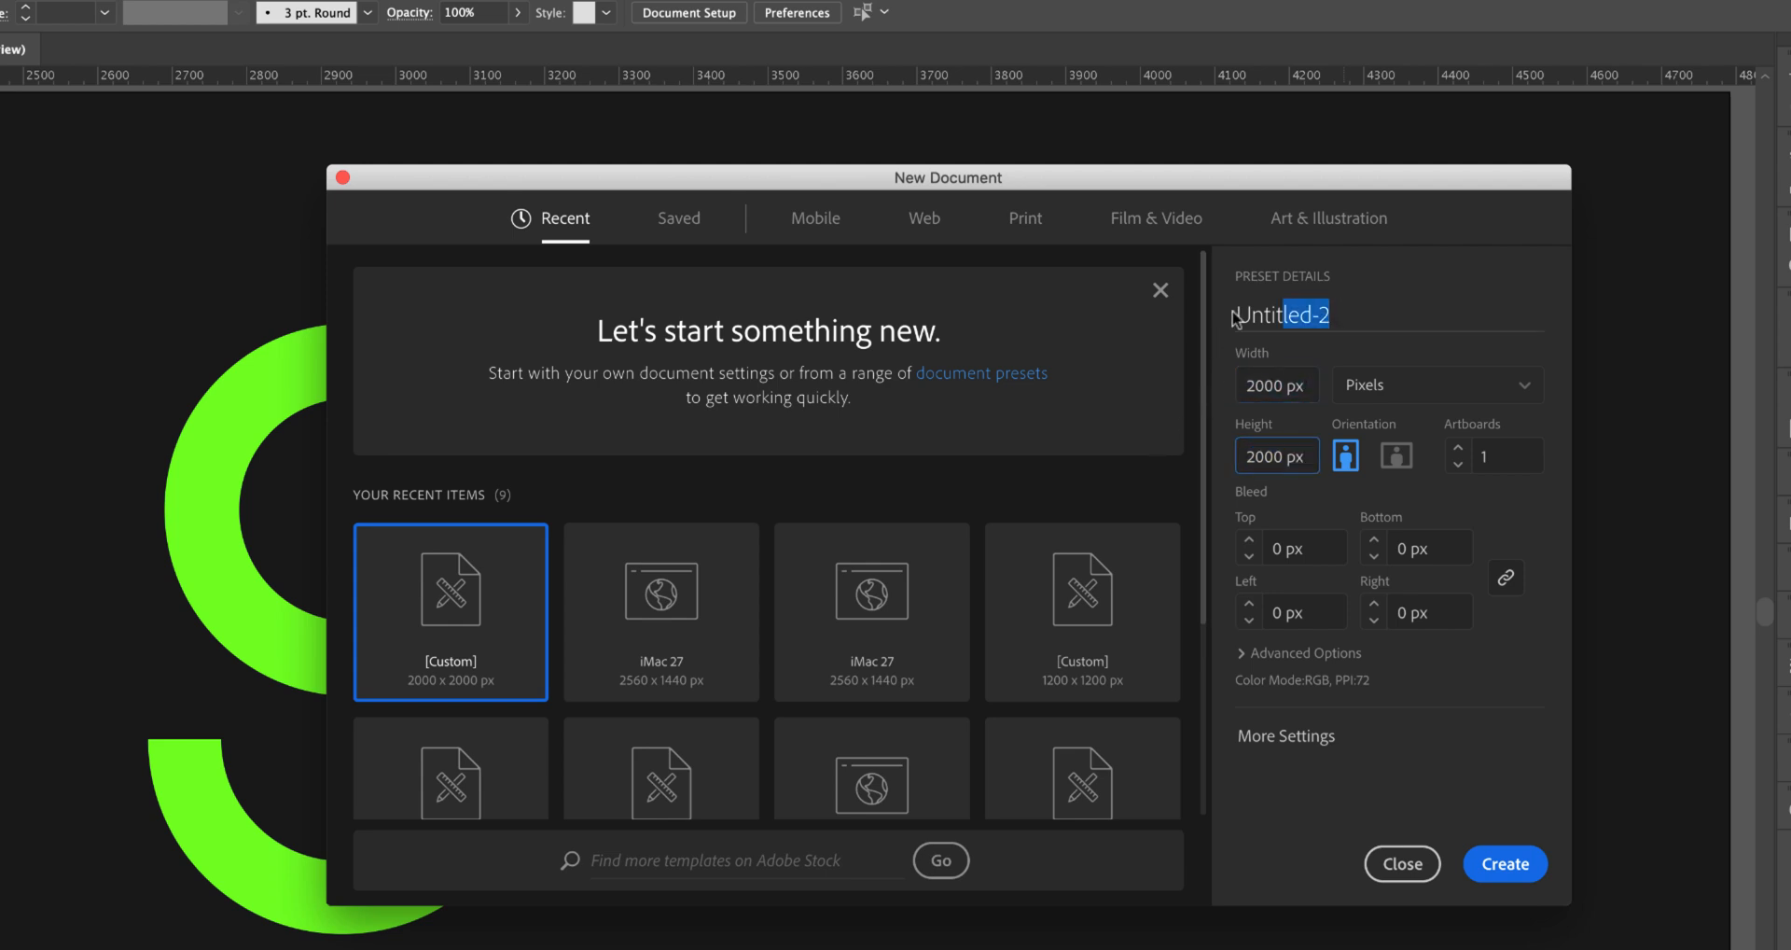
text(minim)
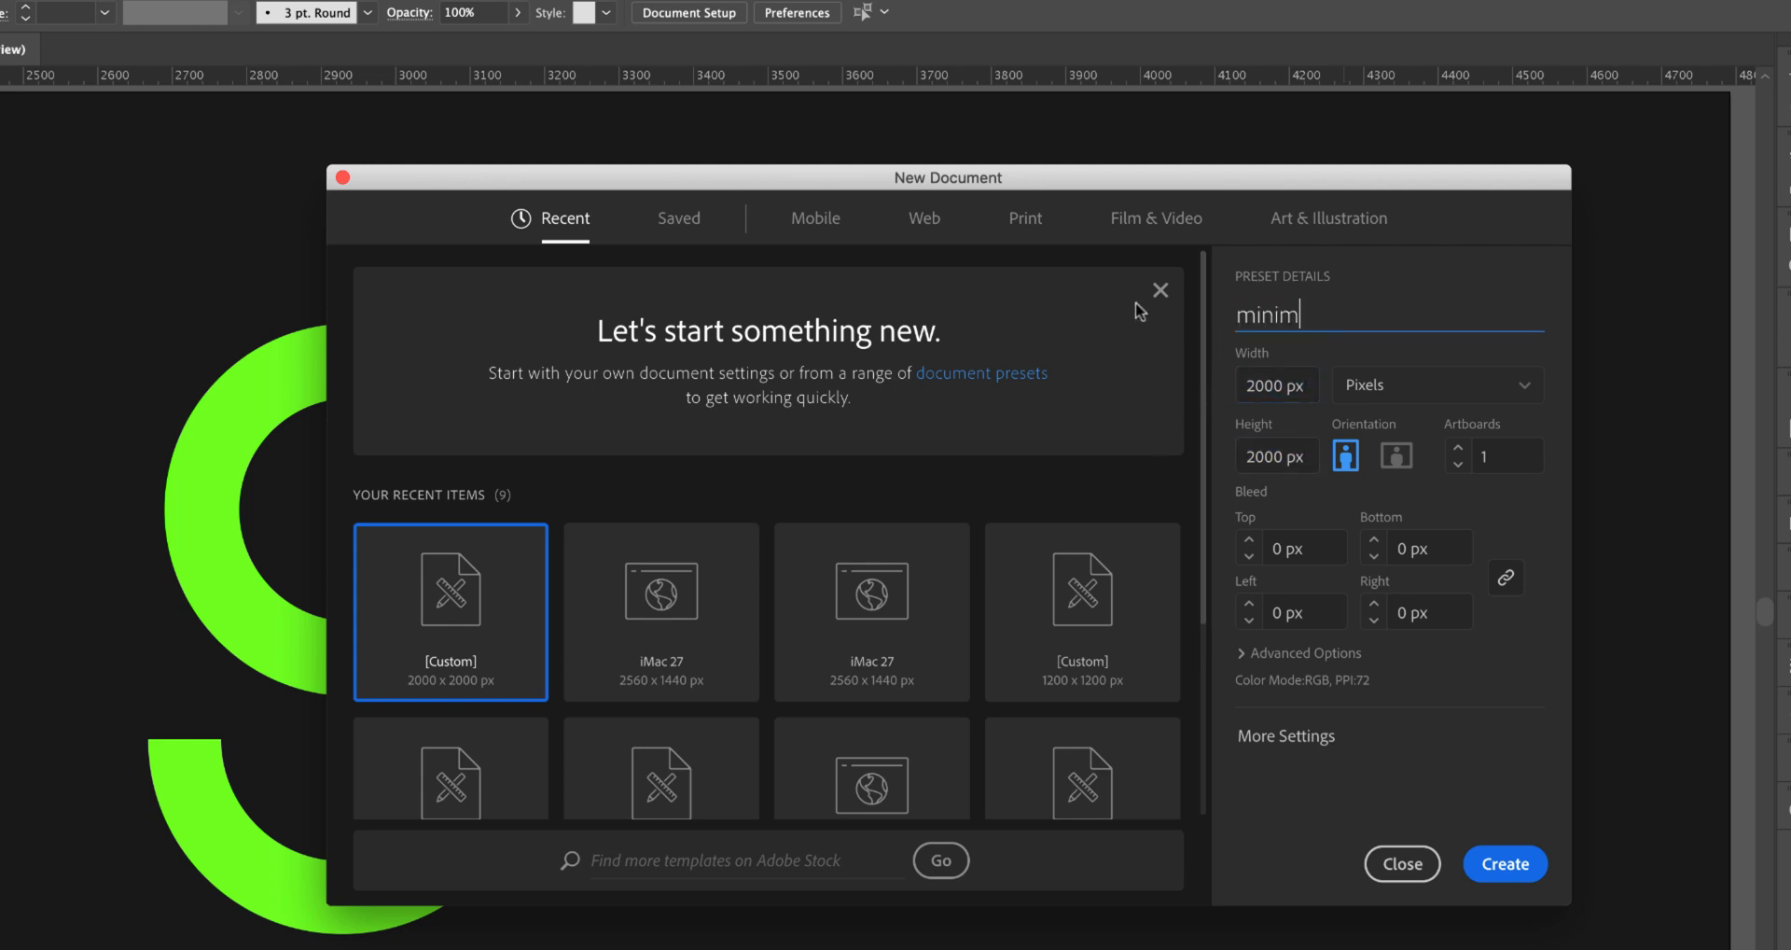
text(al)
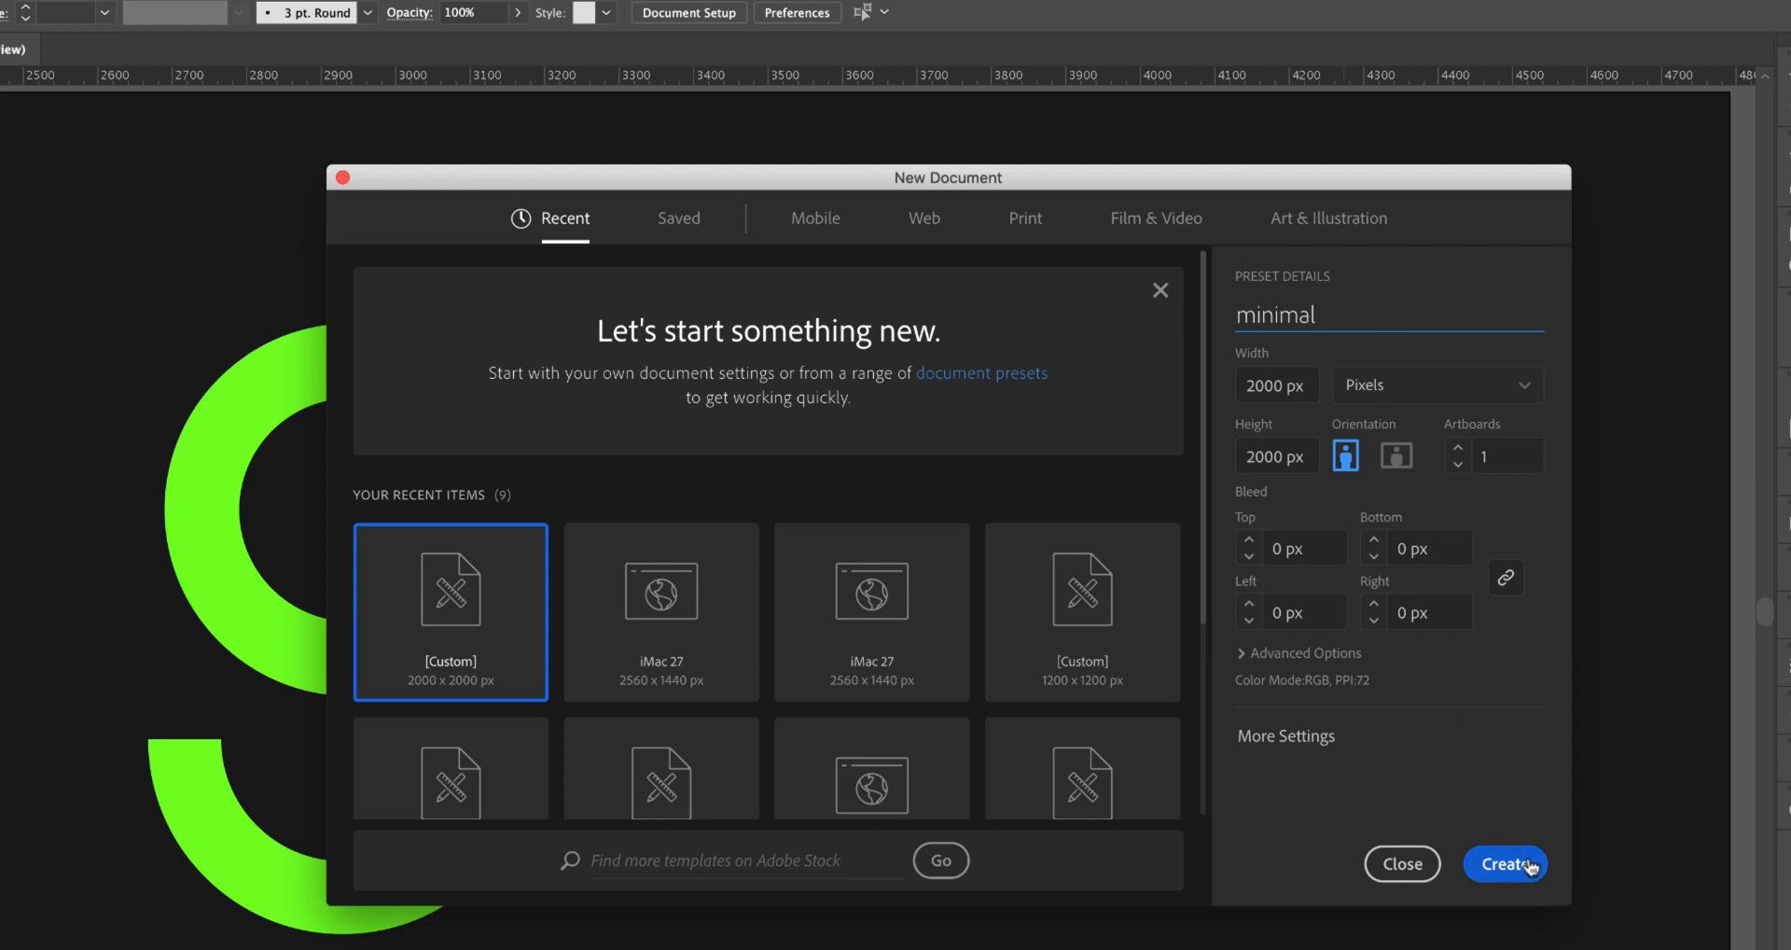
click(1505, 863)
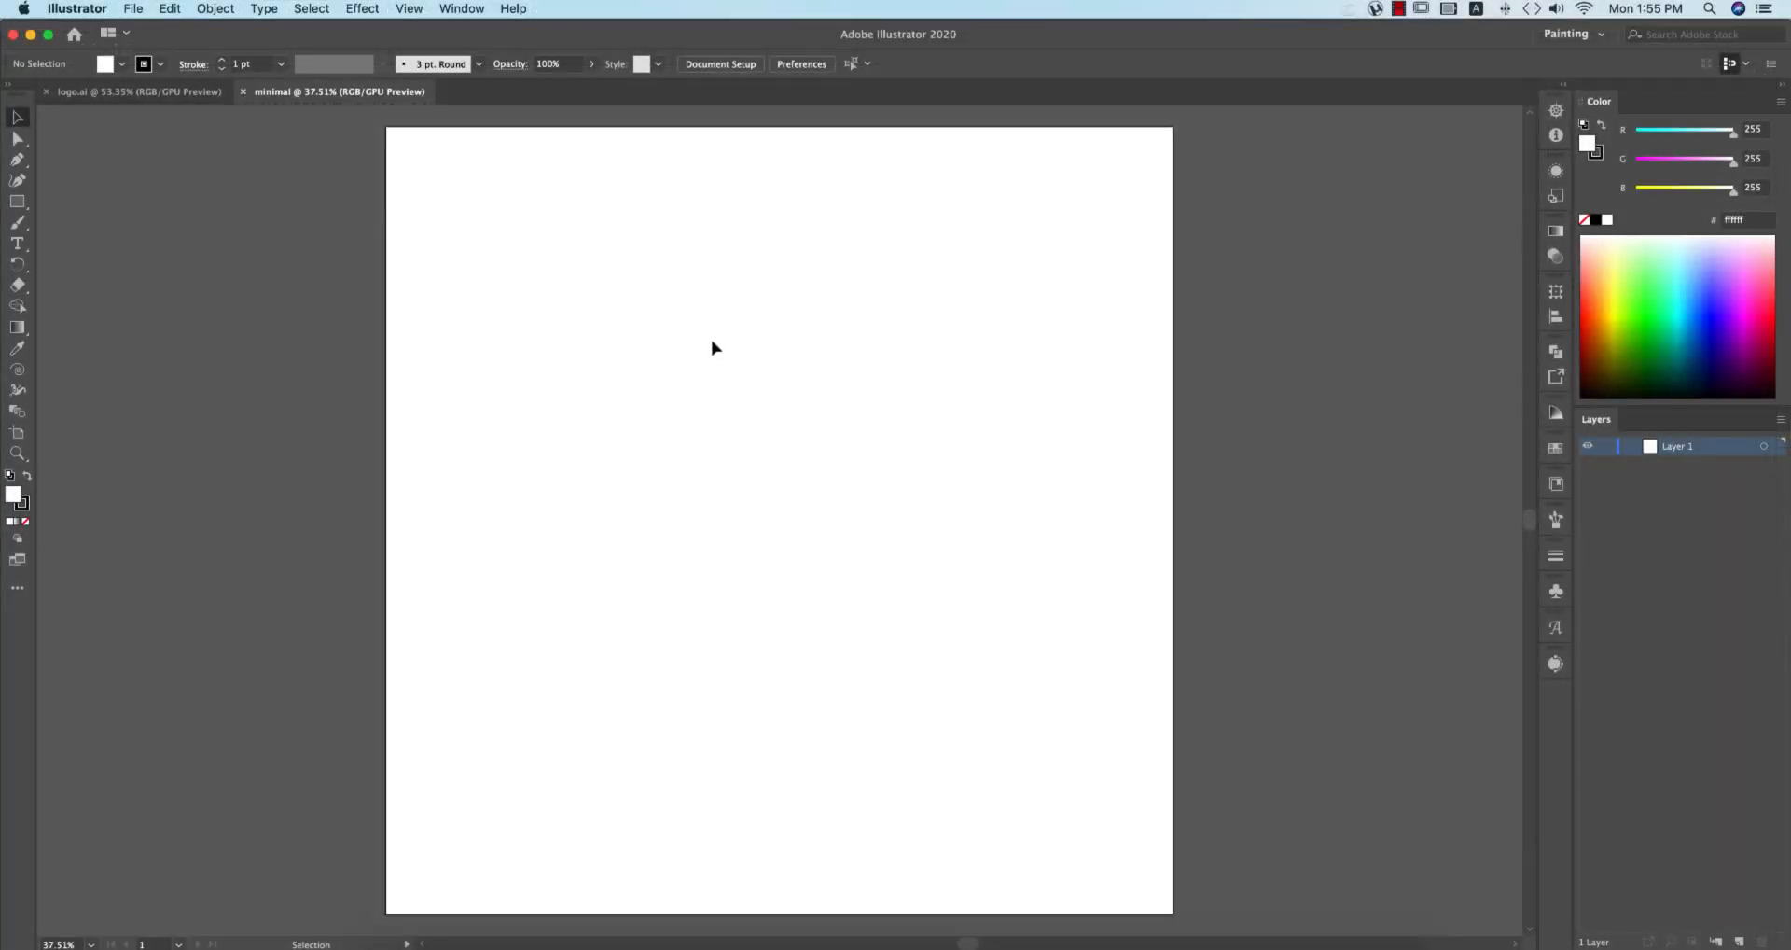
mouse_move(773, 420)
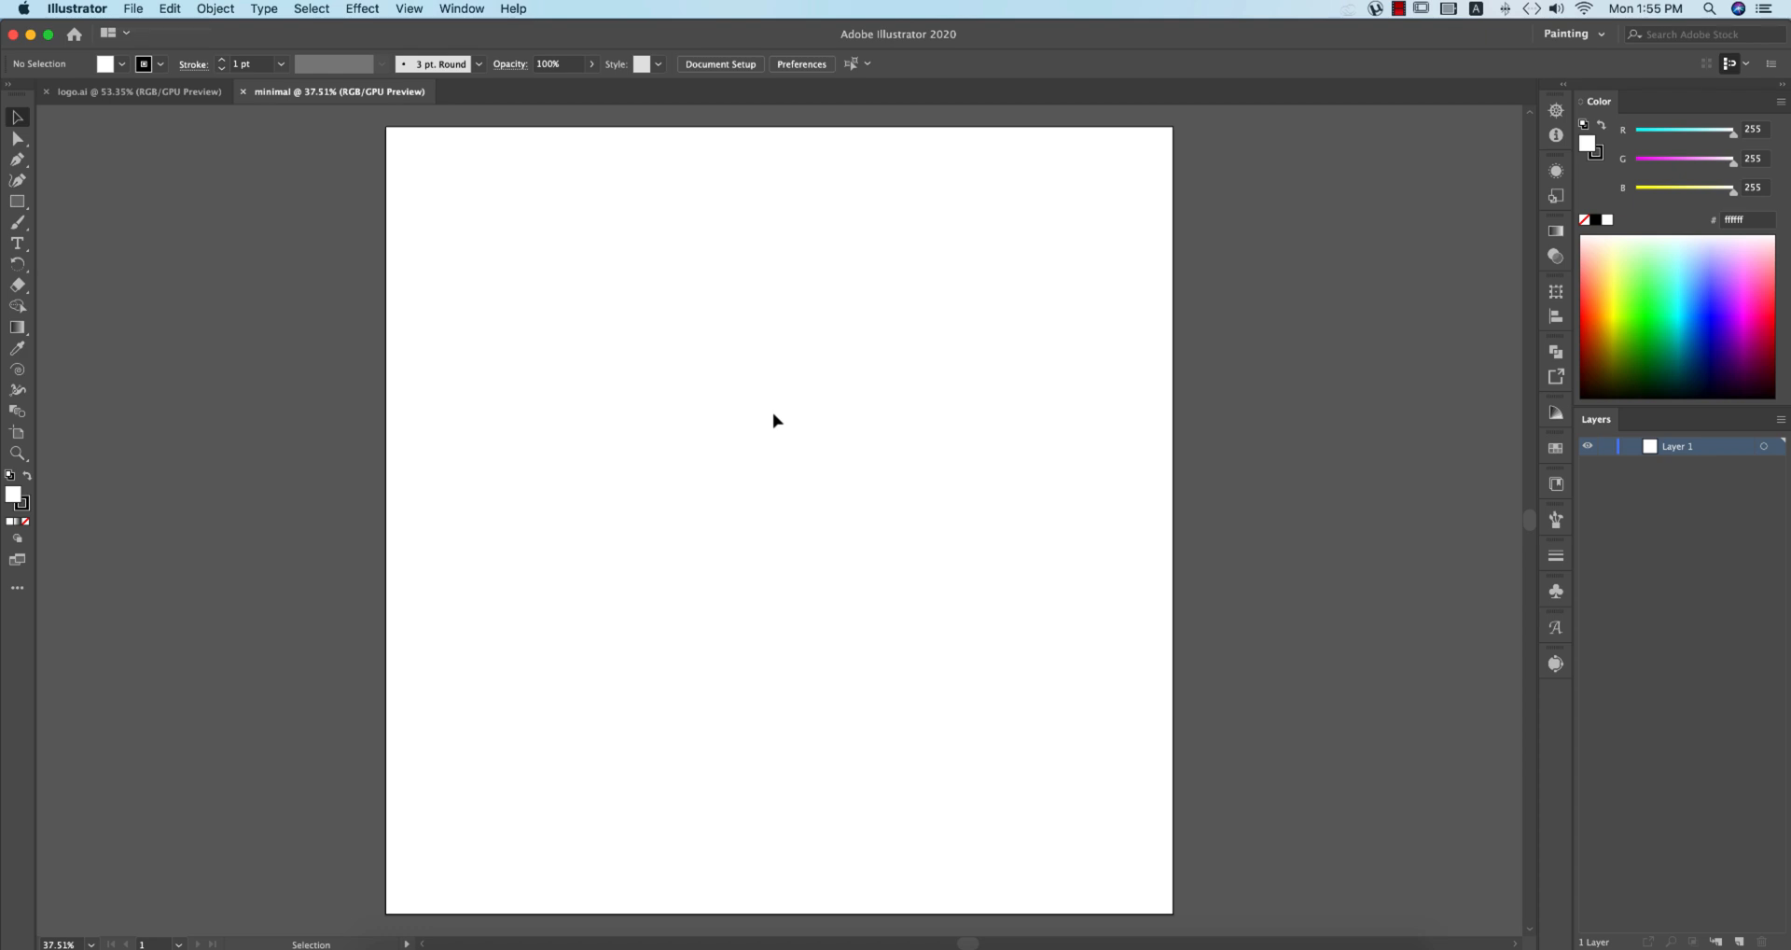
Step: Add a 2000 × 2000 px dark grey (#1a1a1a) rectangle aligned to the artboard as the background
click(17, 202)
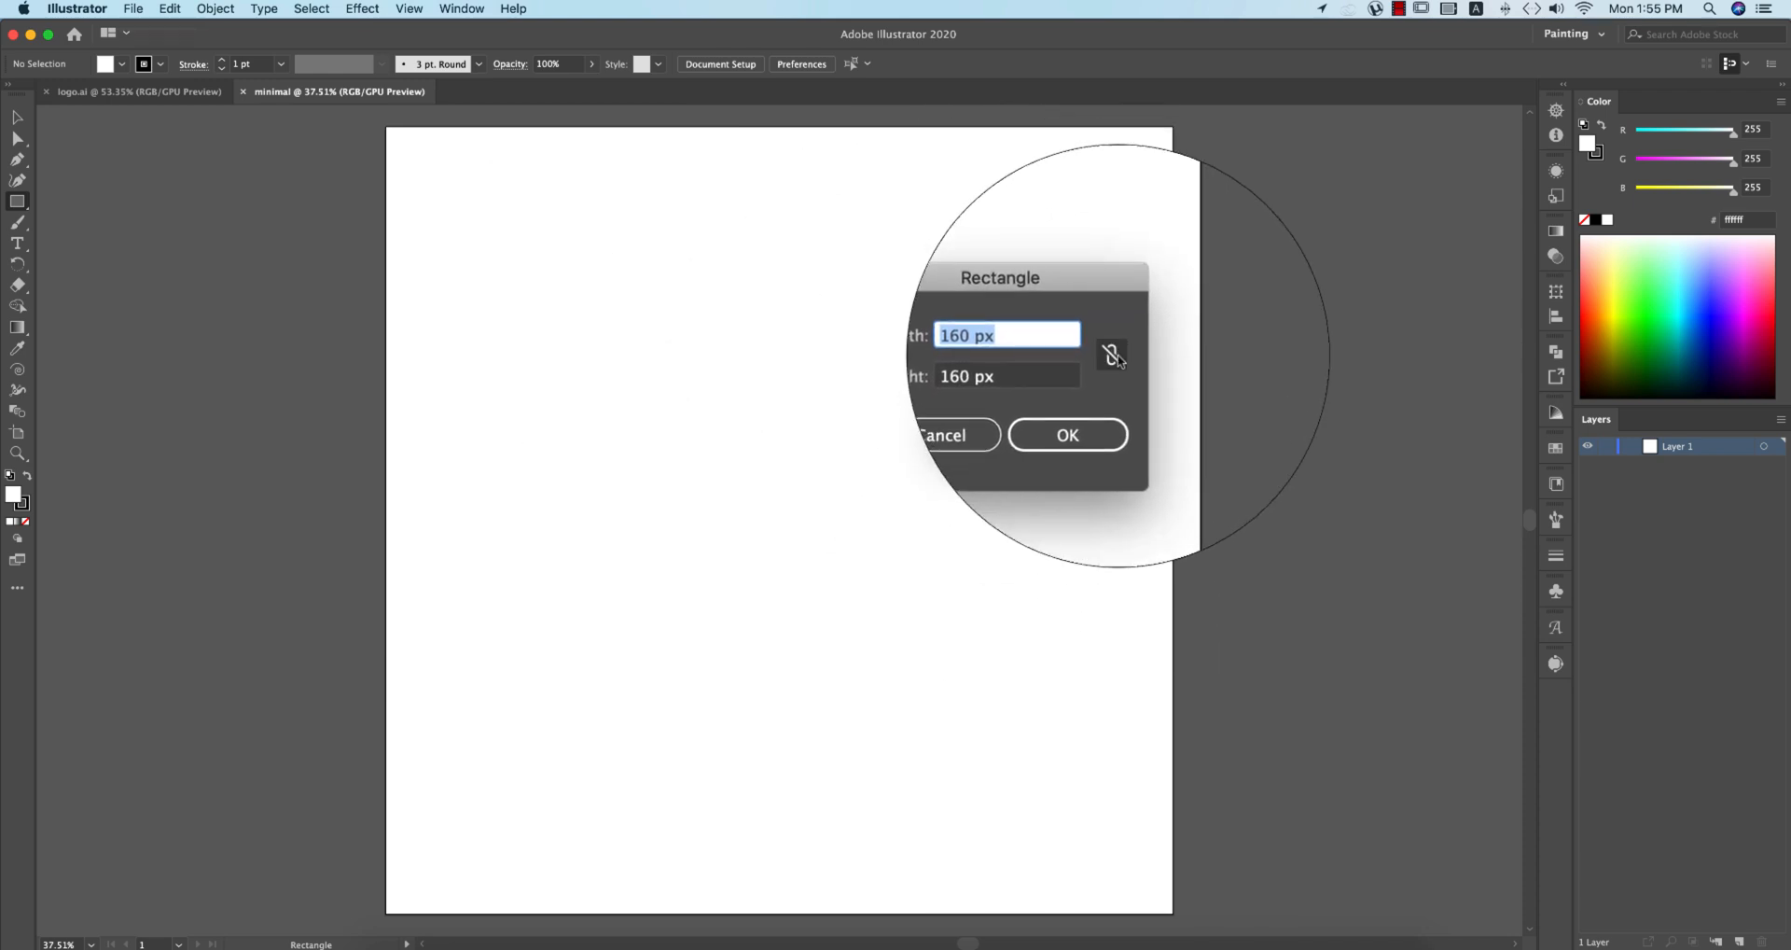
click(1111, 356)
text(2000)
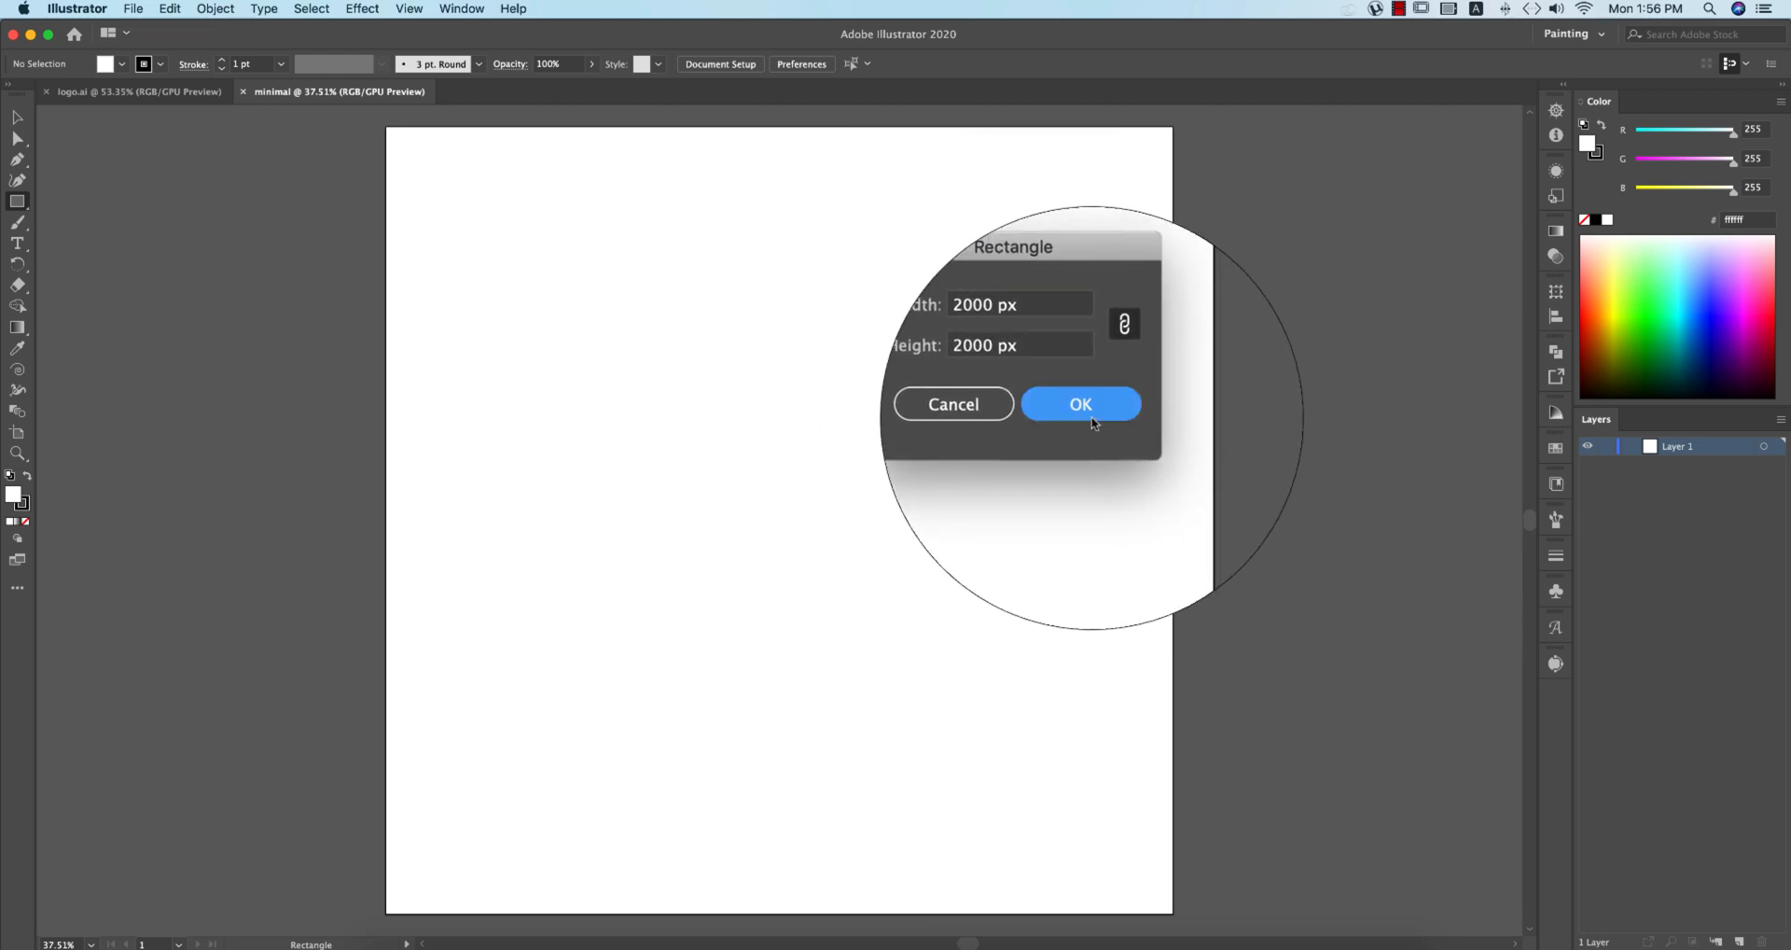
click(1079, 404)
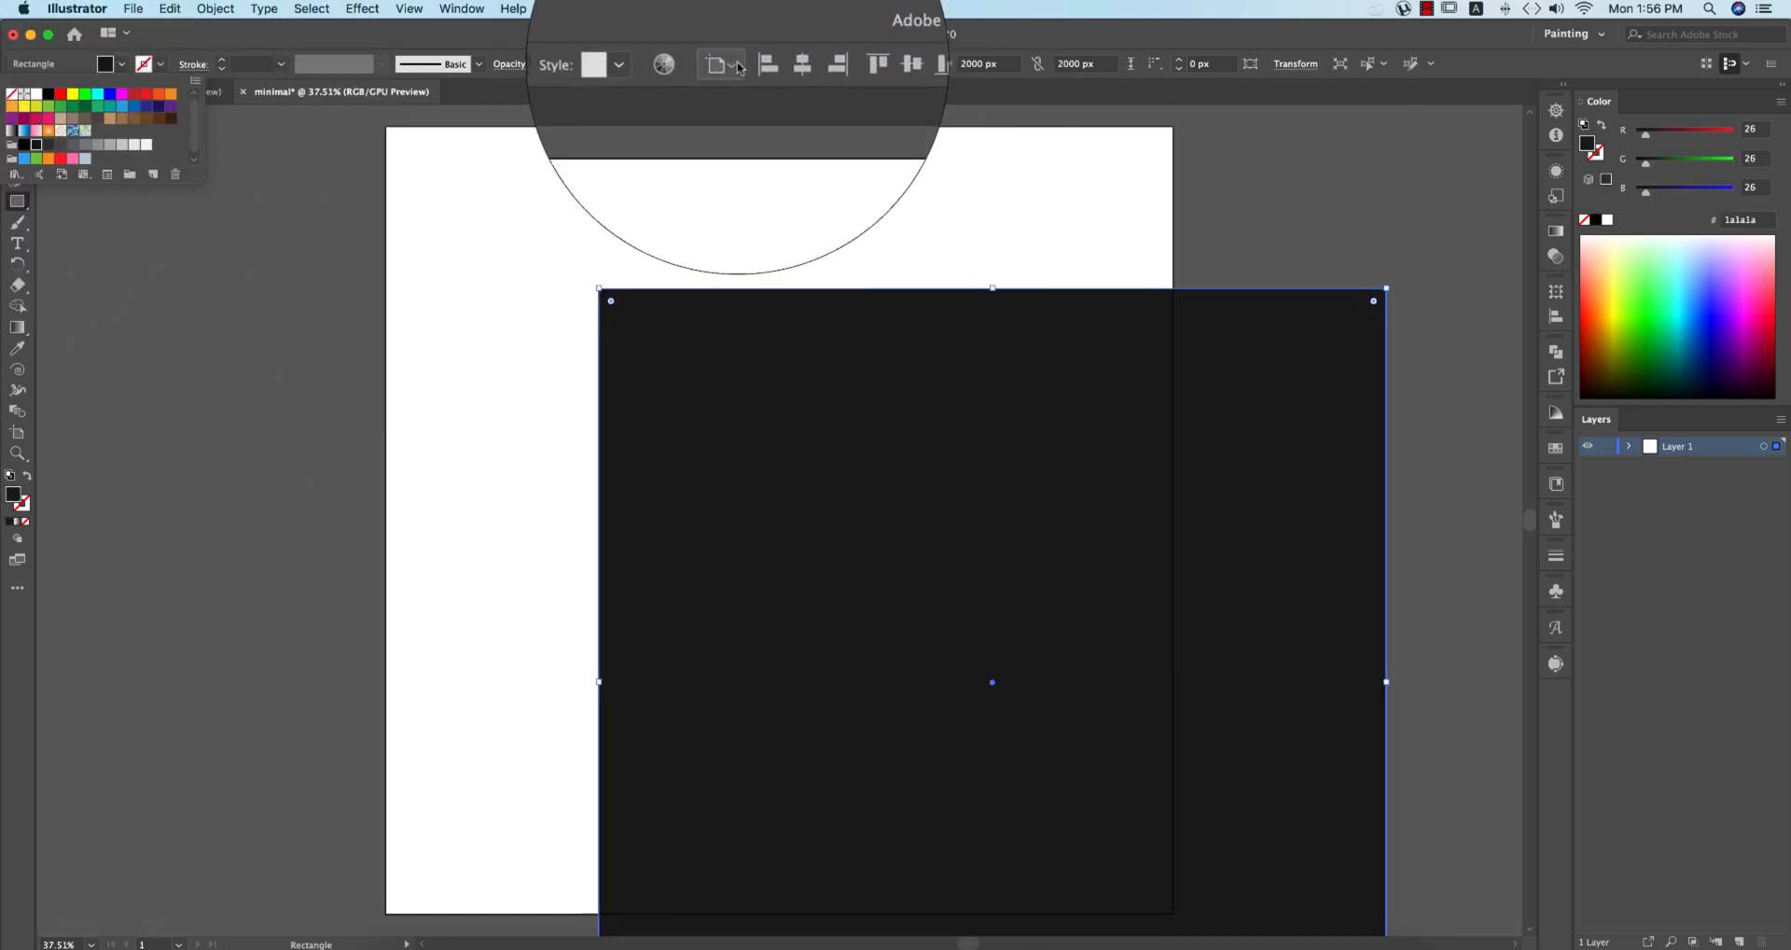
click(719, 32)
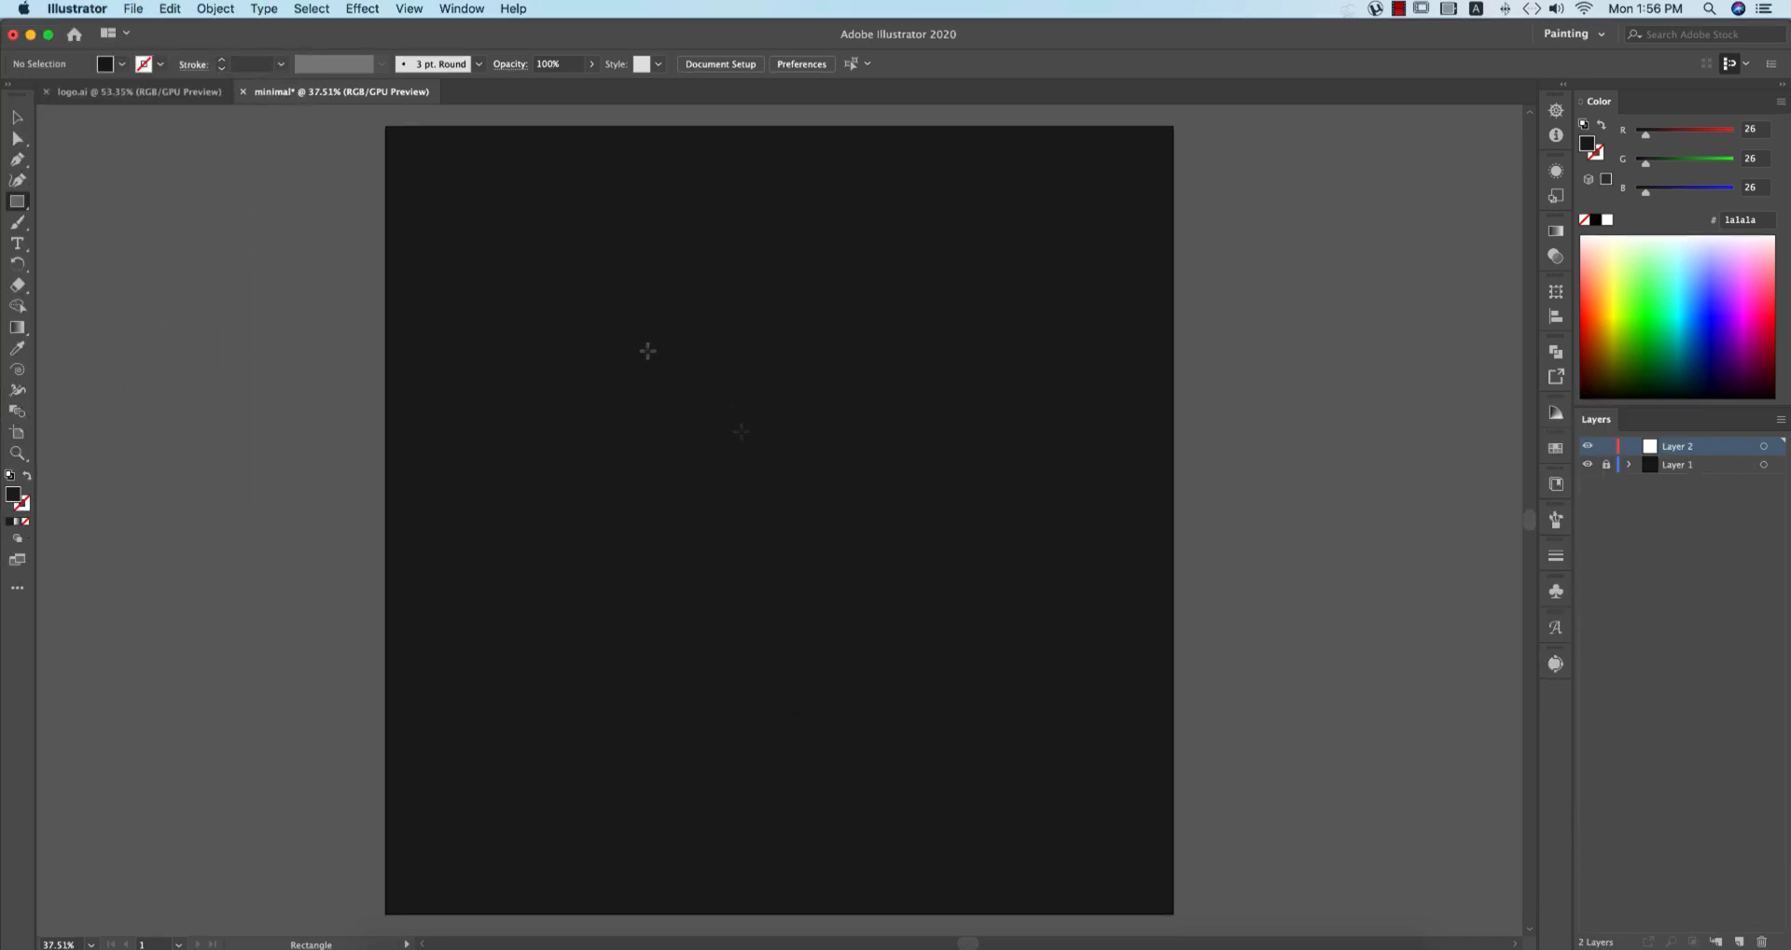
Step: Draw a light grey square, centre it on the artboard, and swap its fill to a thick stroke
drag(648, 351, 796, 499)
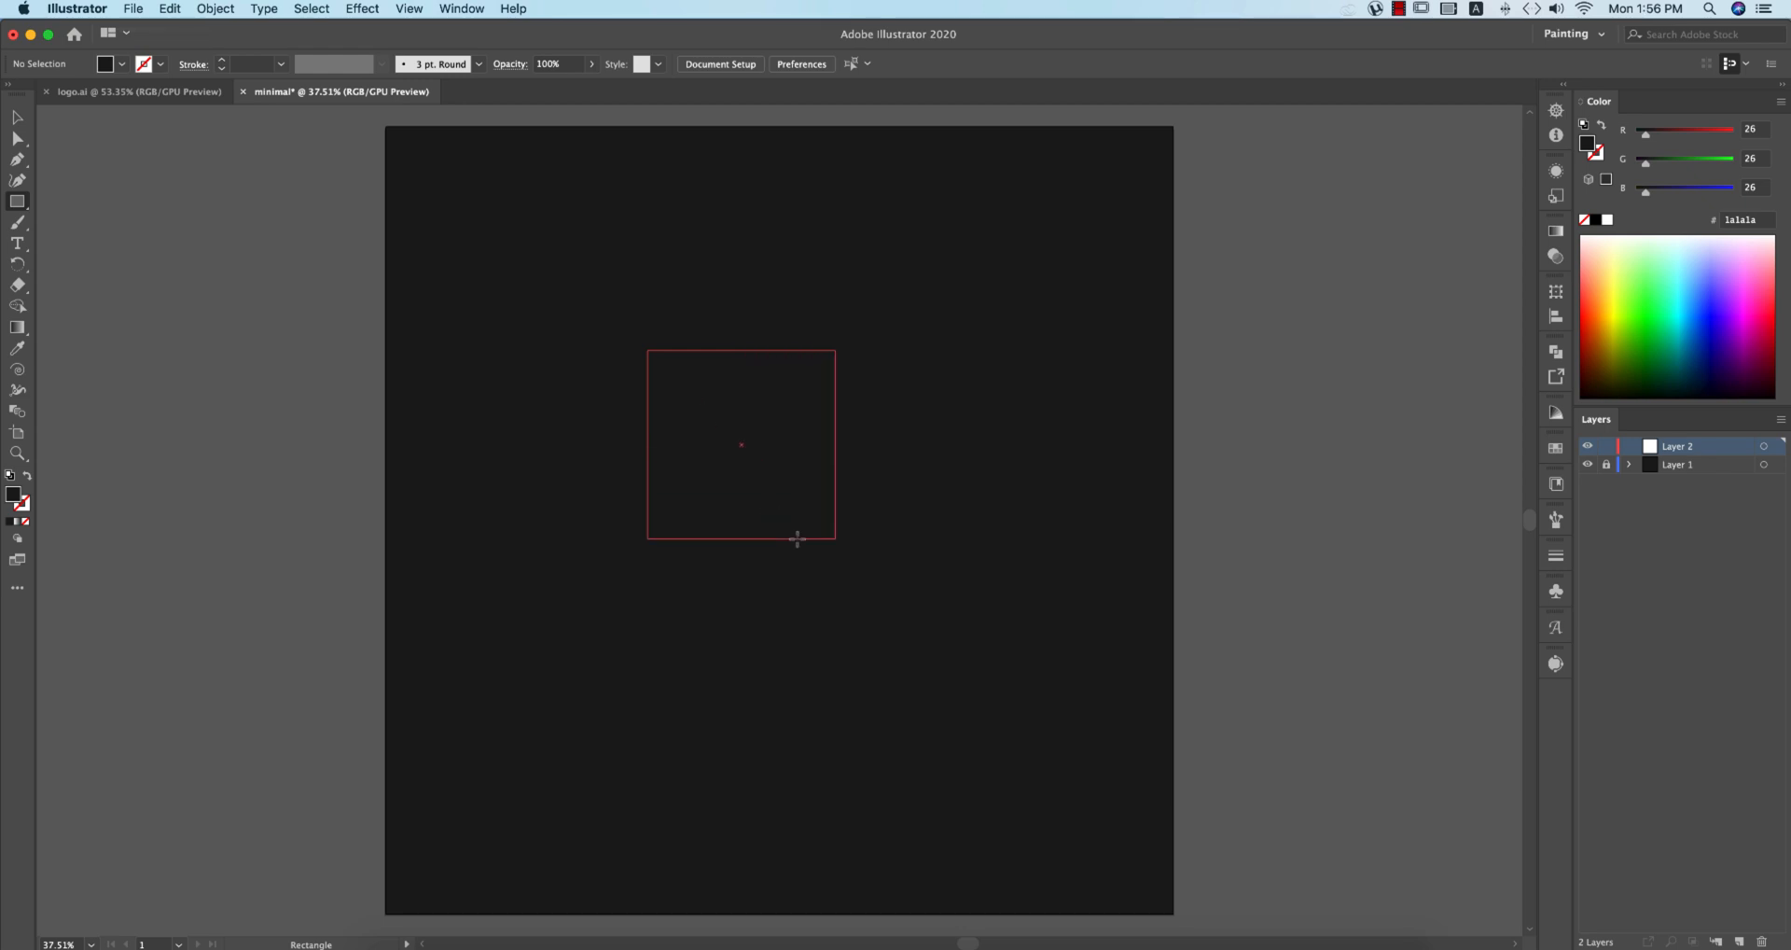
key(option+shift)
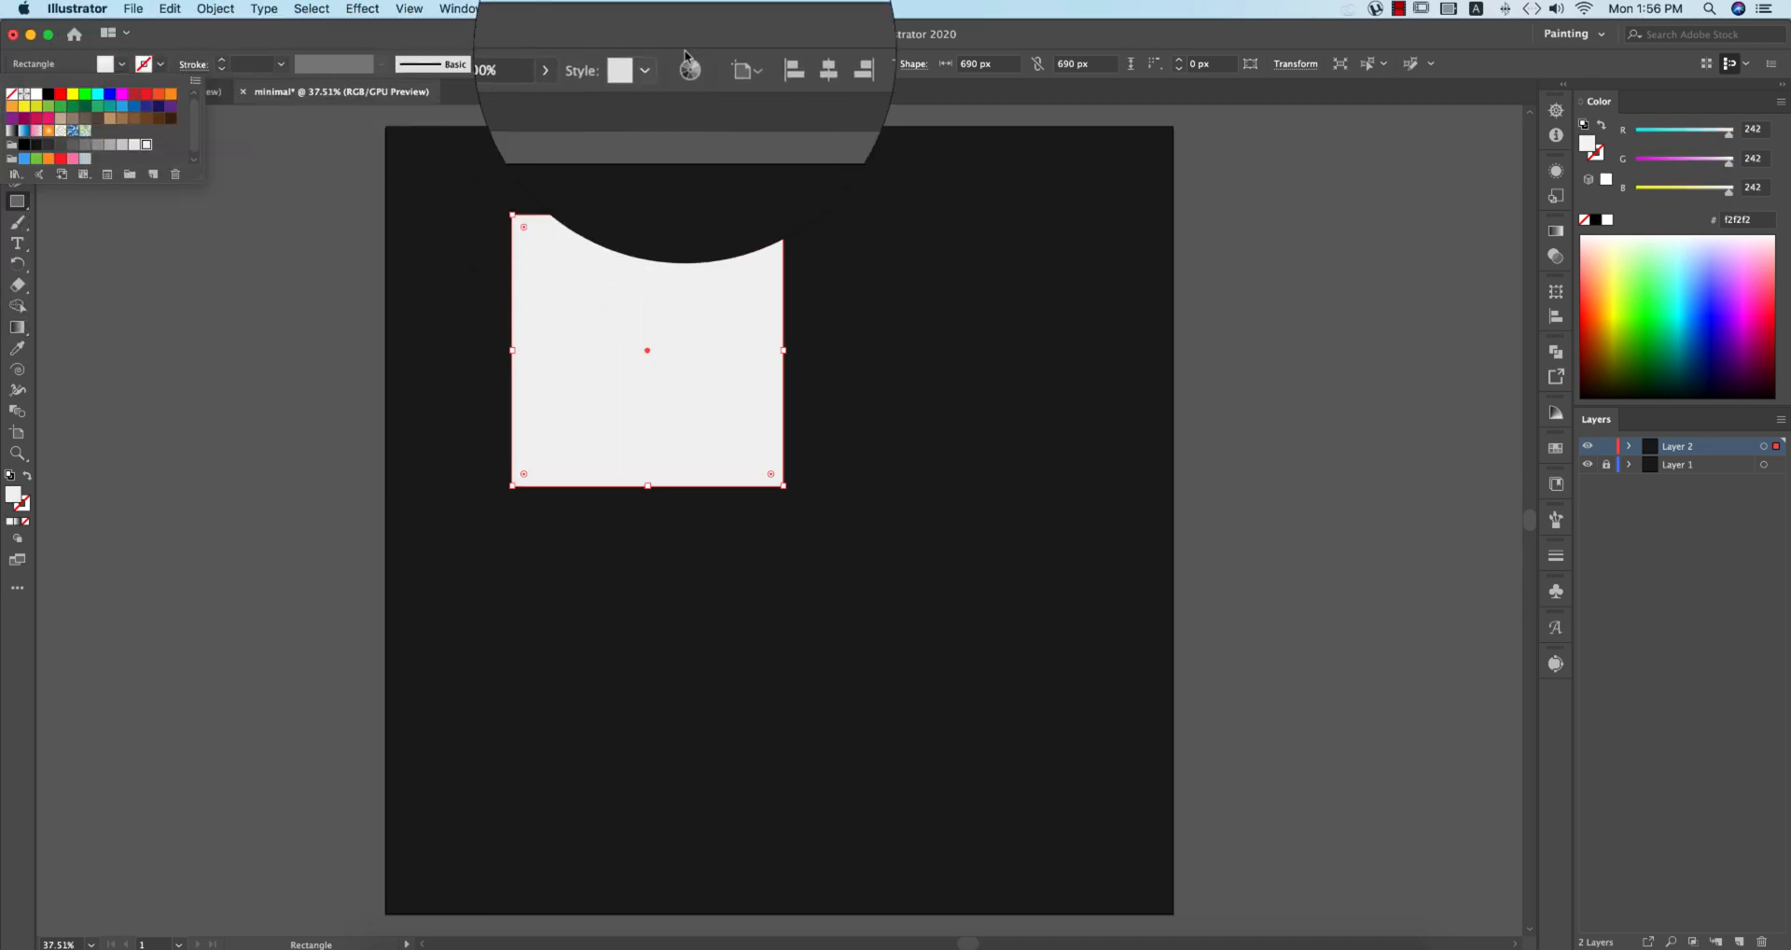
click(715, 31)
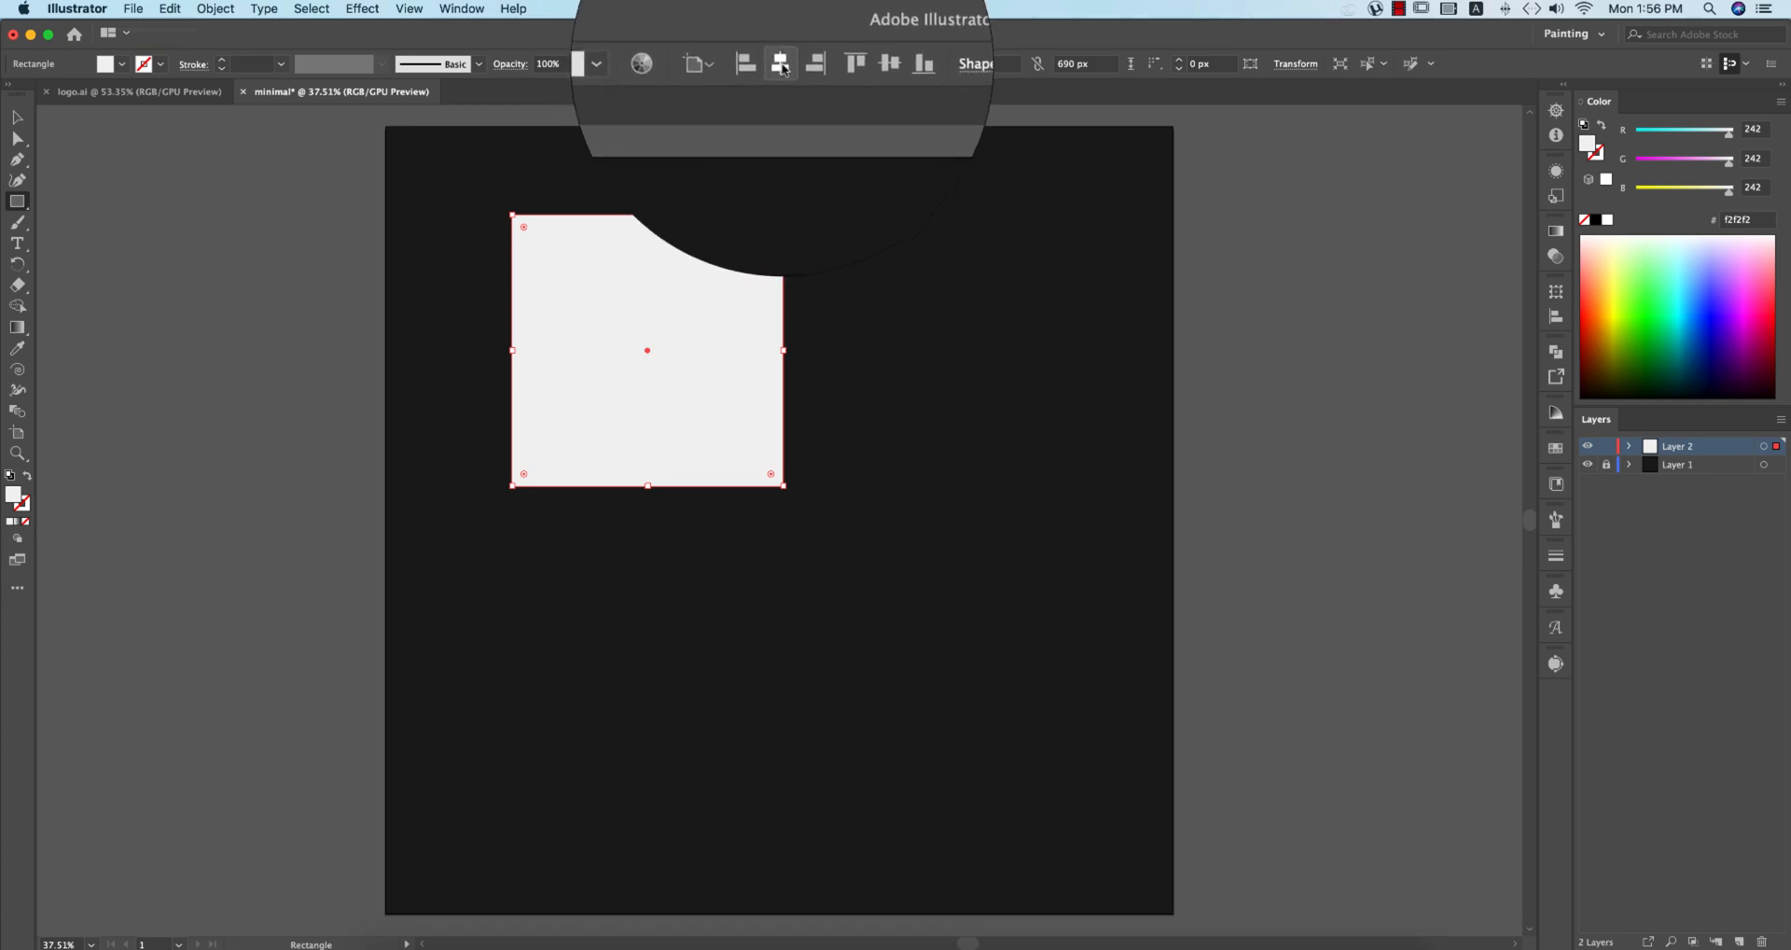
click(853, 63)
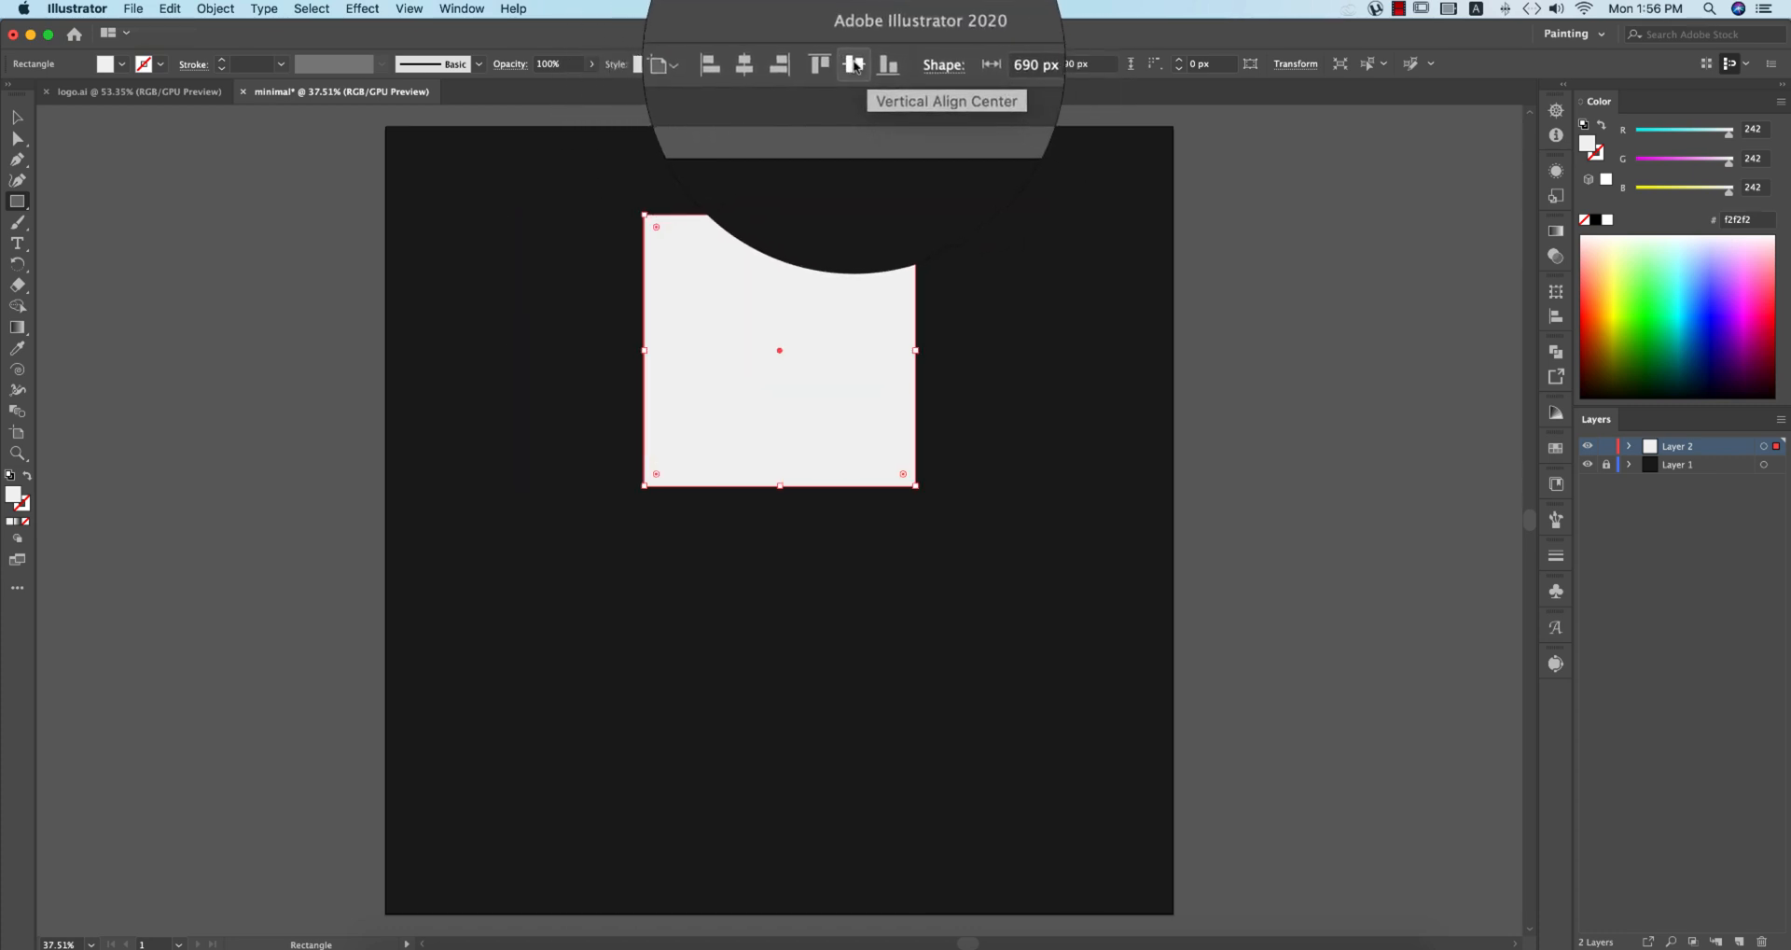
click(855, 64)
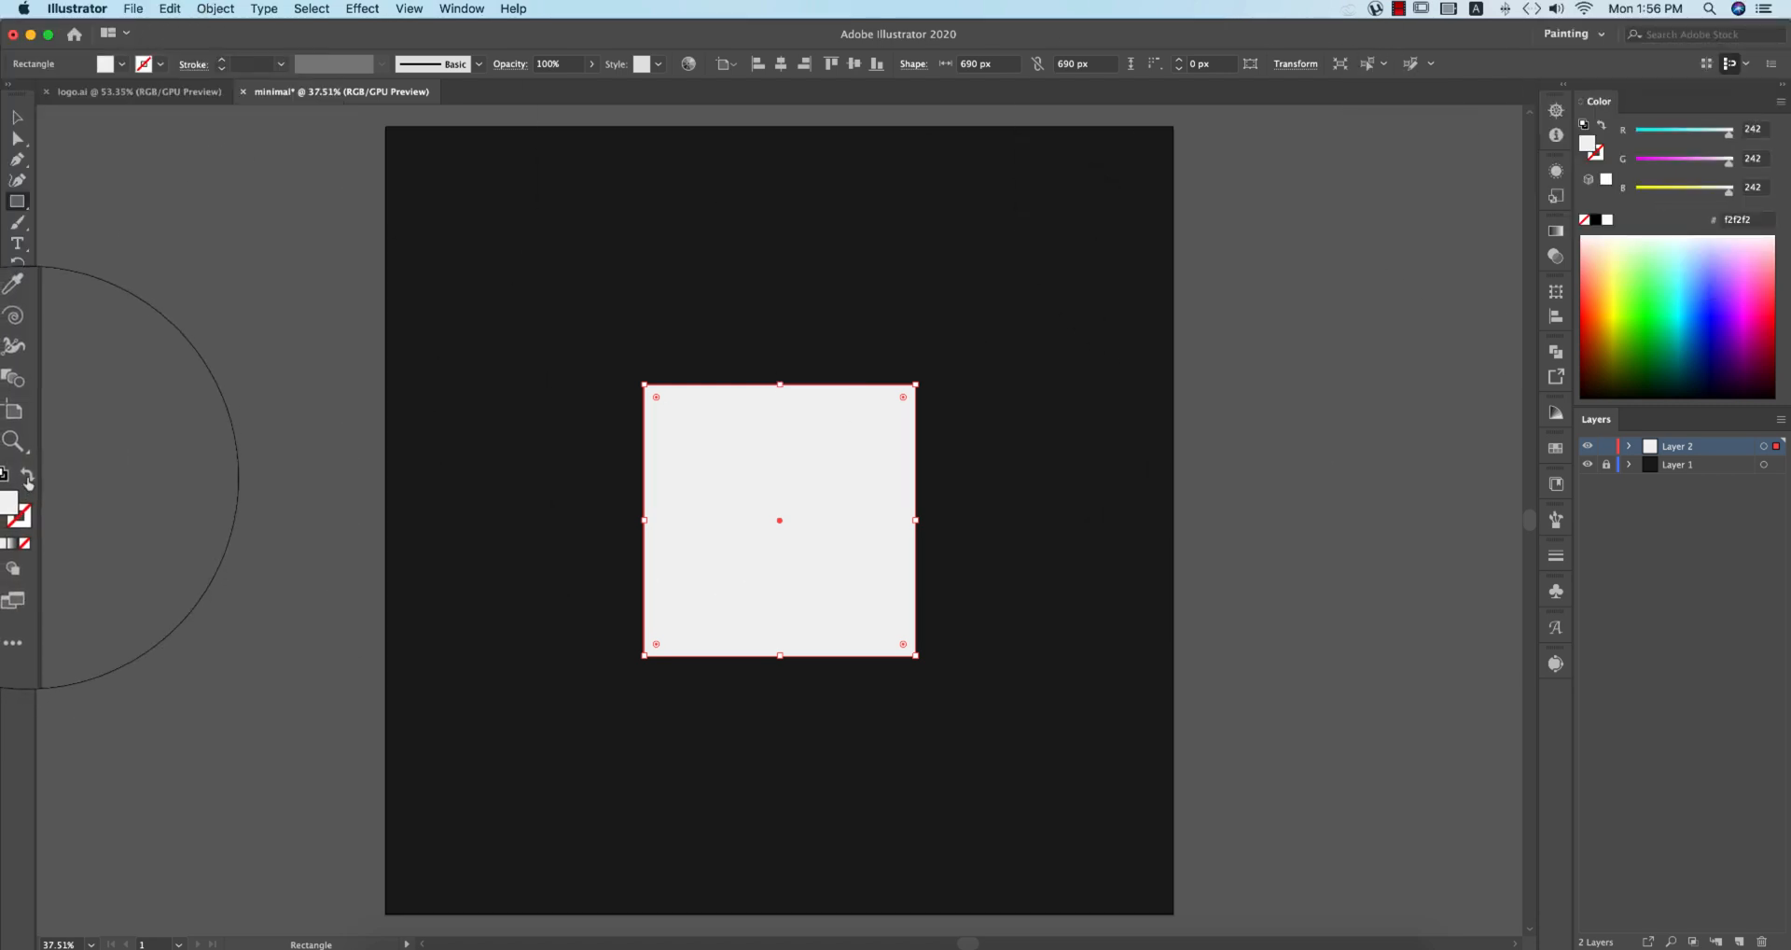
click(282, 48)
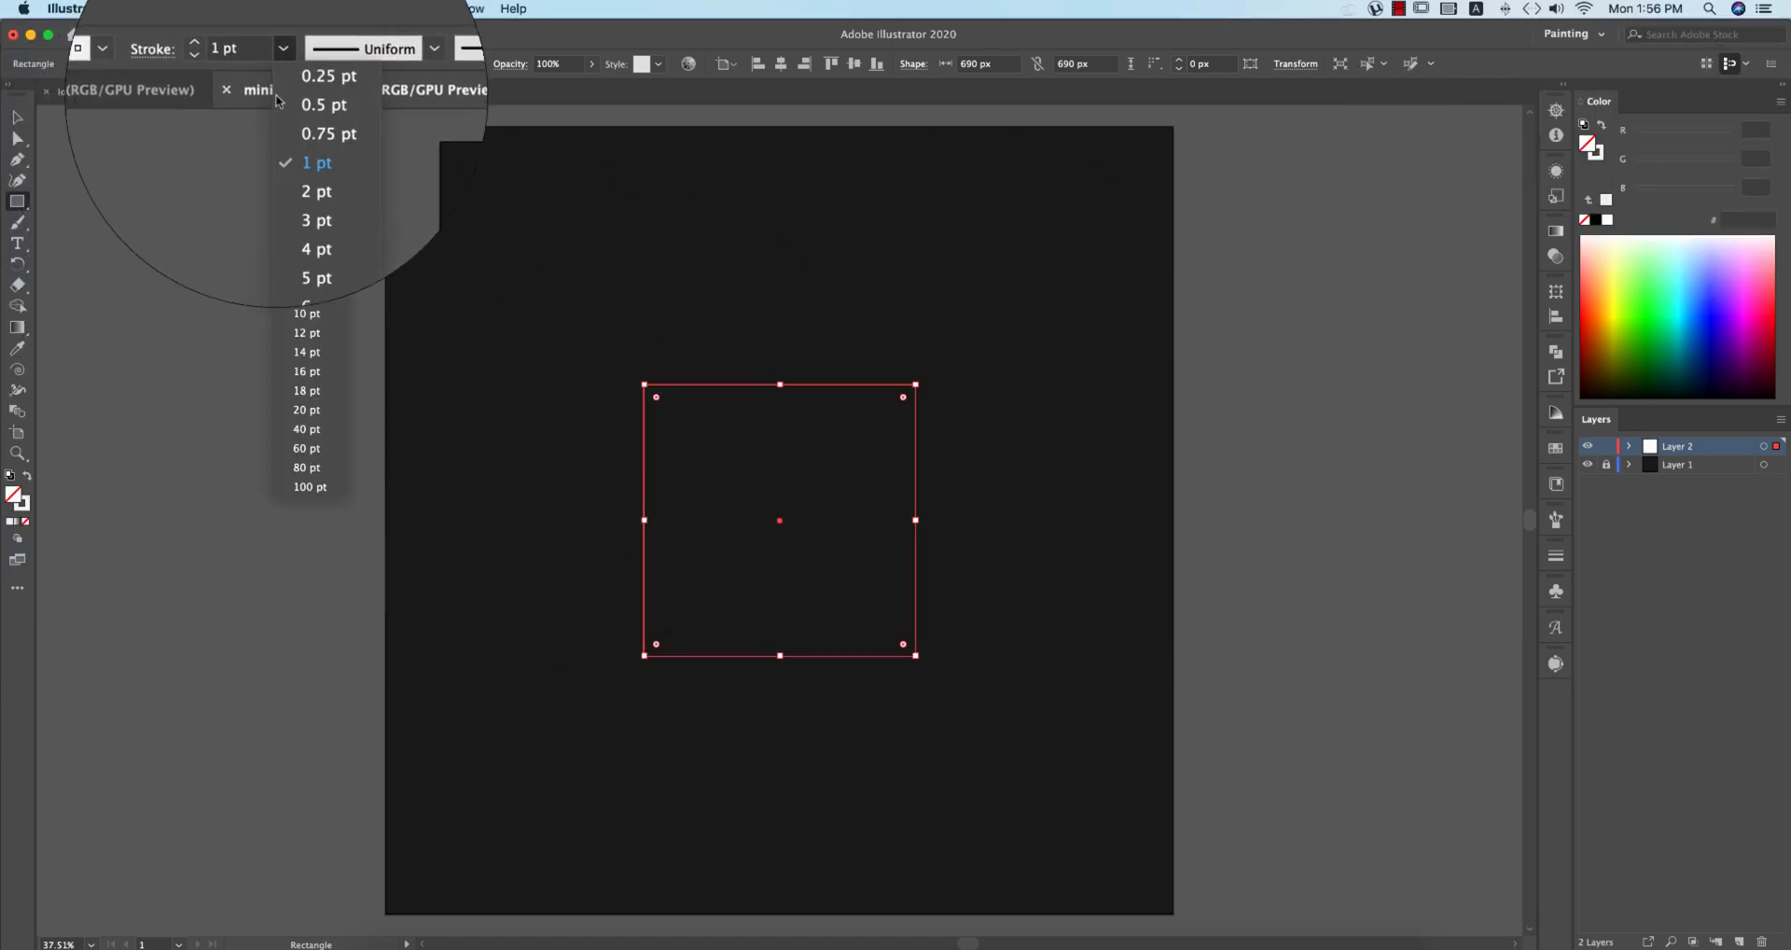
click(310, 486)
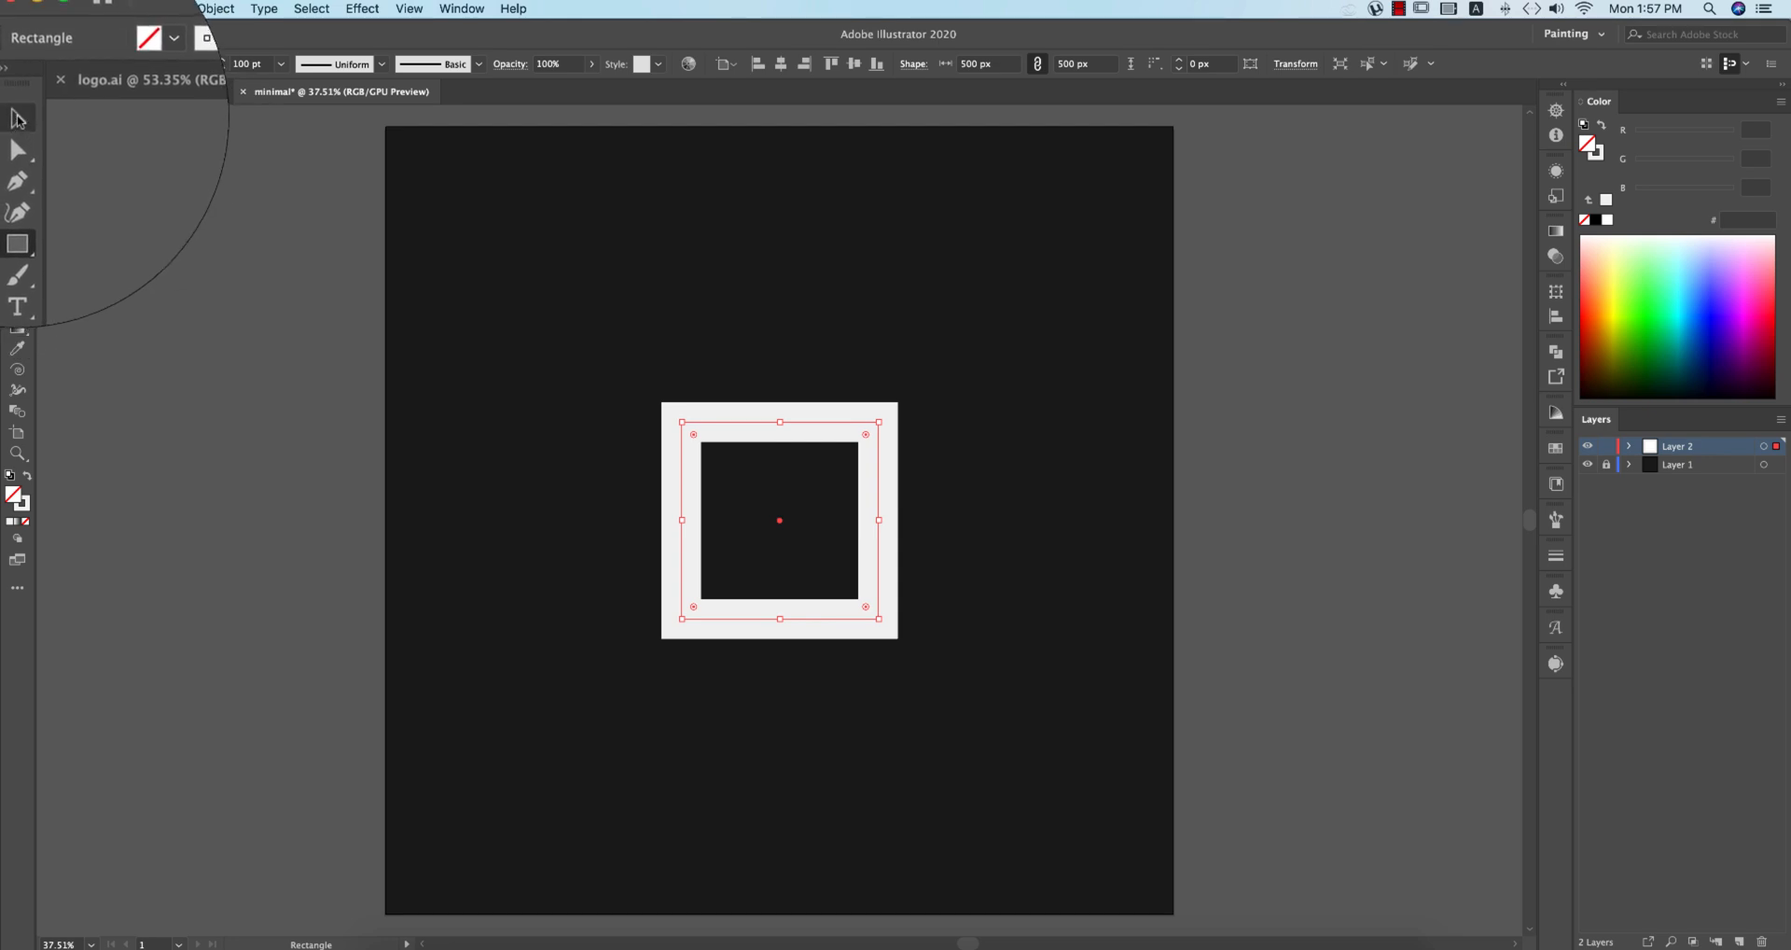
Step: Add a 500 px circle with the Ellipse tool and centre it horizontally on the artboard
click(19, 243)
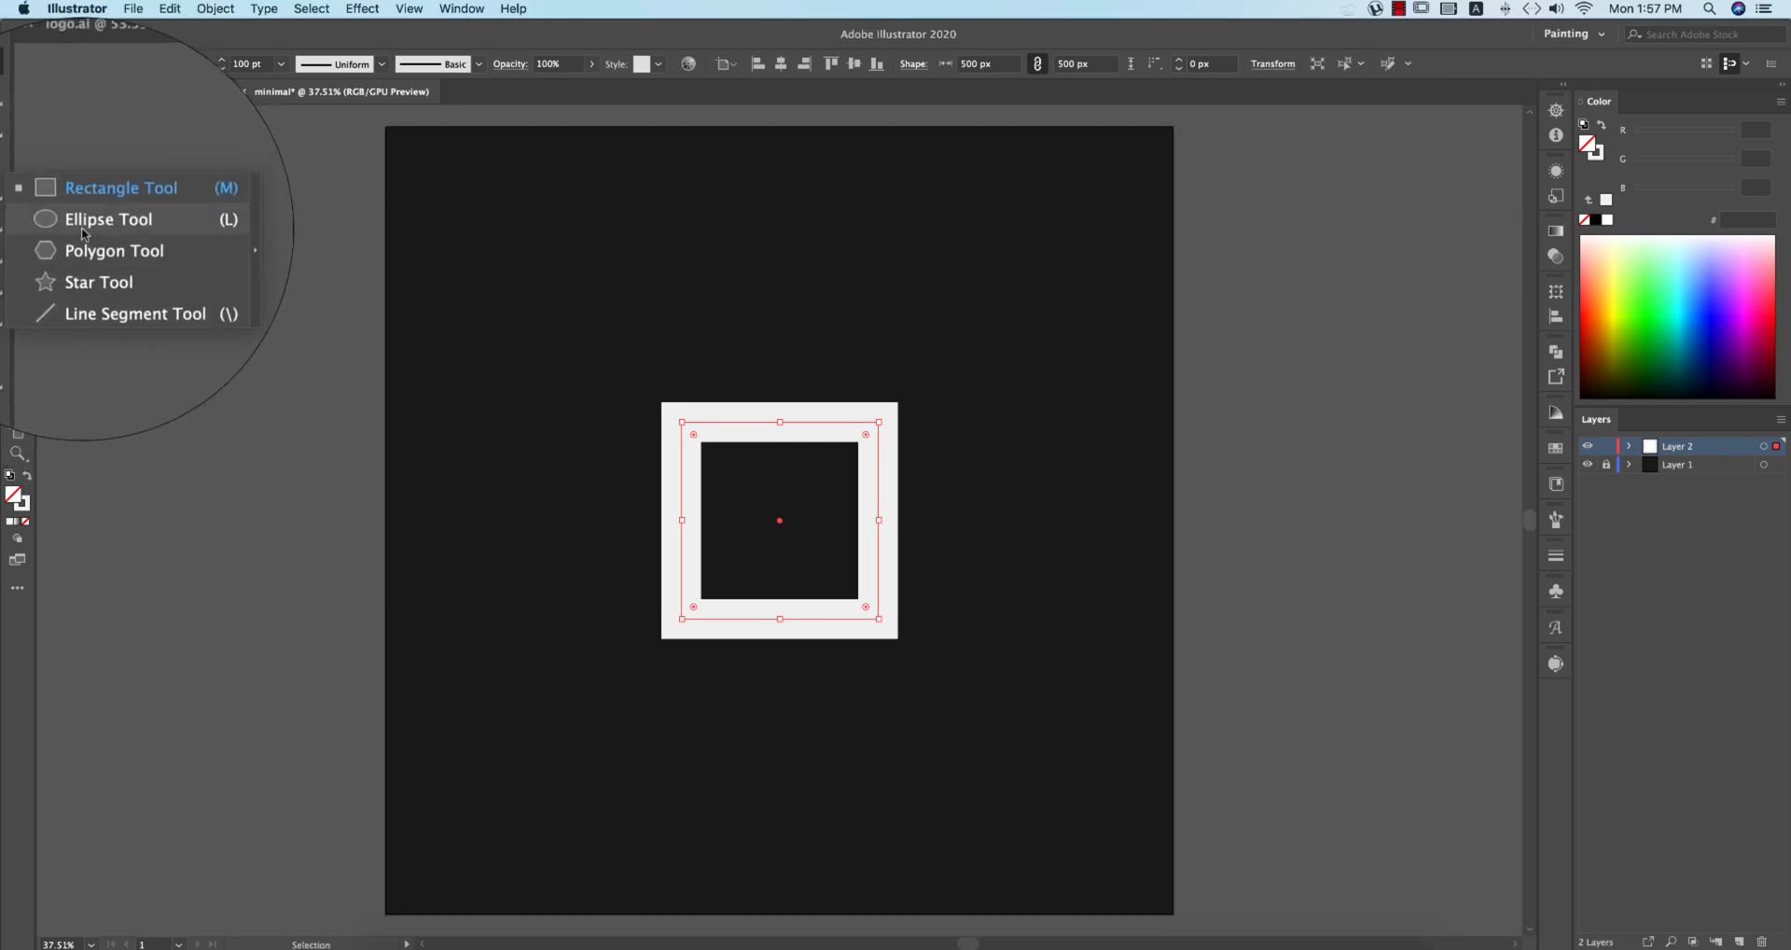
click(110, 218)
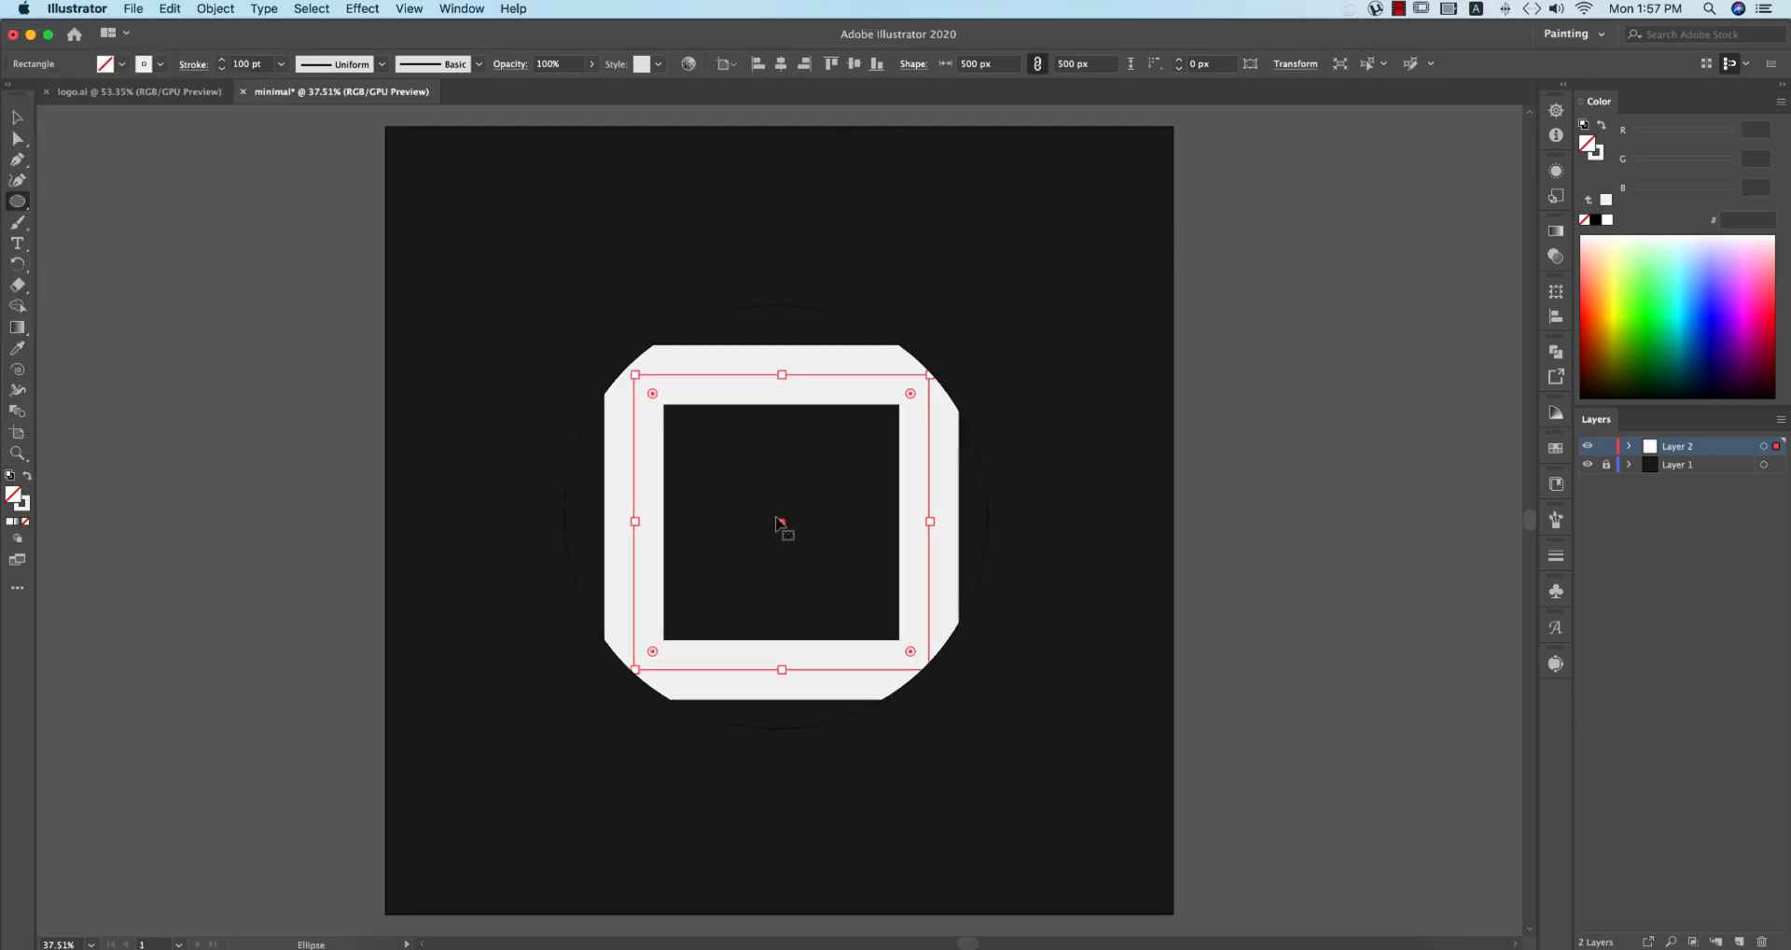
click(780, 524)
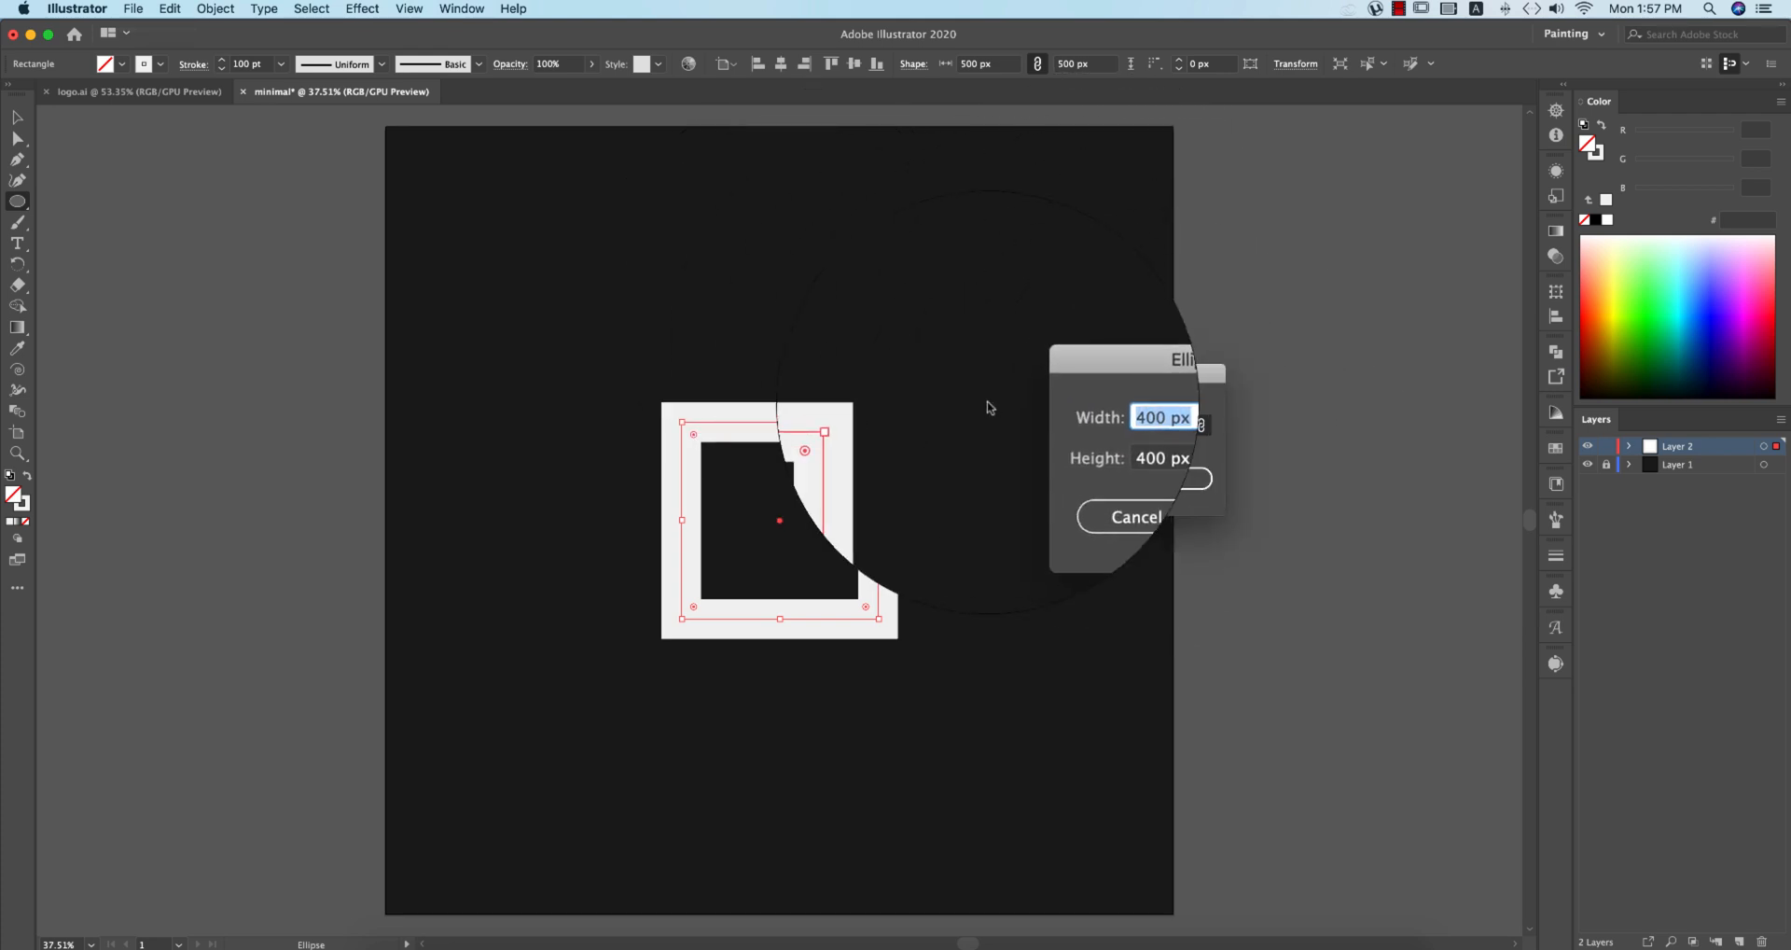
text(500)
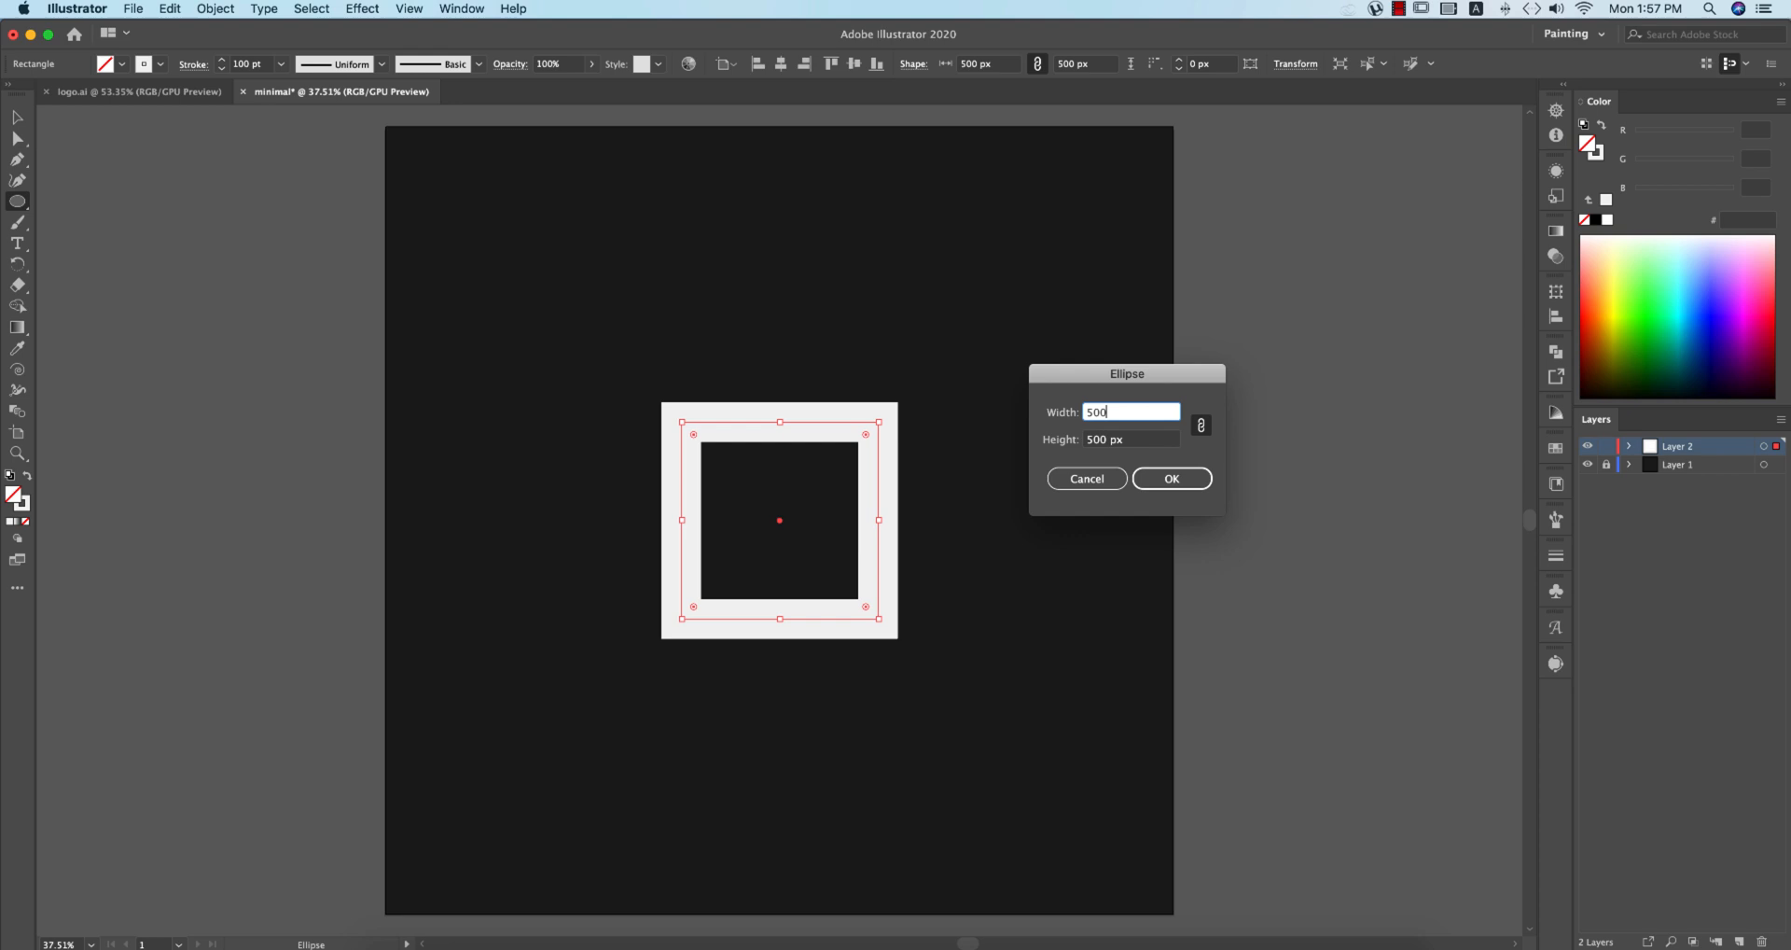
click(1171, 478)
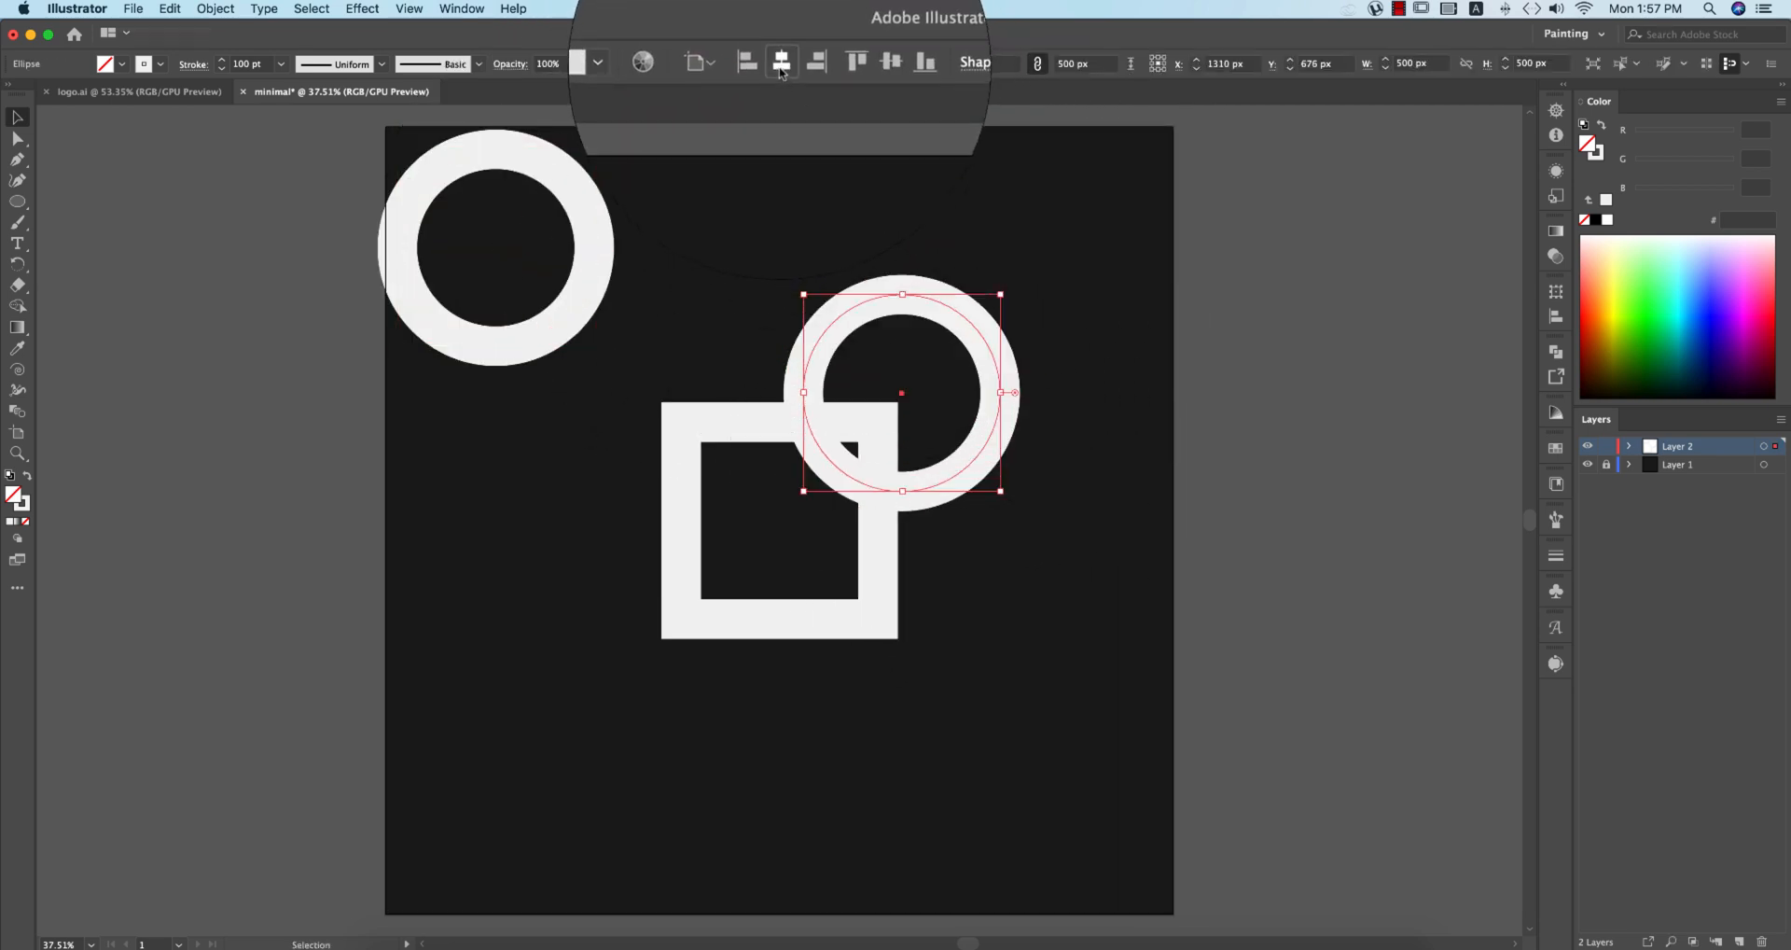
click(853, 63)
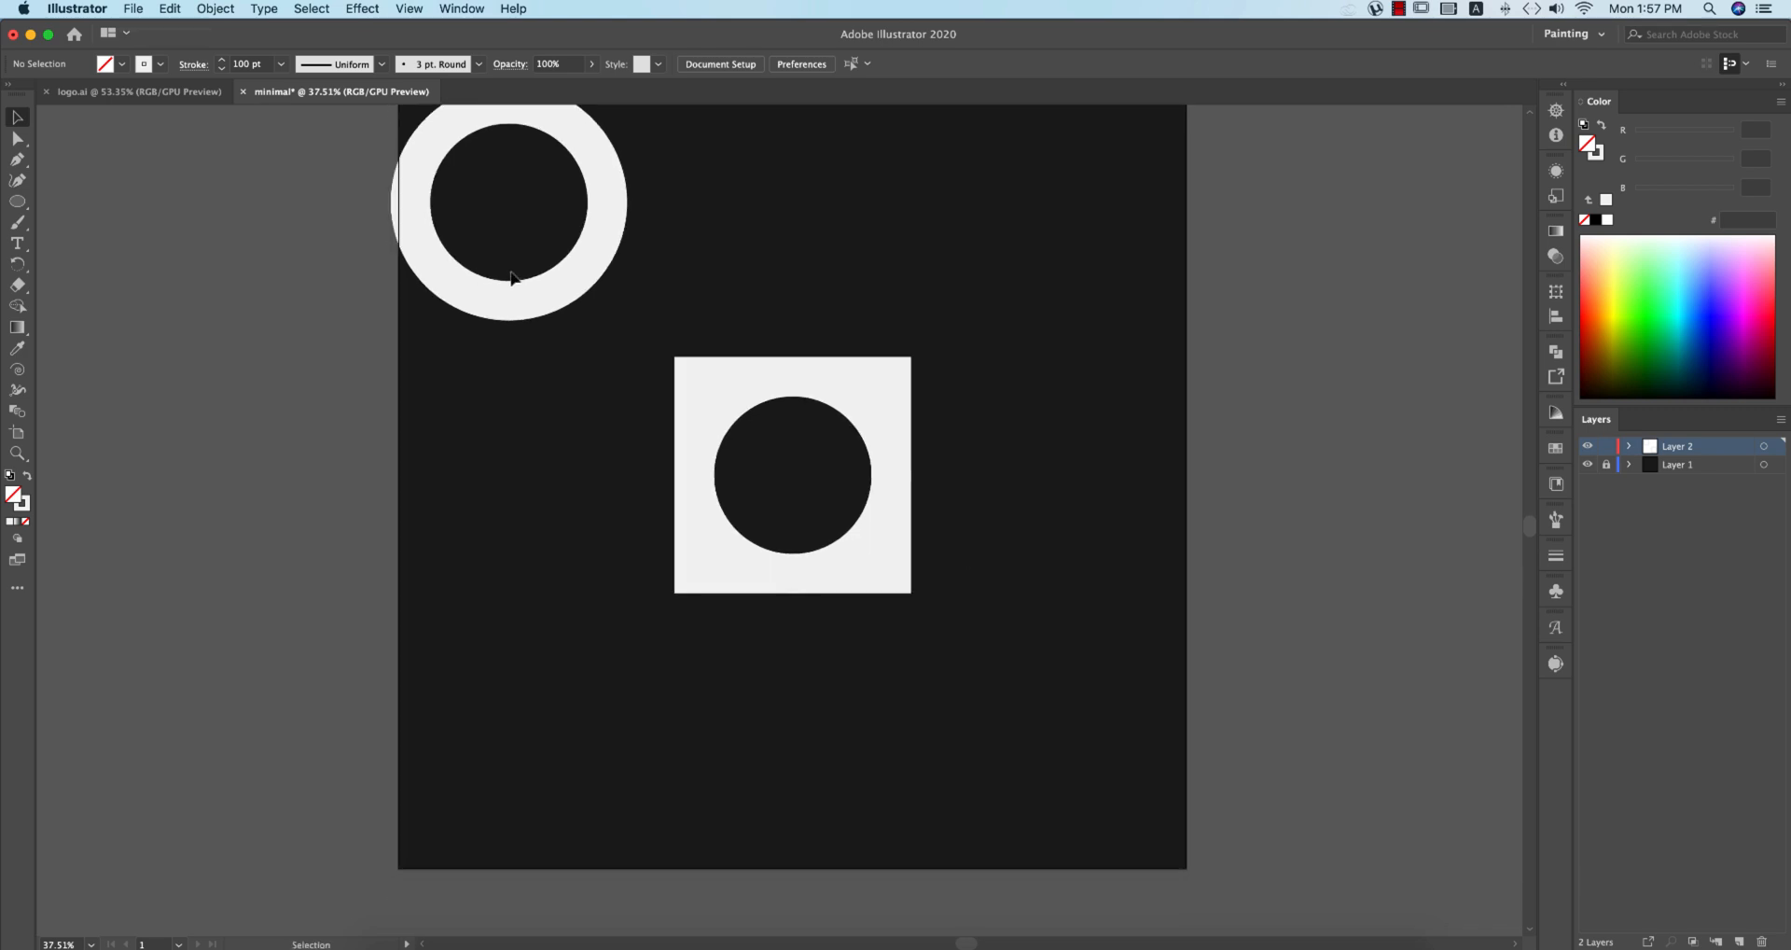
Step: Drag the ring beneath the square and verify alignment in Outline view before returning to Preview
drag(697, 549, 845, 741)
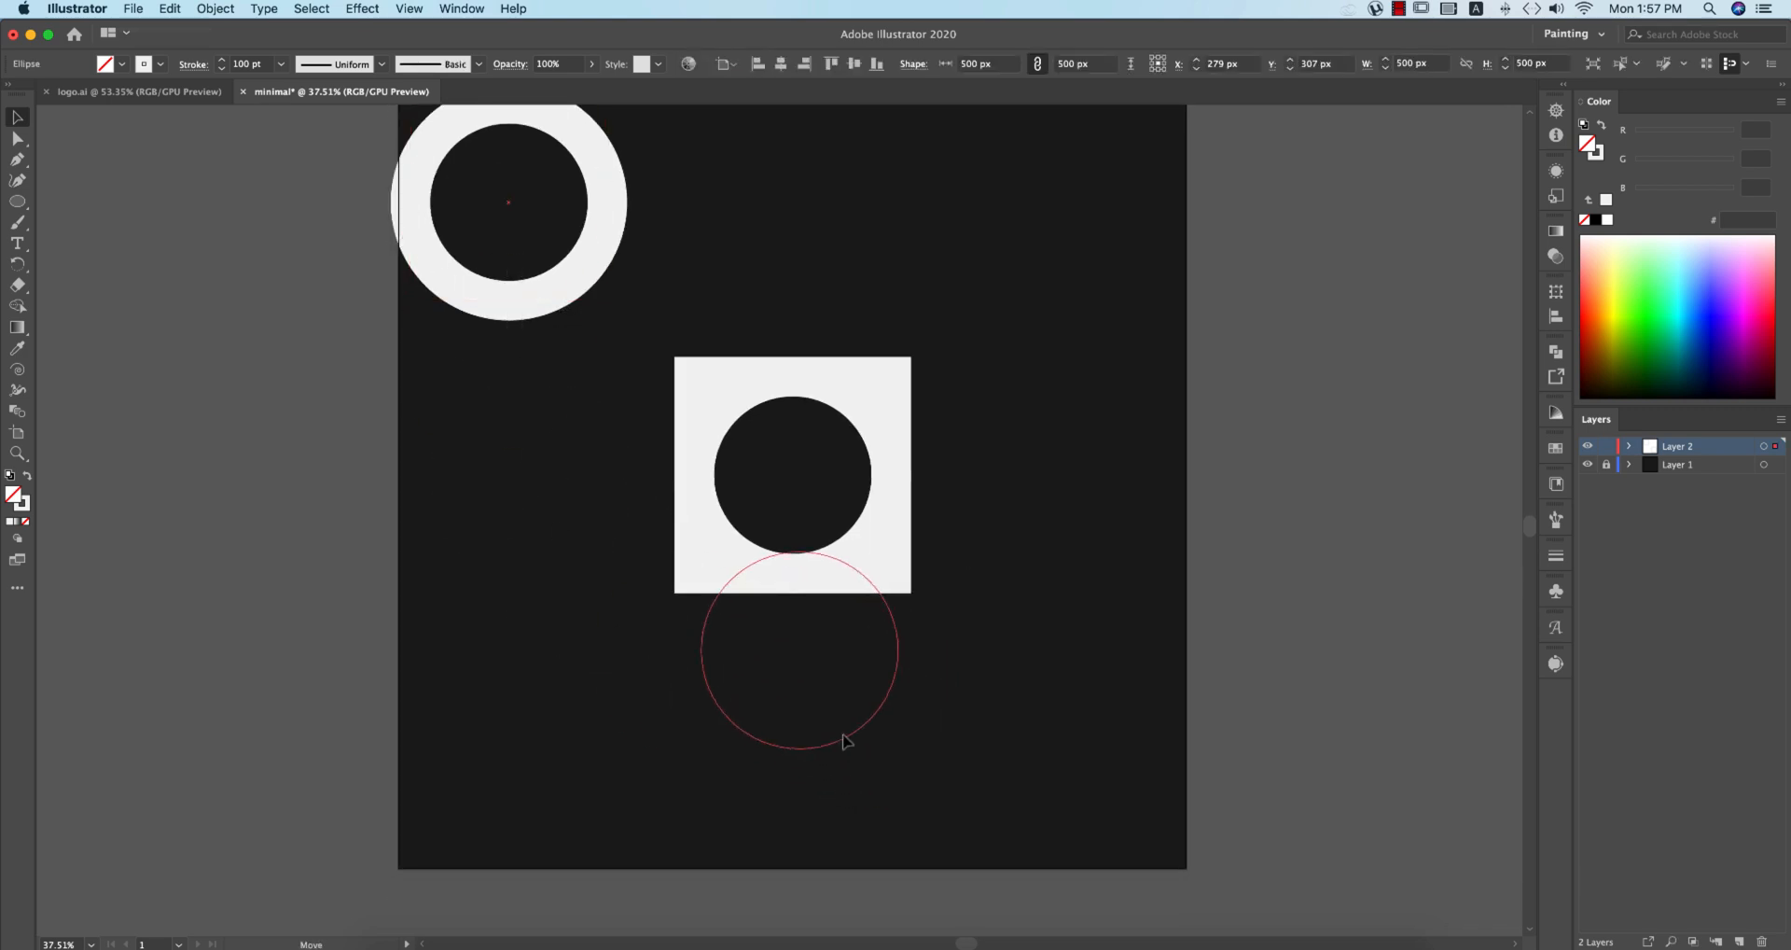
key(cmd+y)
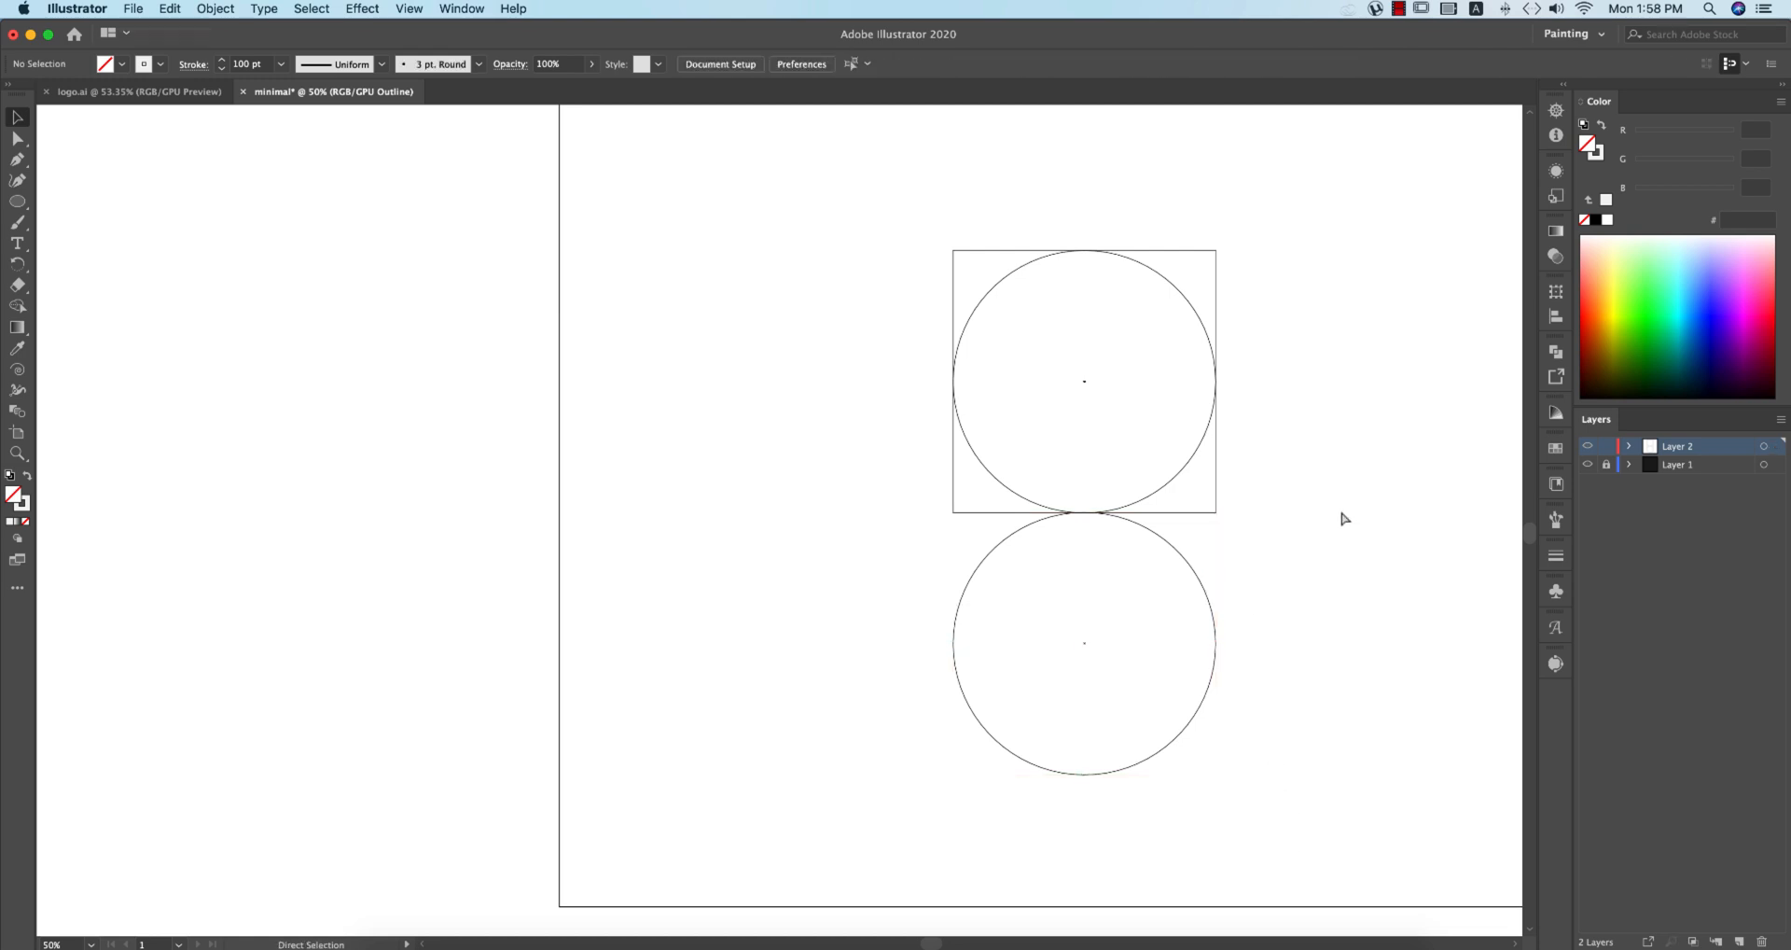
key(cmd+y)
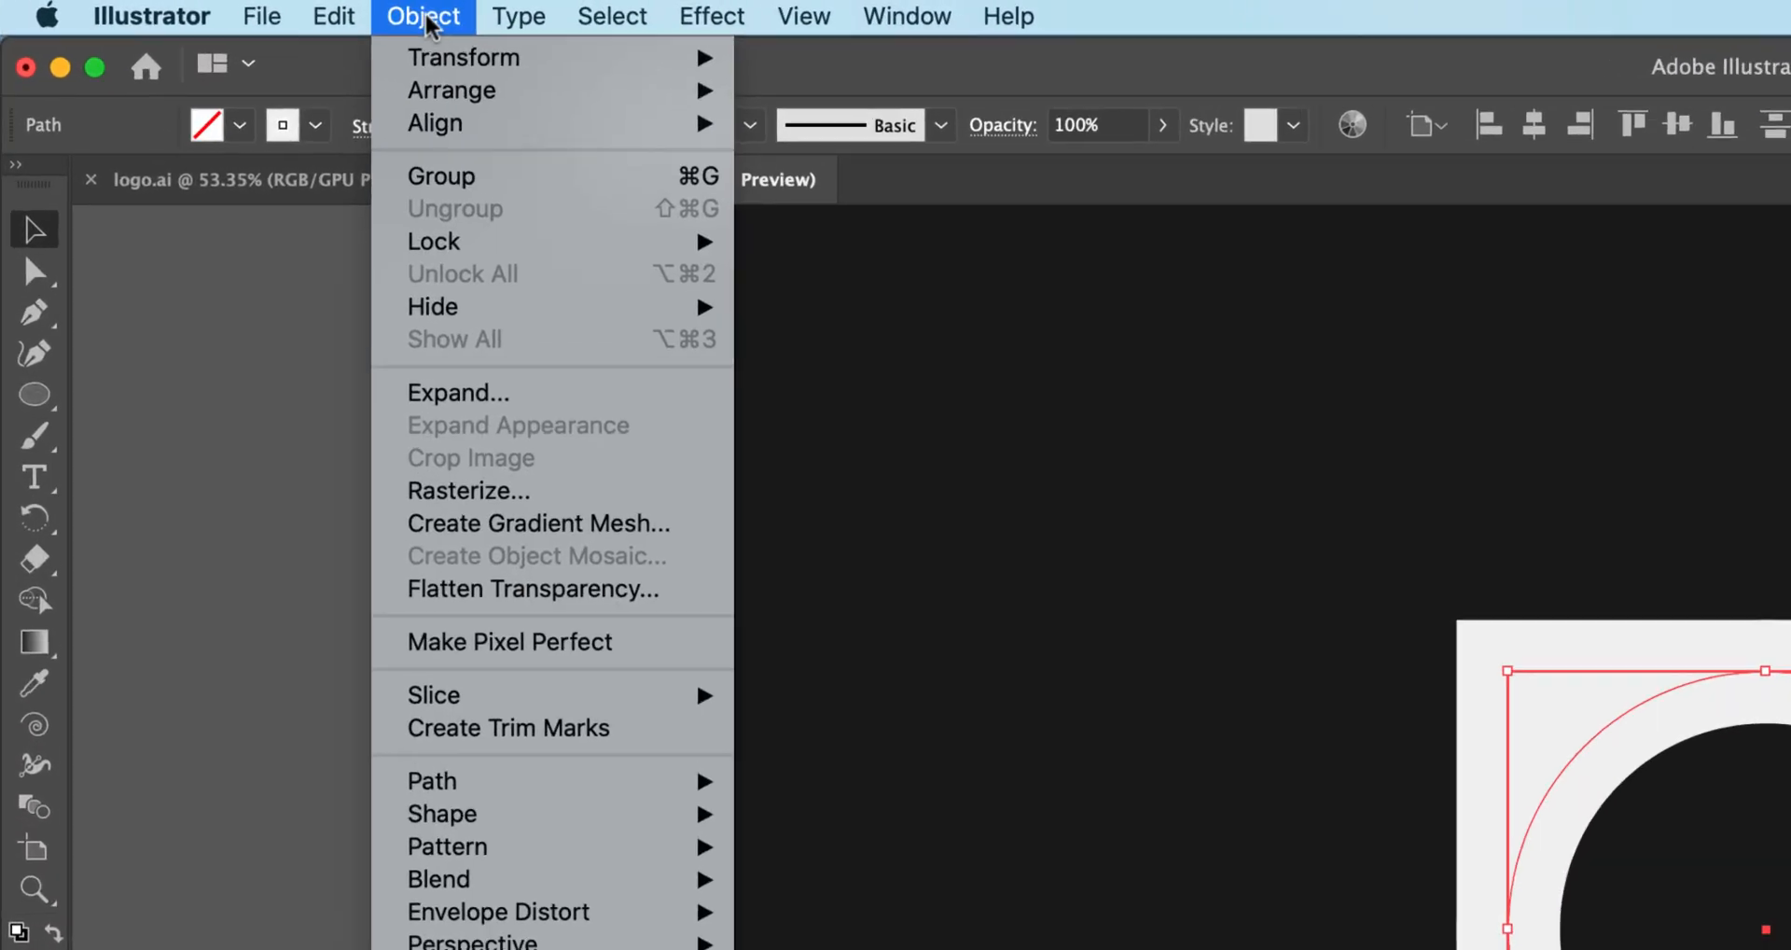
Step: Expand the square and use Shape Builder to remove its outer corners and inner disc into a hollow bowl
click(458, 392)
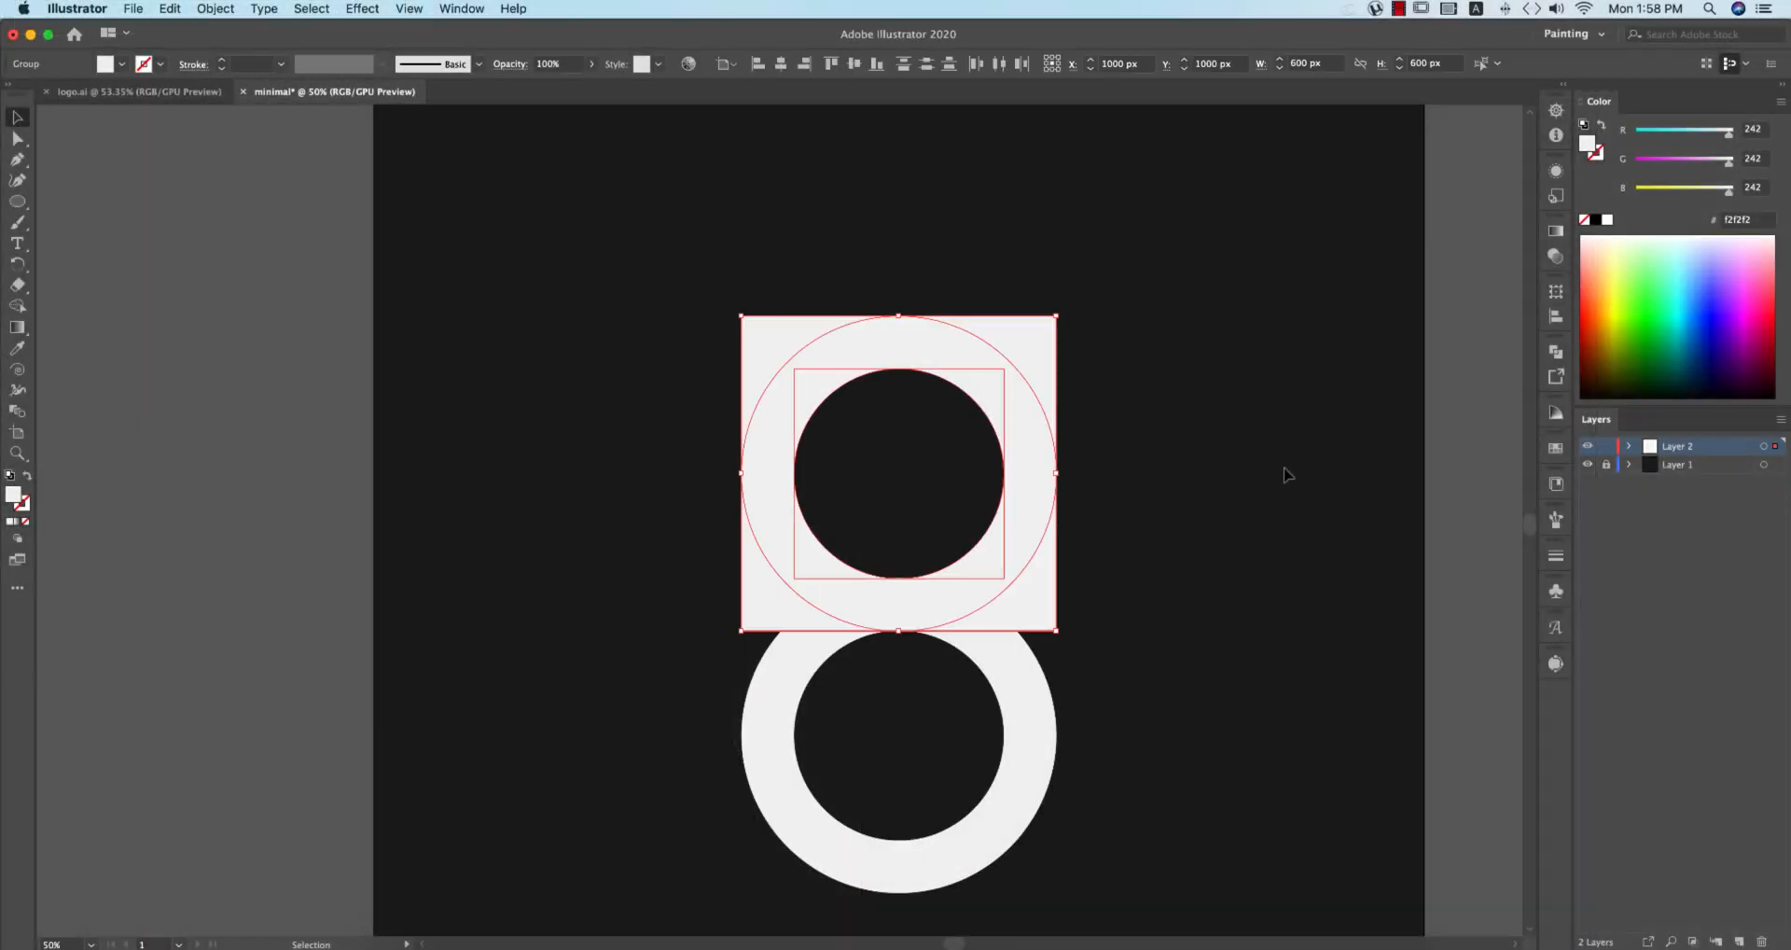
key(shift+m)
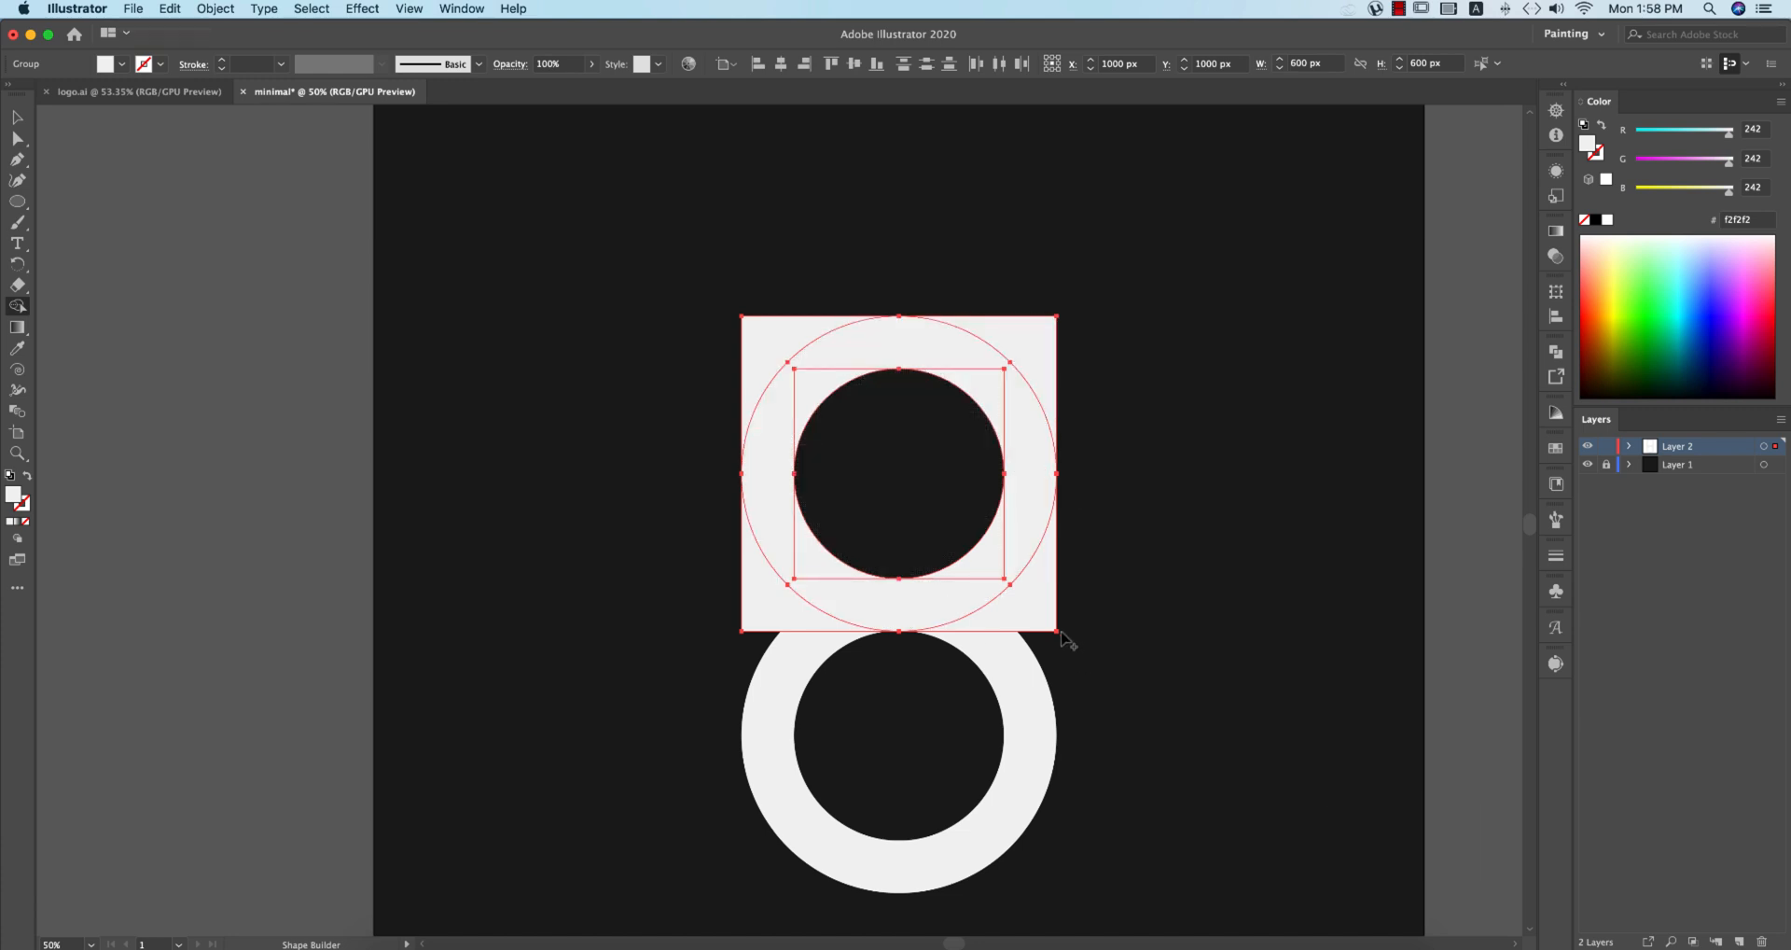
mouse_move(1045, 628)
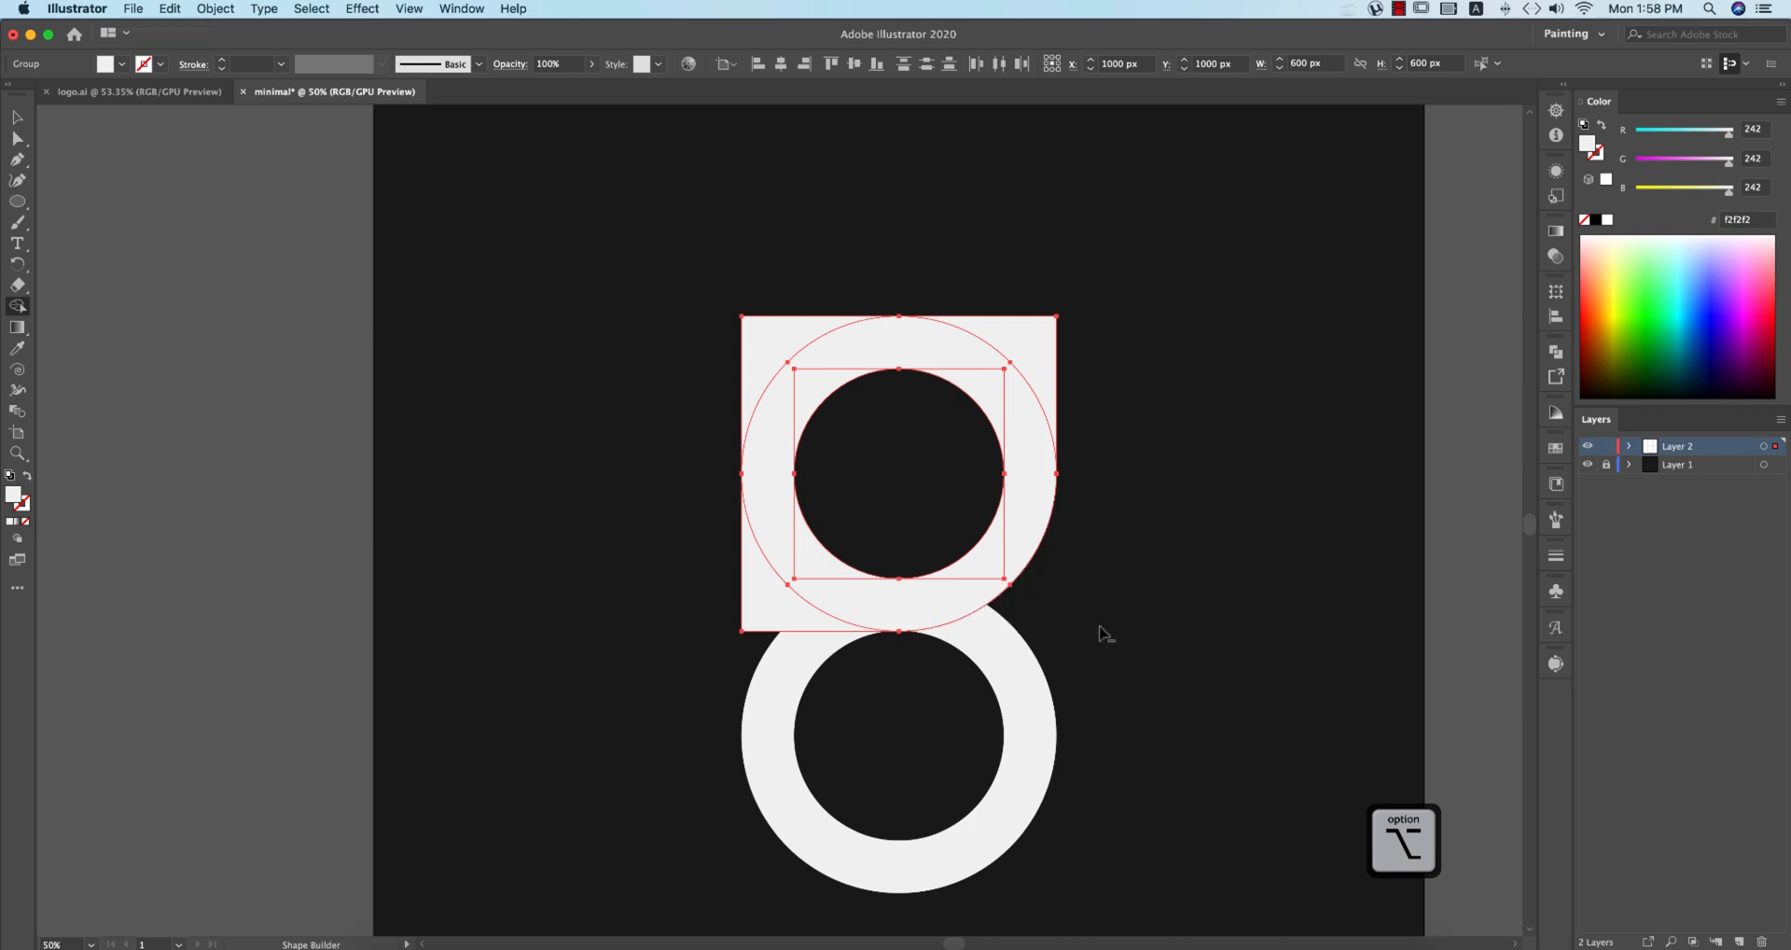
click(759, 354)
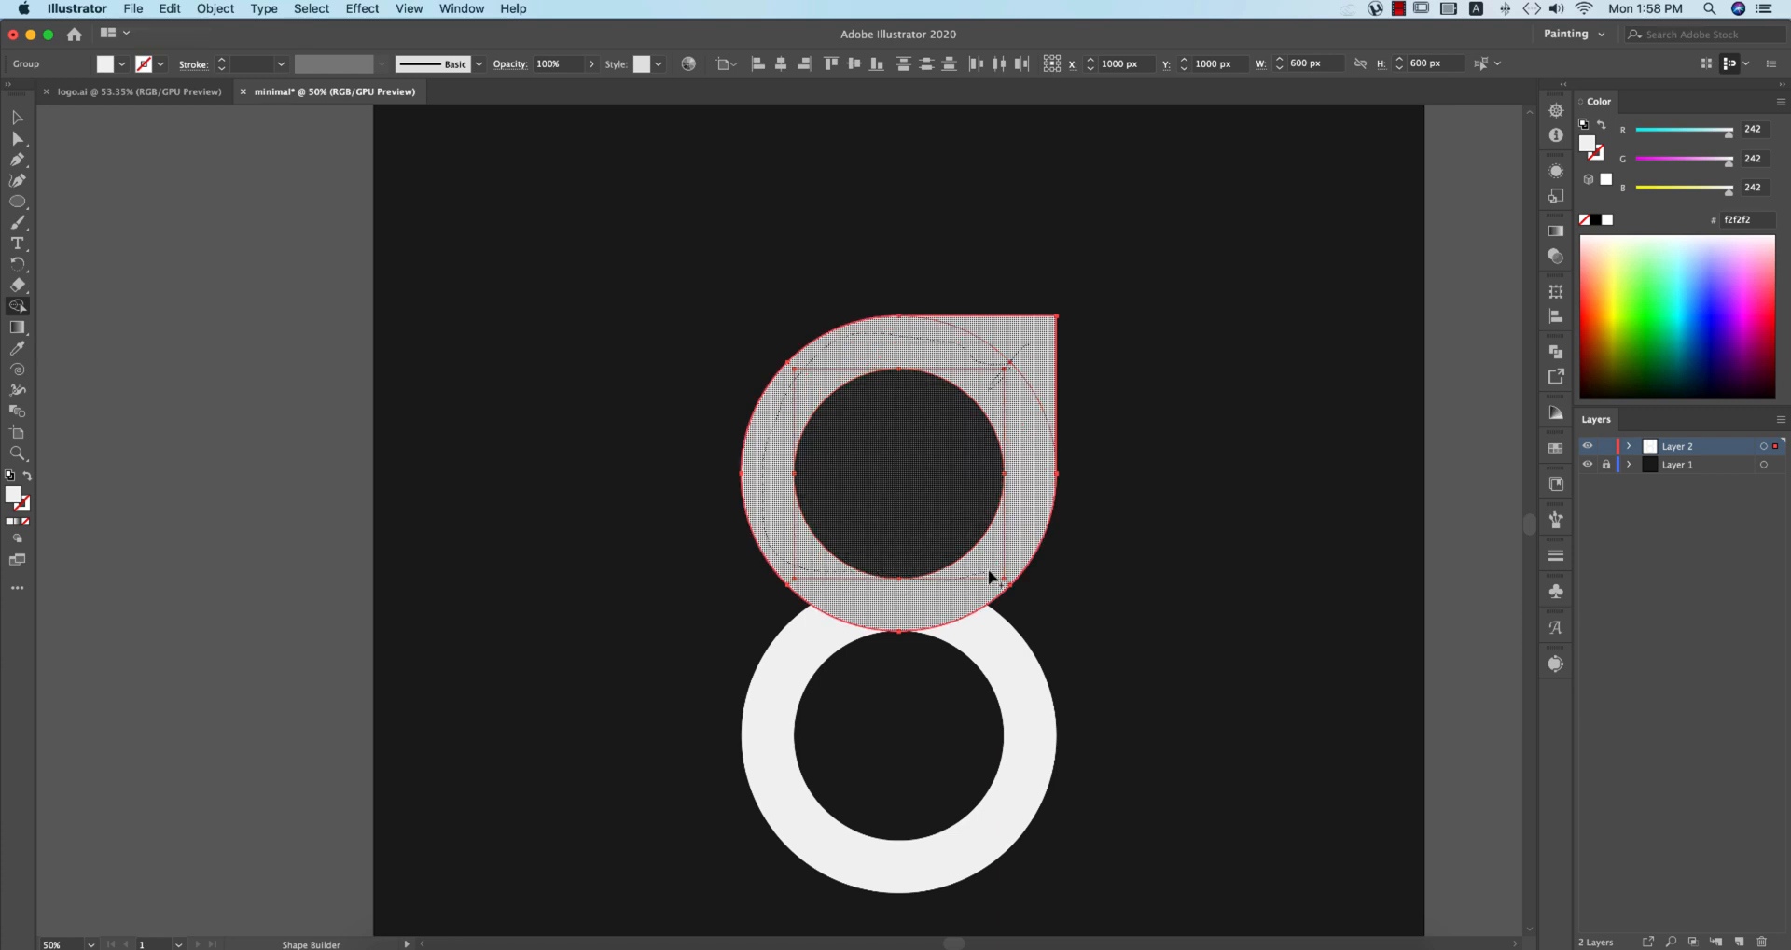
key(cmd+z)
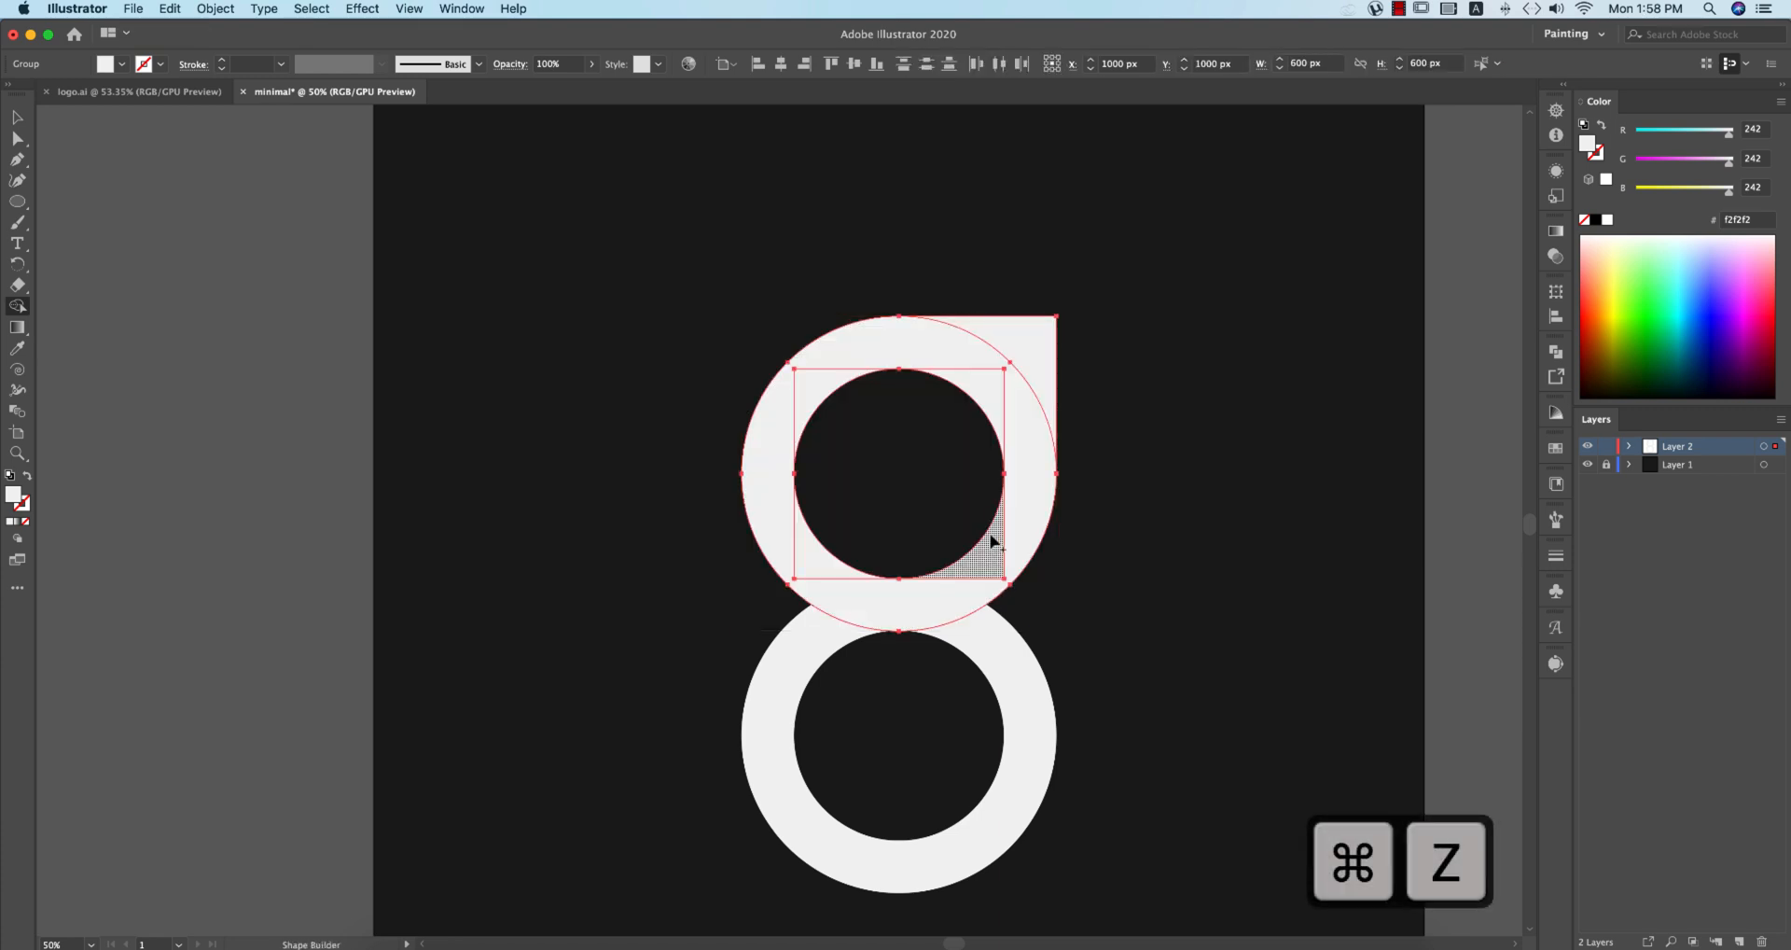
key(cmd+z)
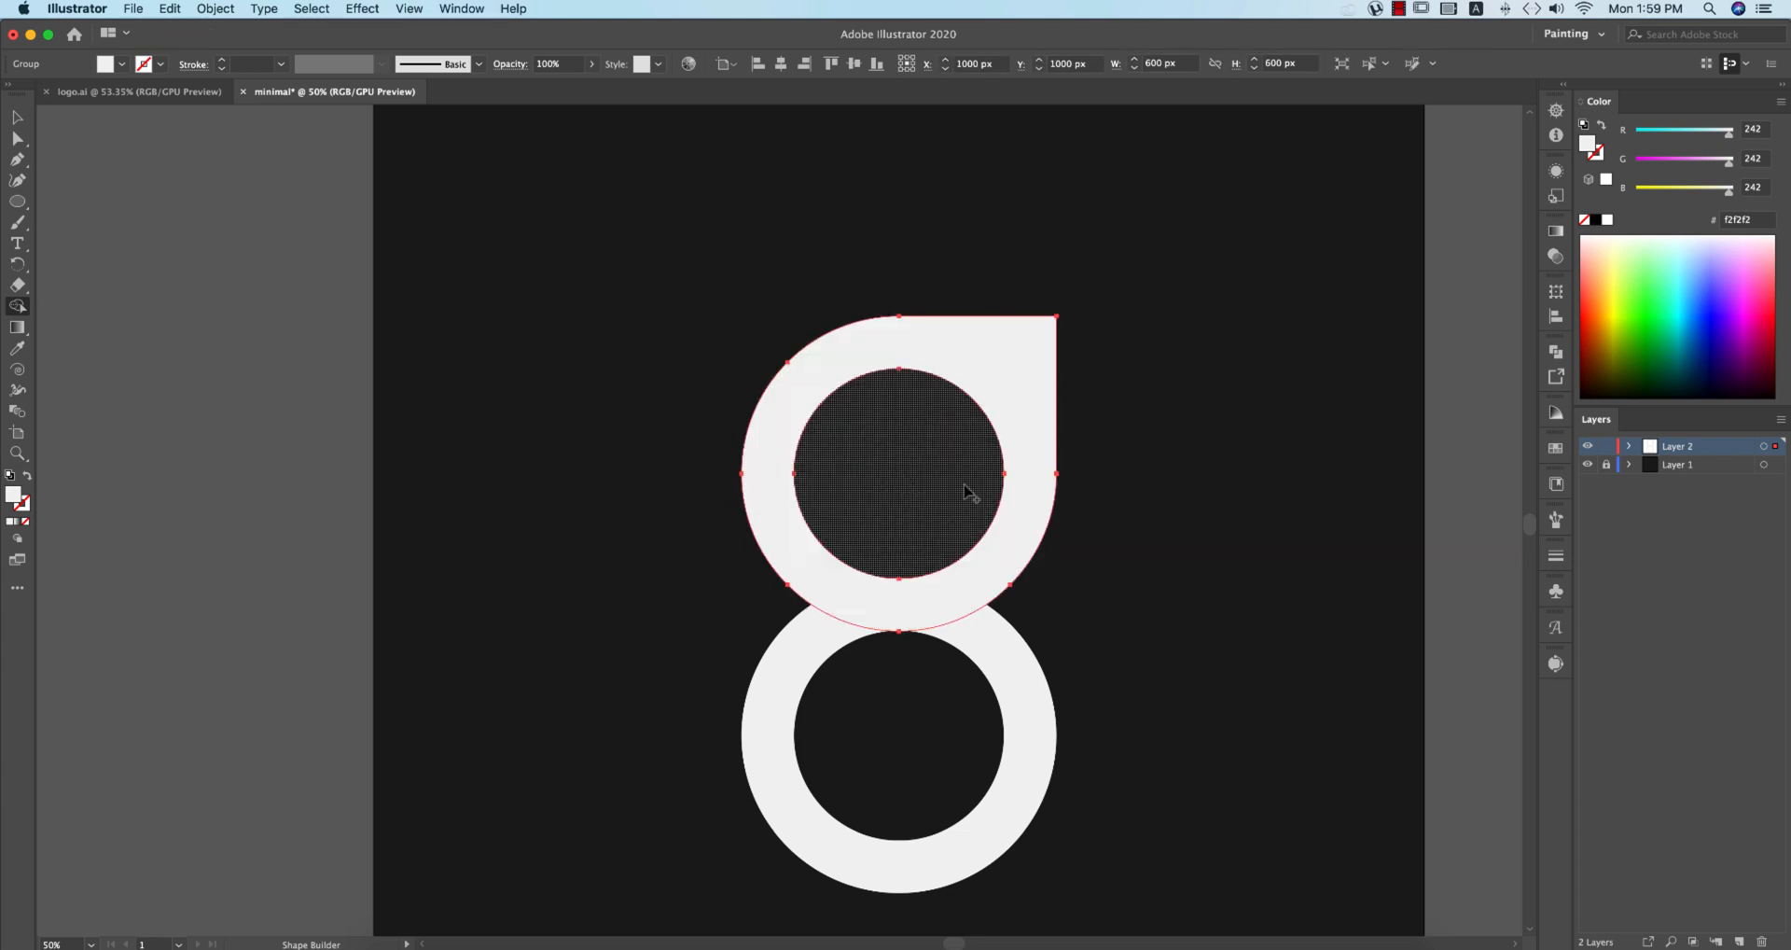
click(896, 492)
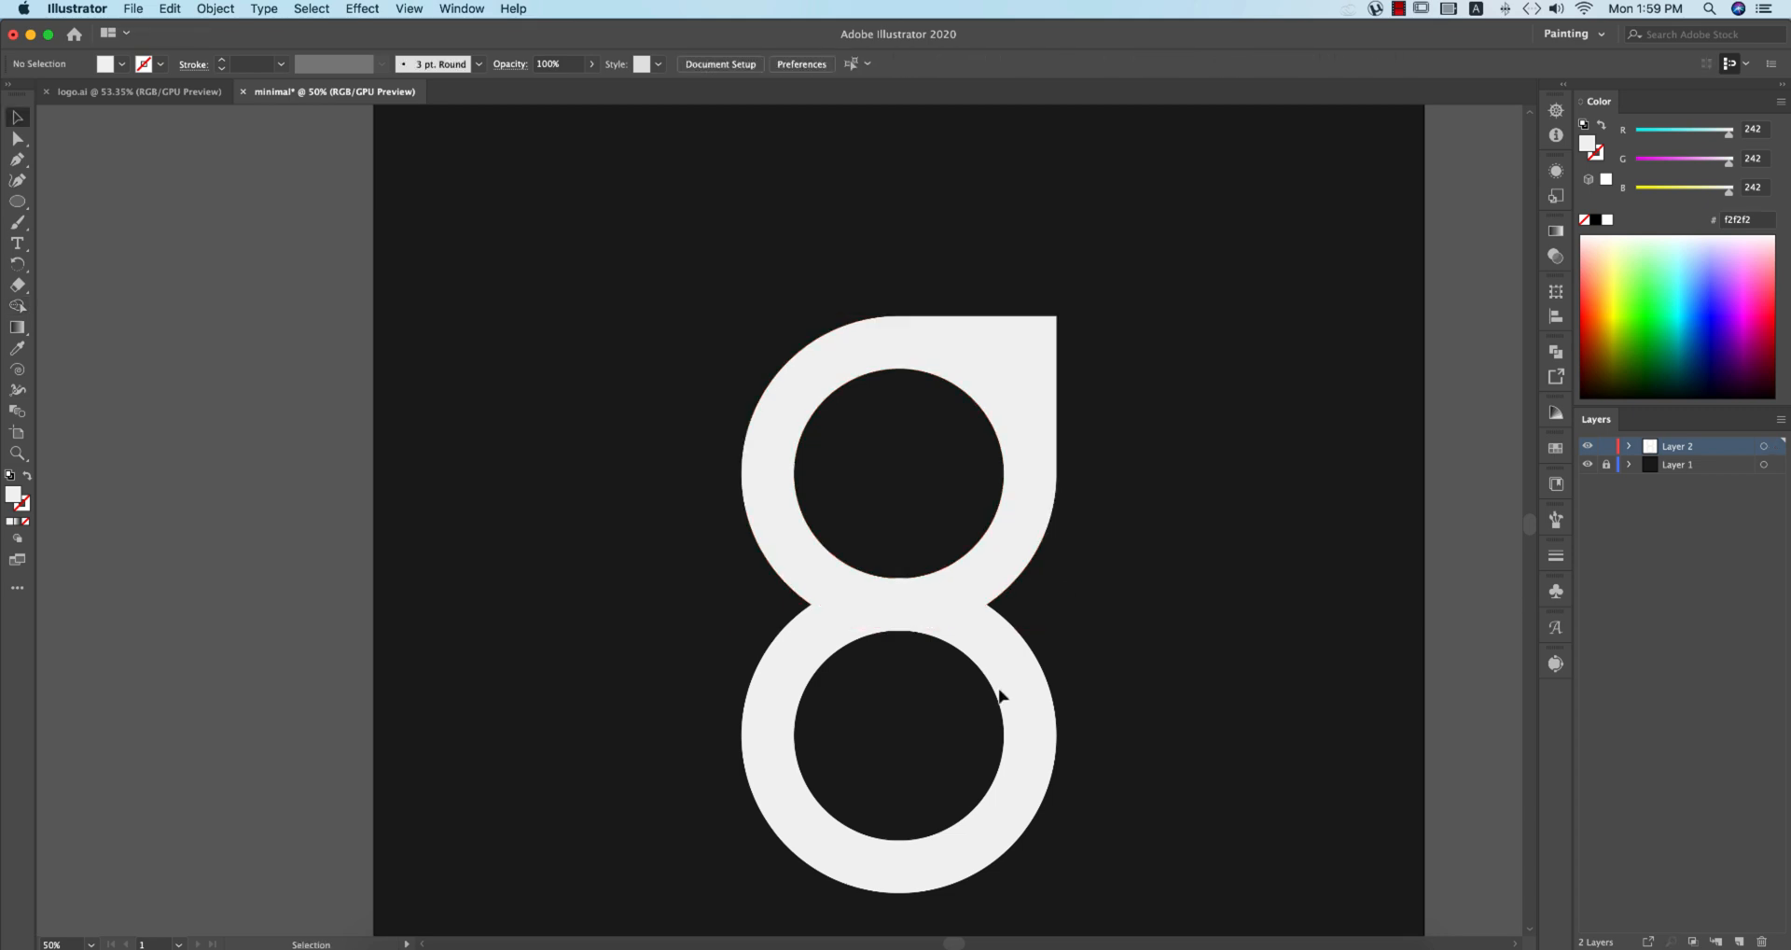
Step: Delete the lower ring's top anchor with Direct Selection, leaving a half-ring descender
click(899, 736)
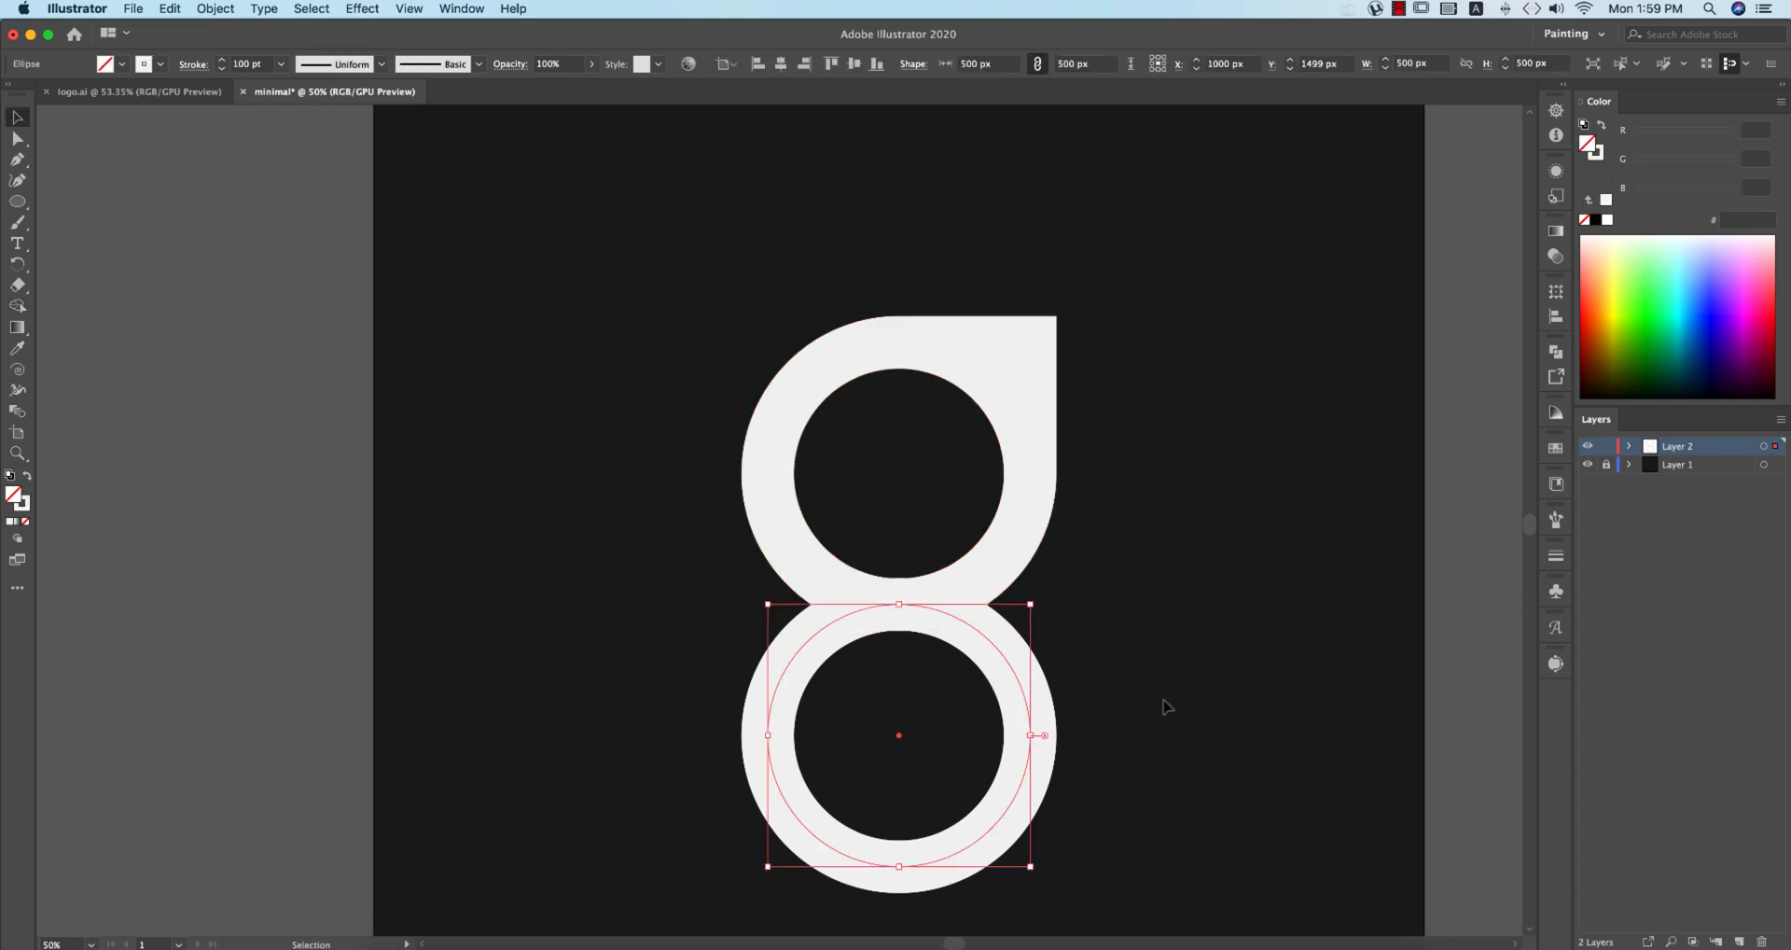
key(a)
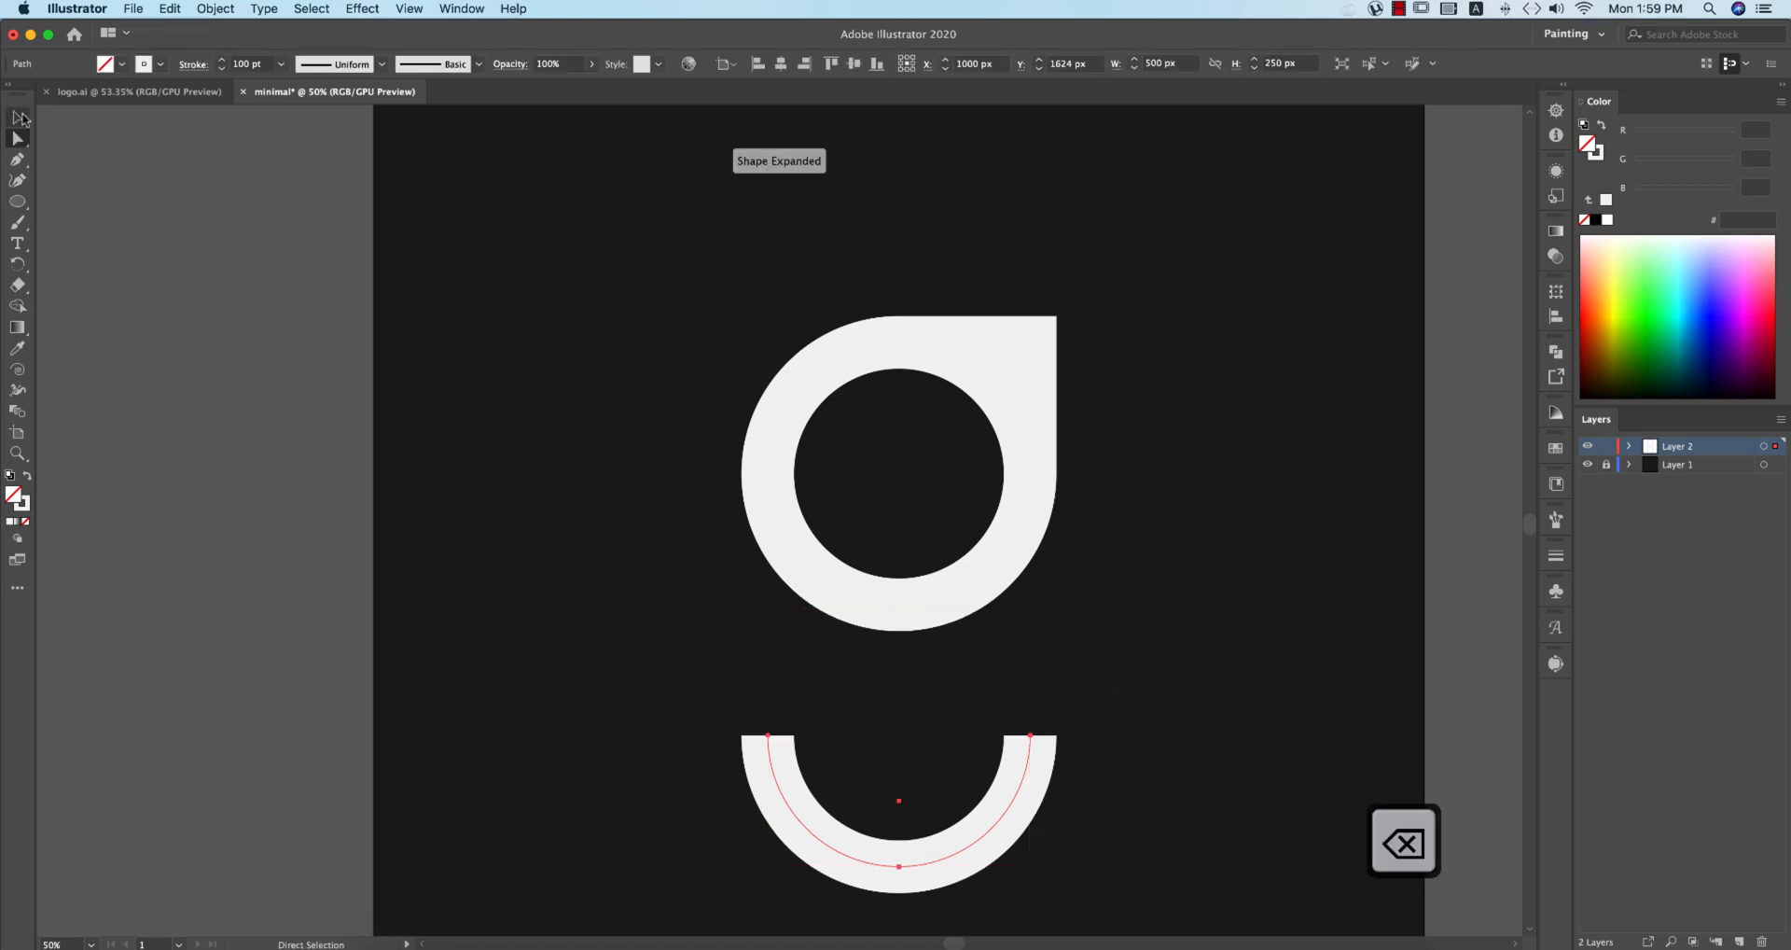
click(1134, 794)
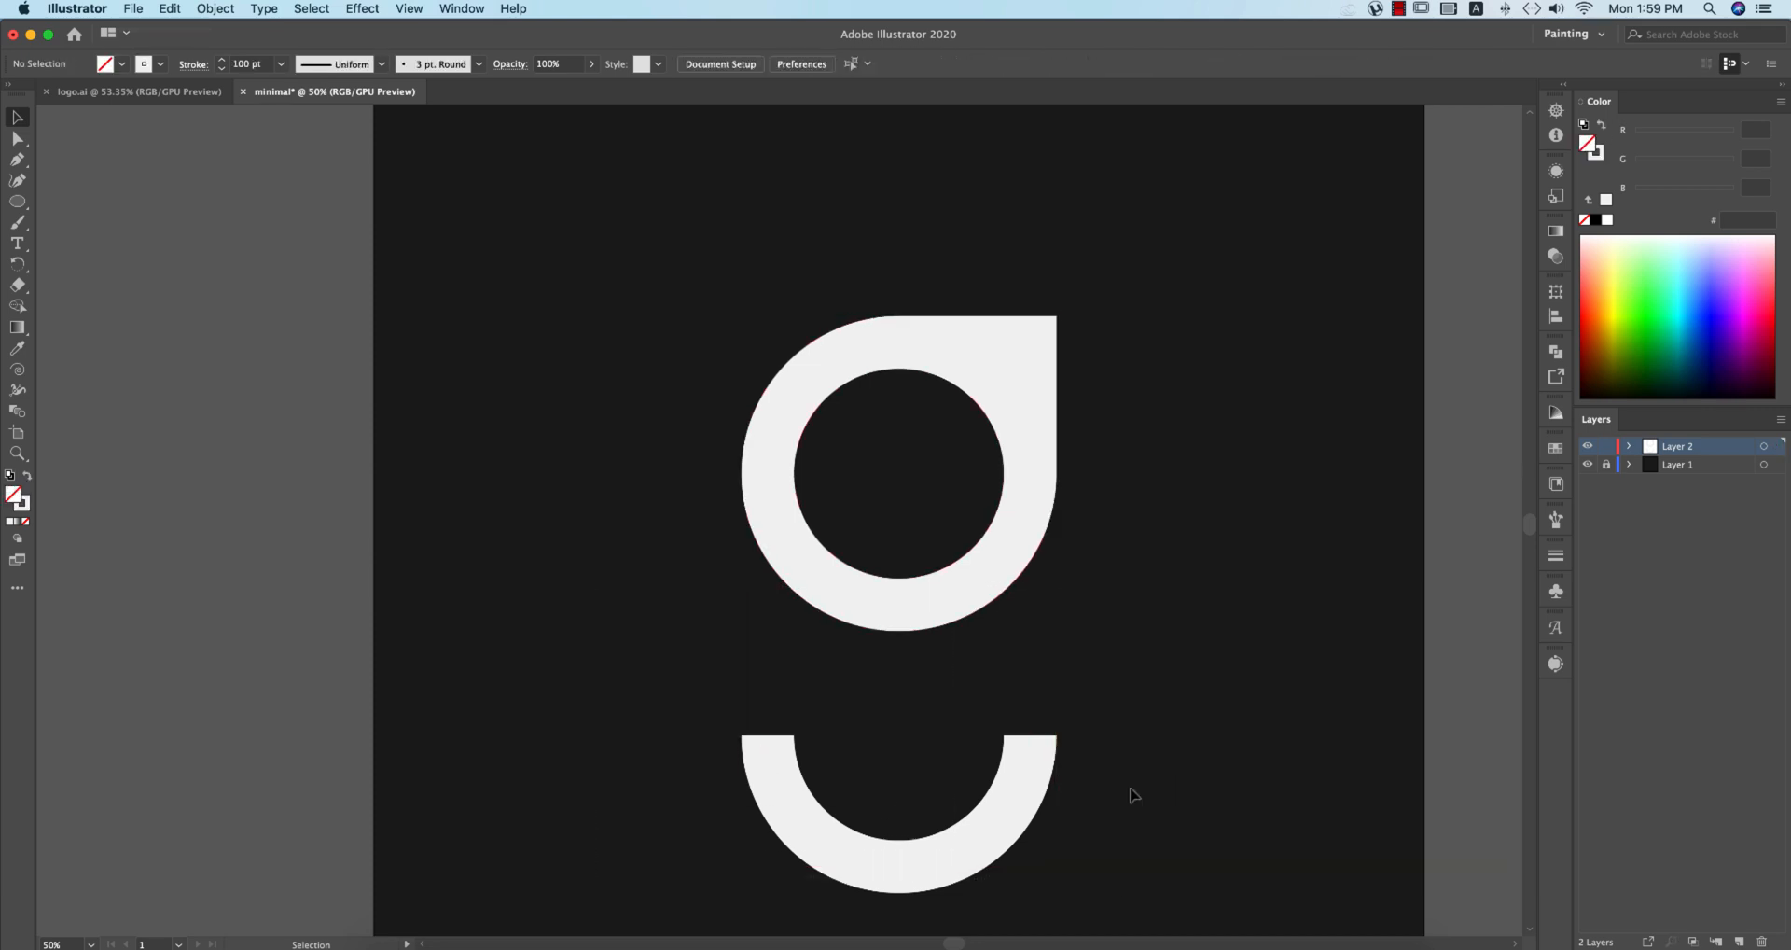
click(900, 801)
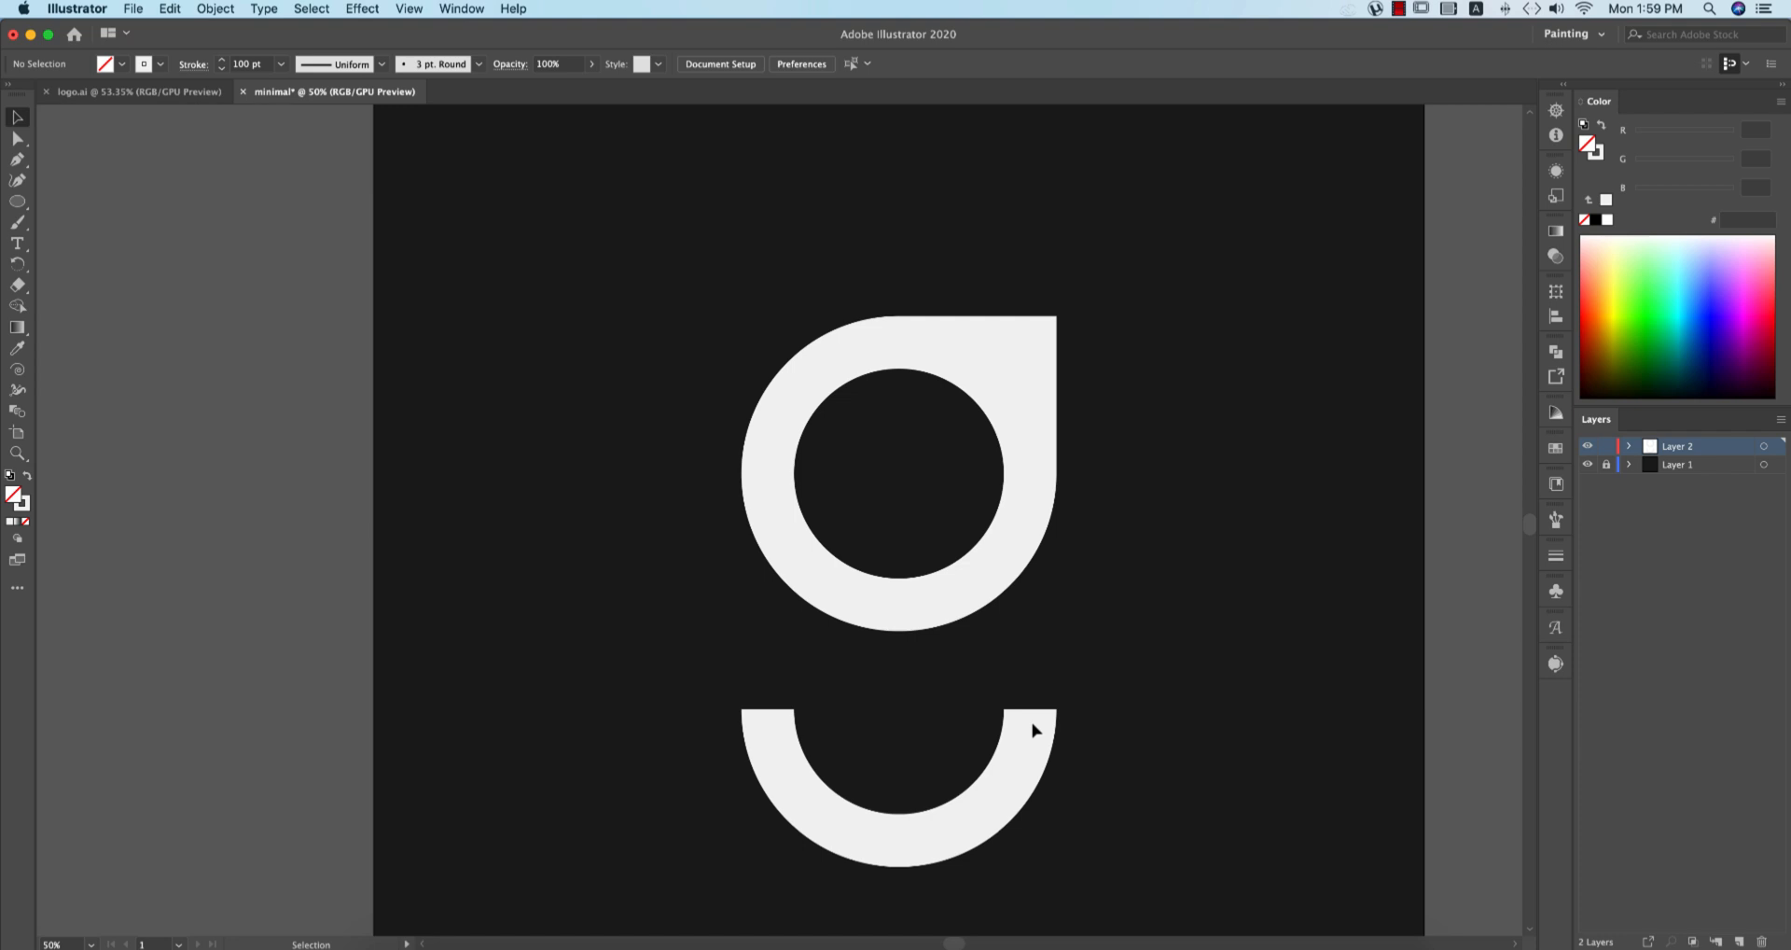
Step: Expand the half ring into a filled shape and move the g mark toward the top-right corner
click(1034, 731)
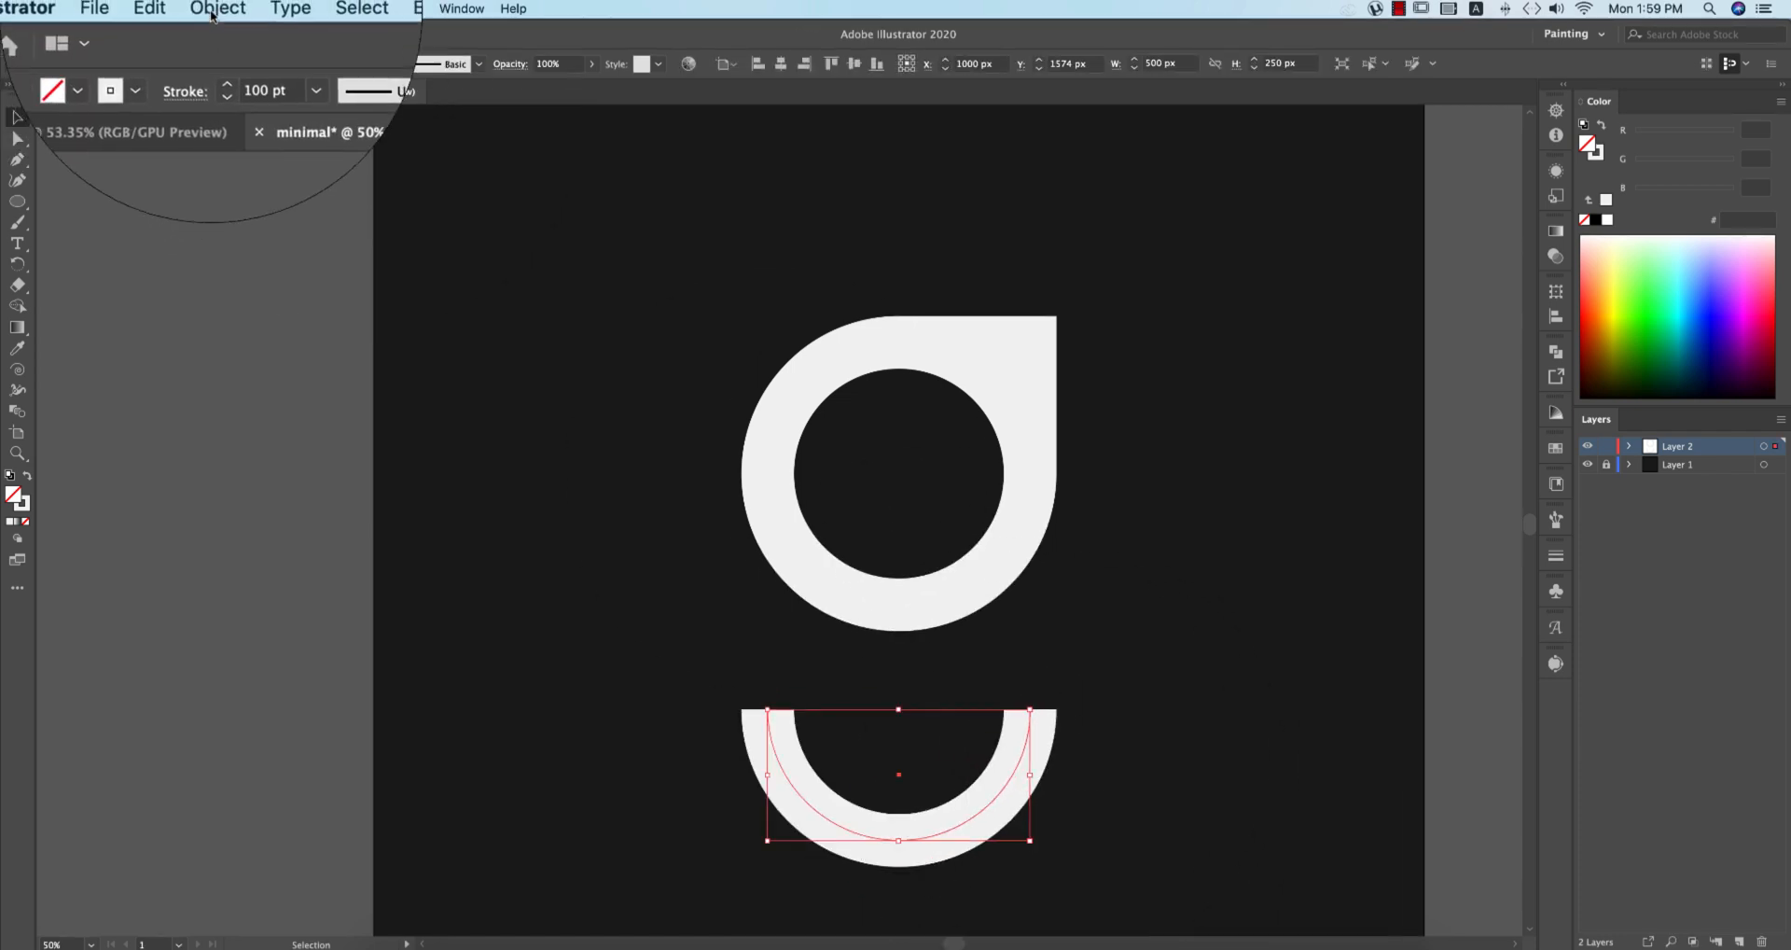
click(214, 10)
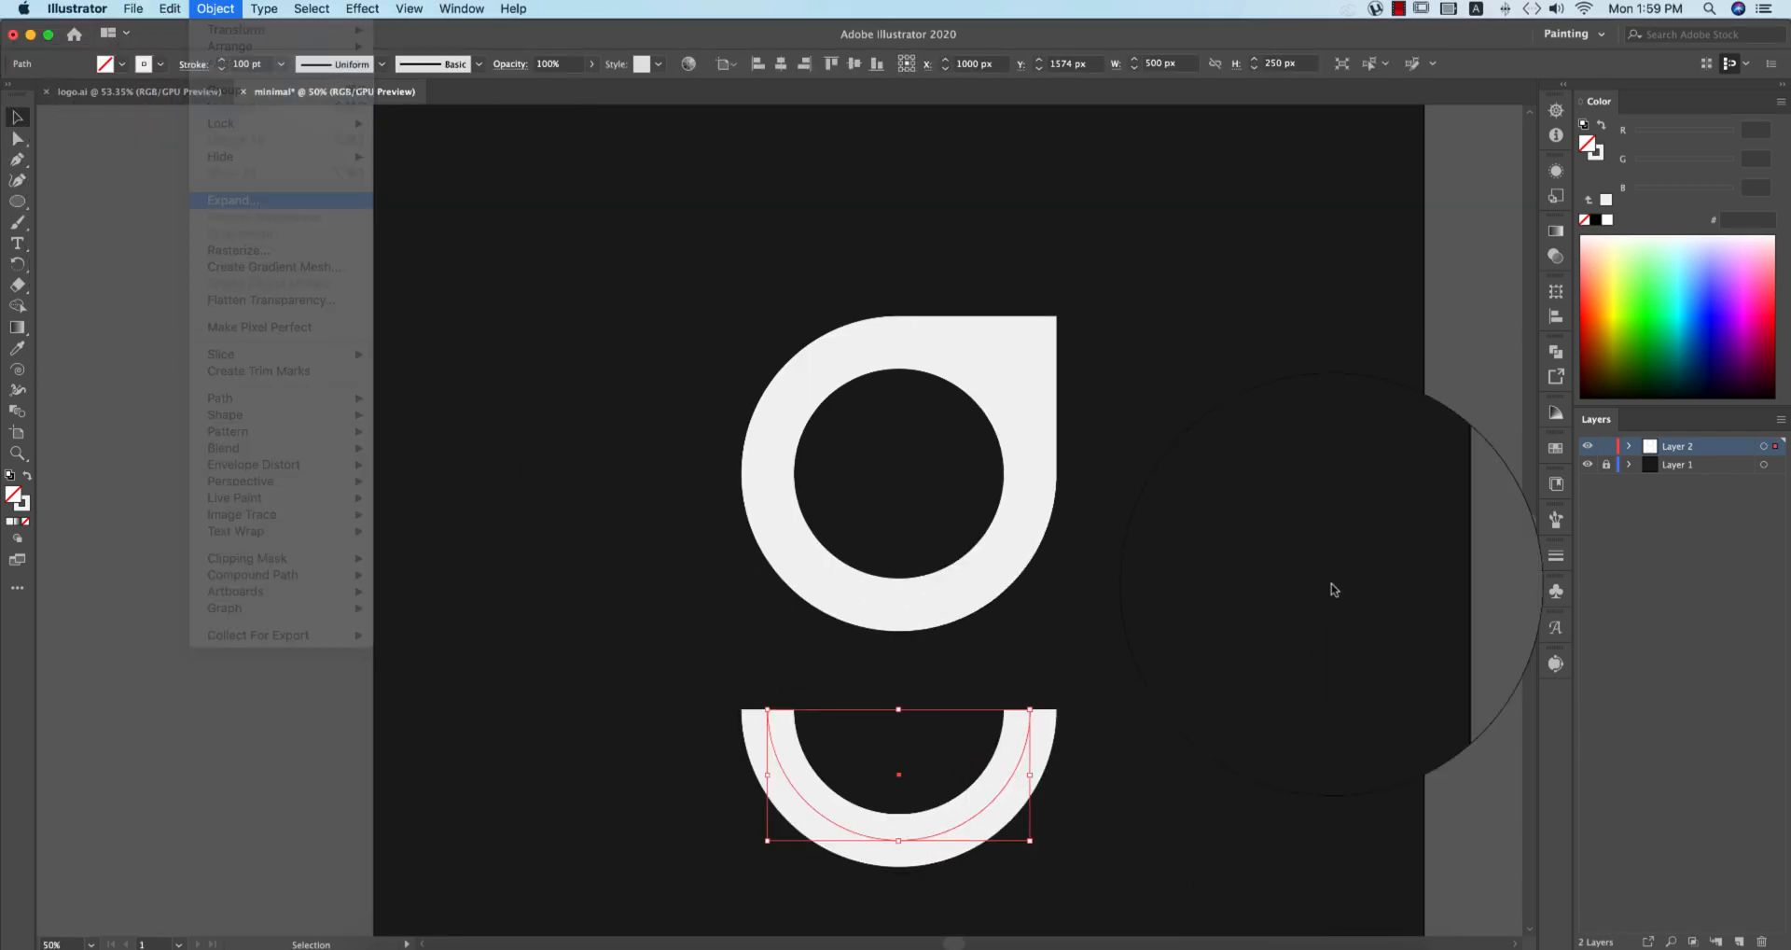
click(230, 200)
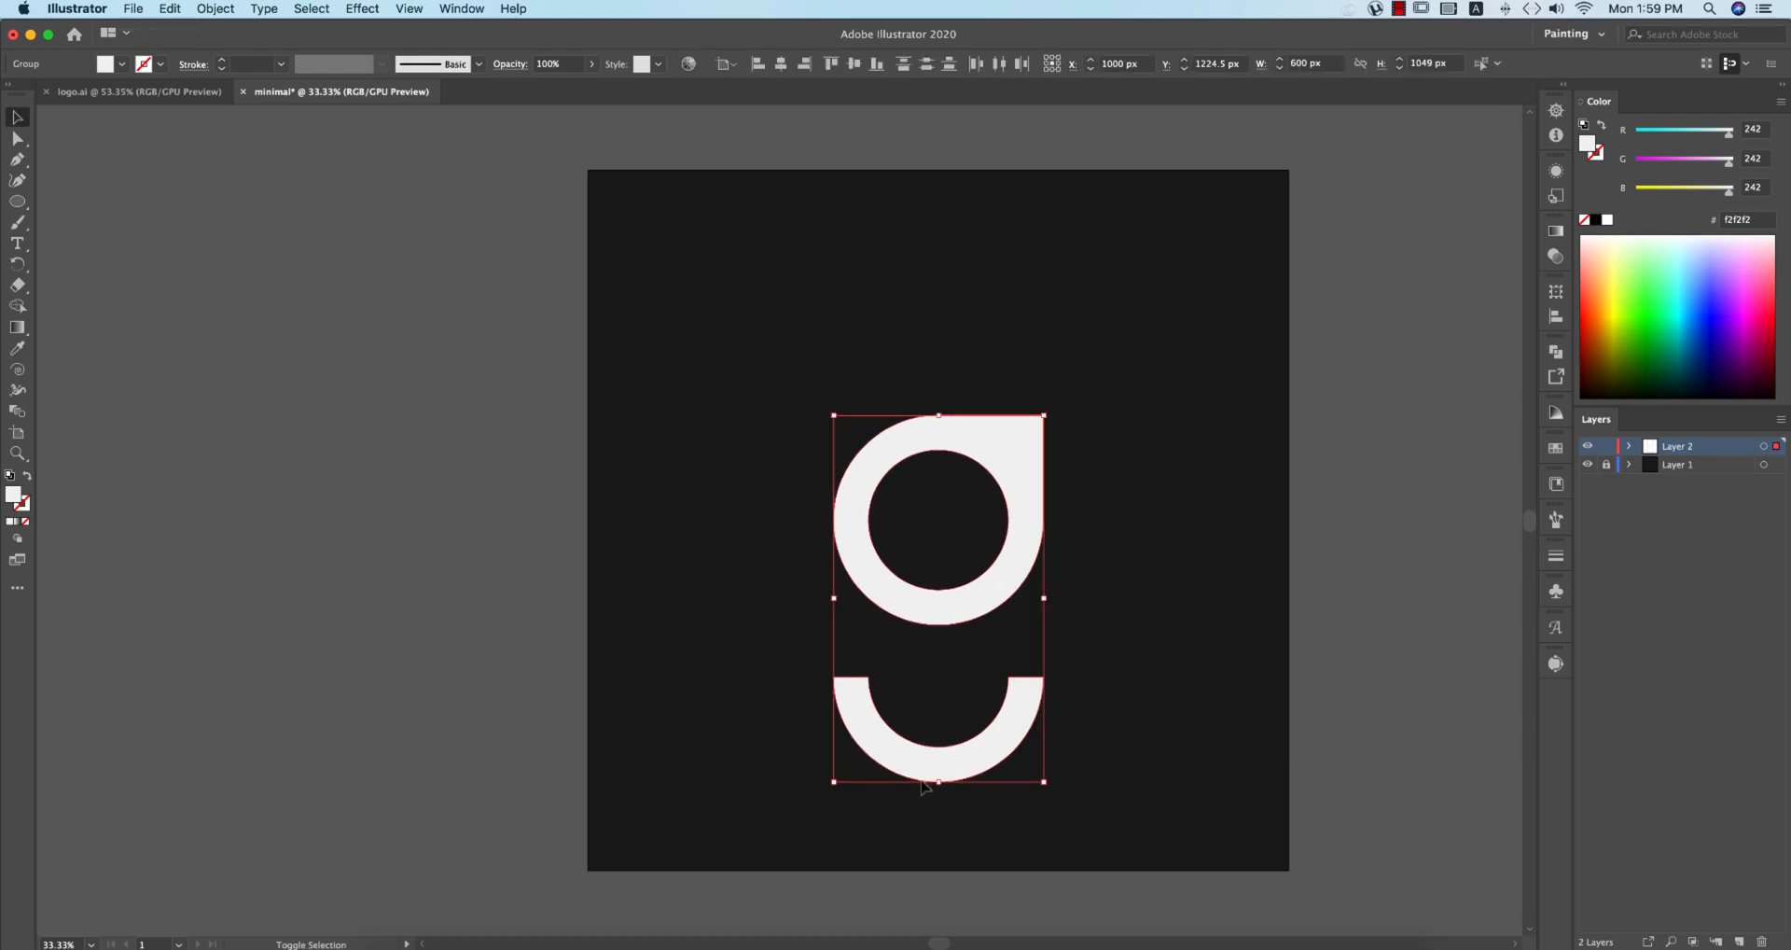
drag(937, 600, 1142, 344)
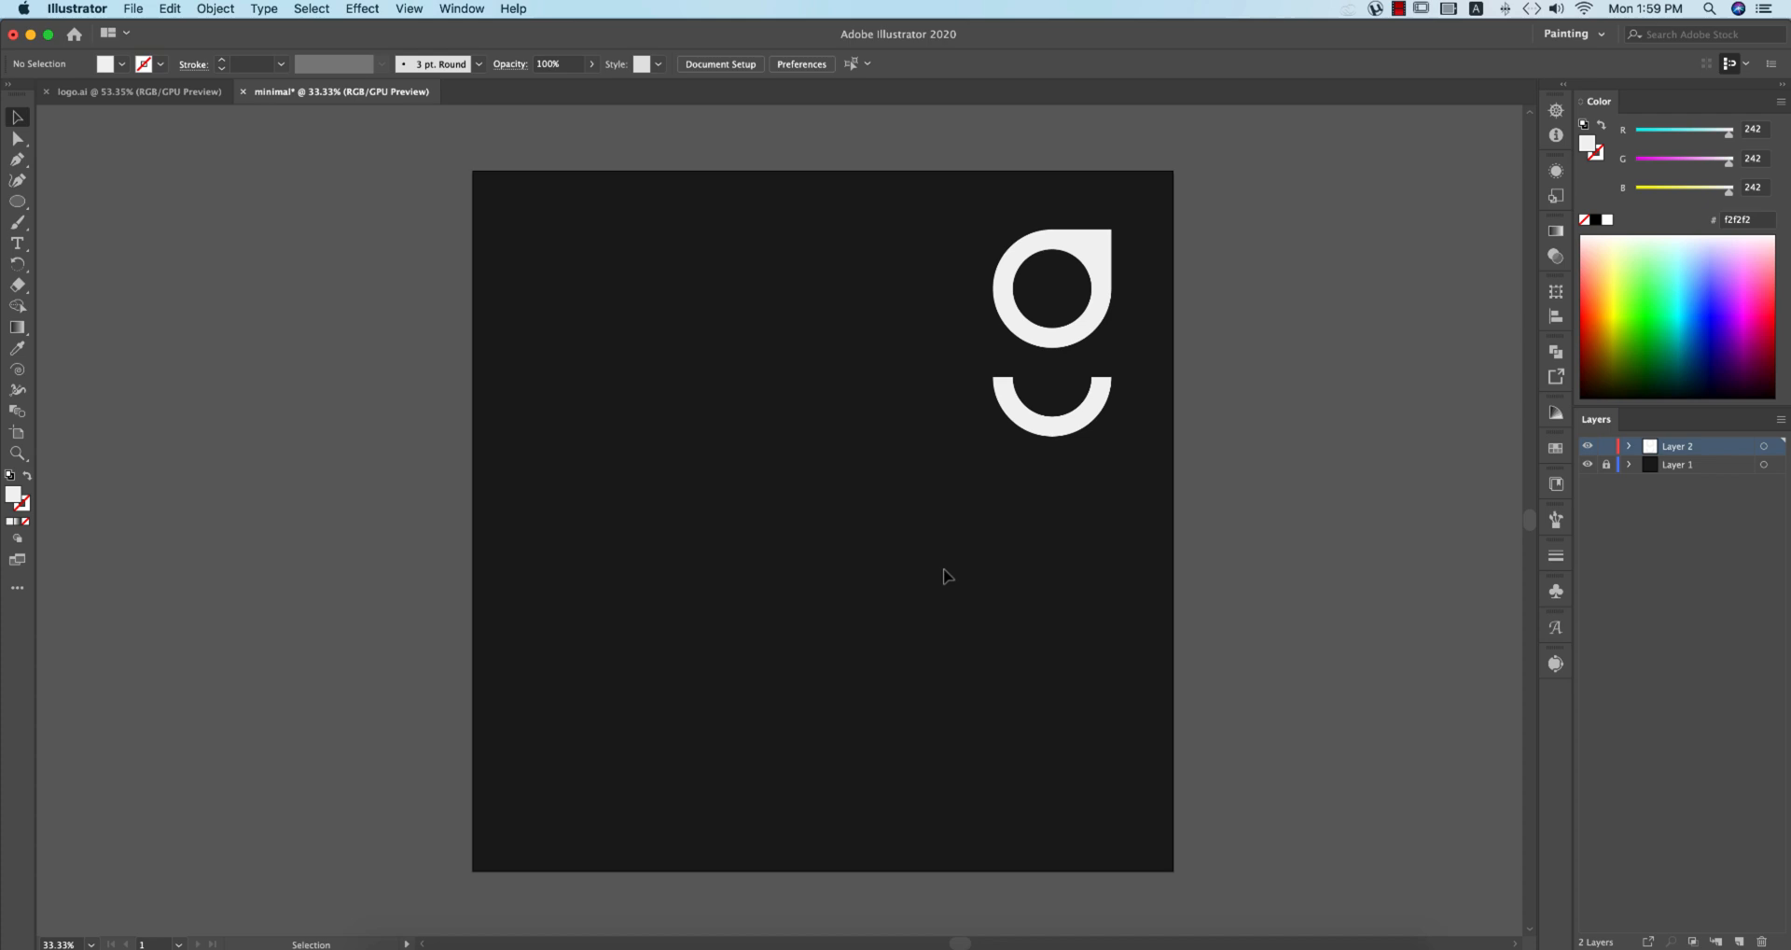
mouse_move(541, 382)
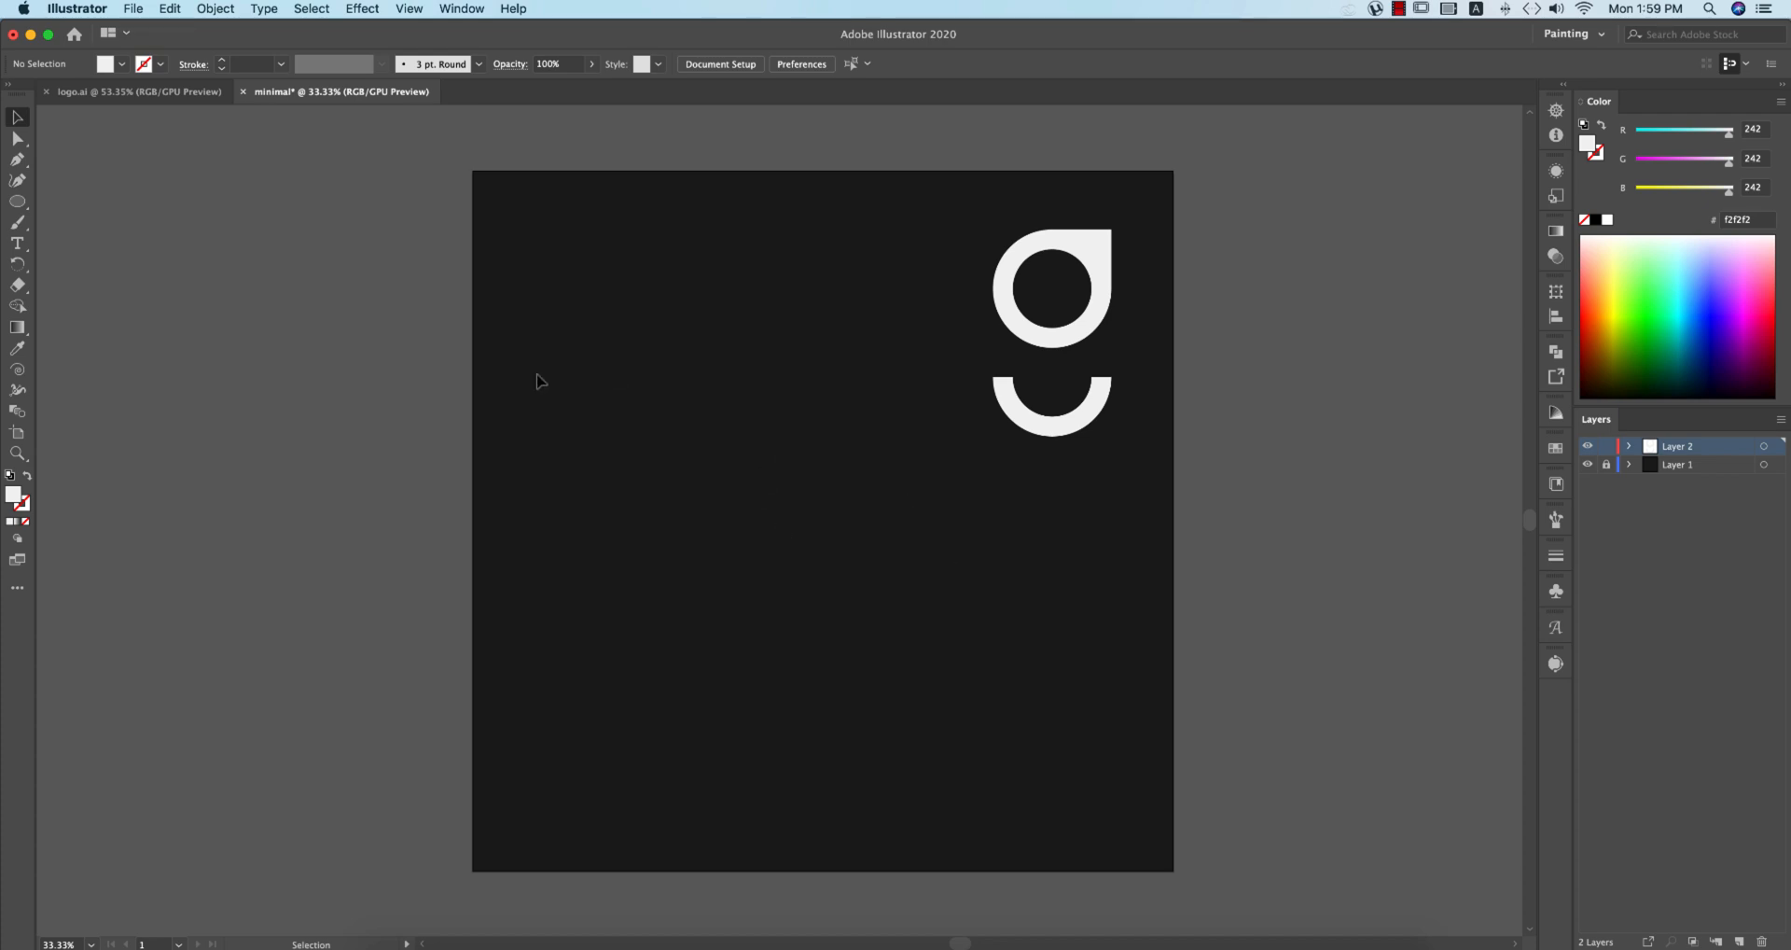
Step: Scale the g mark into the top right and draw a bright green (62ff25) square at the top-left corner
drag(954, 227, 1139, 520)
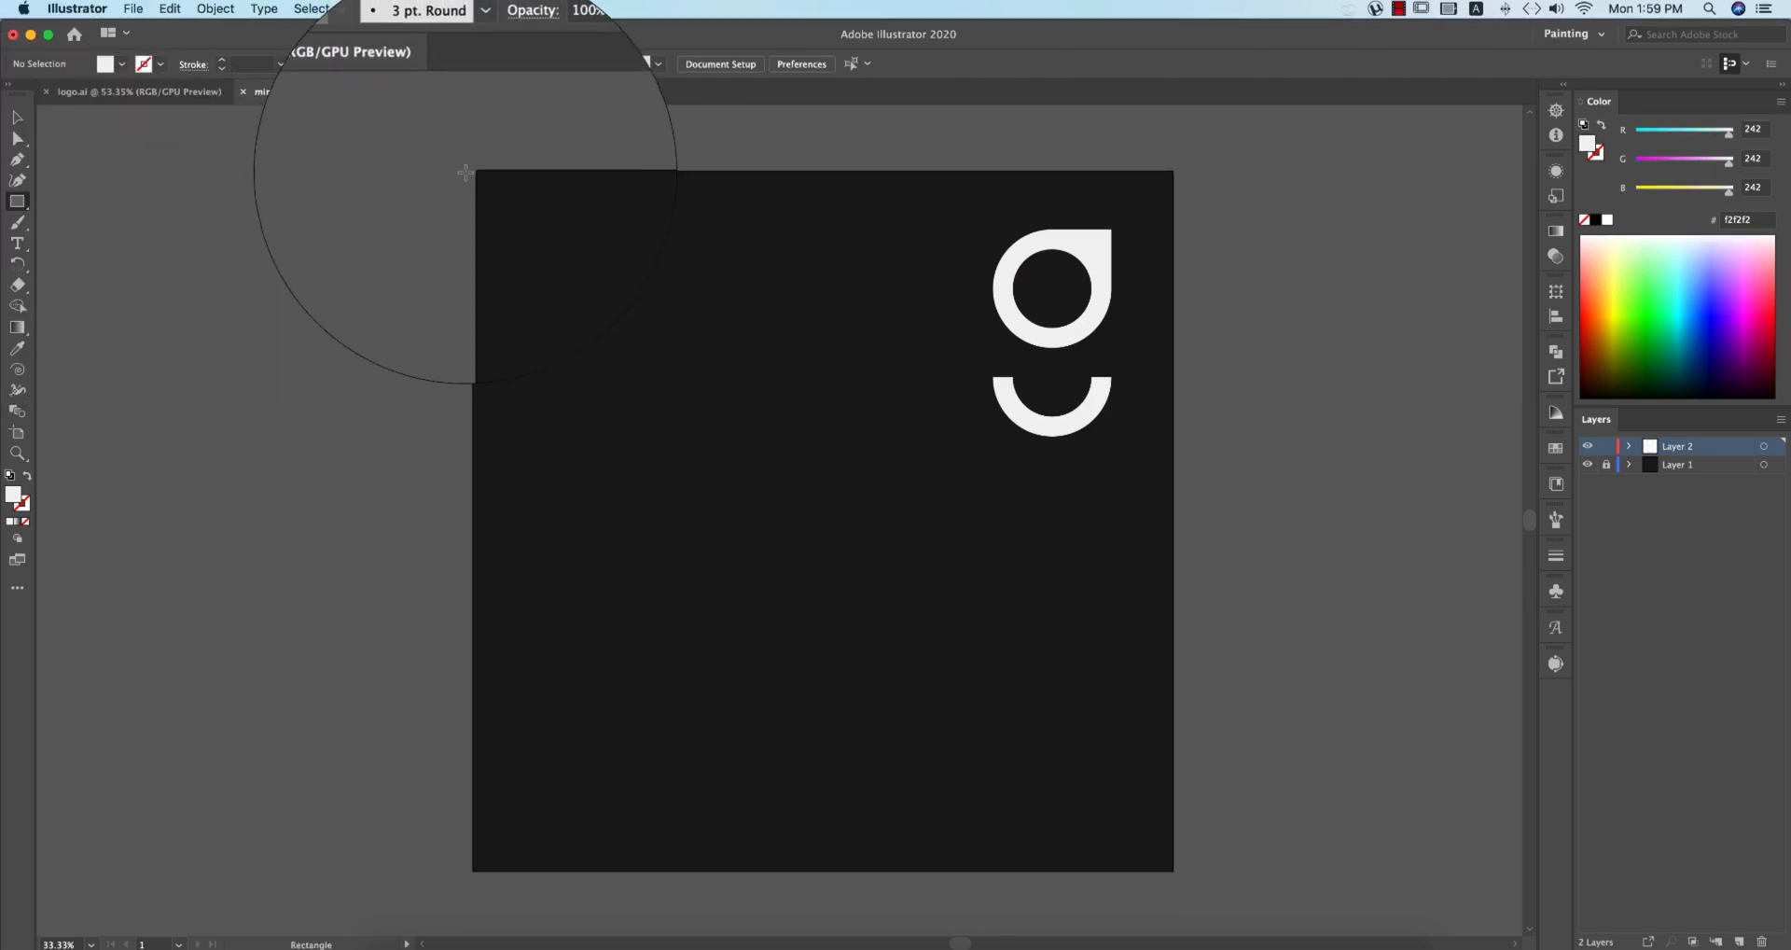
drag(443, 135, 556, 243)
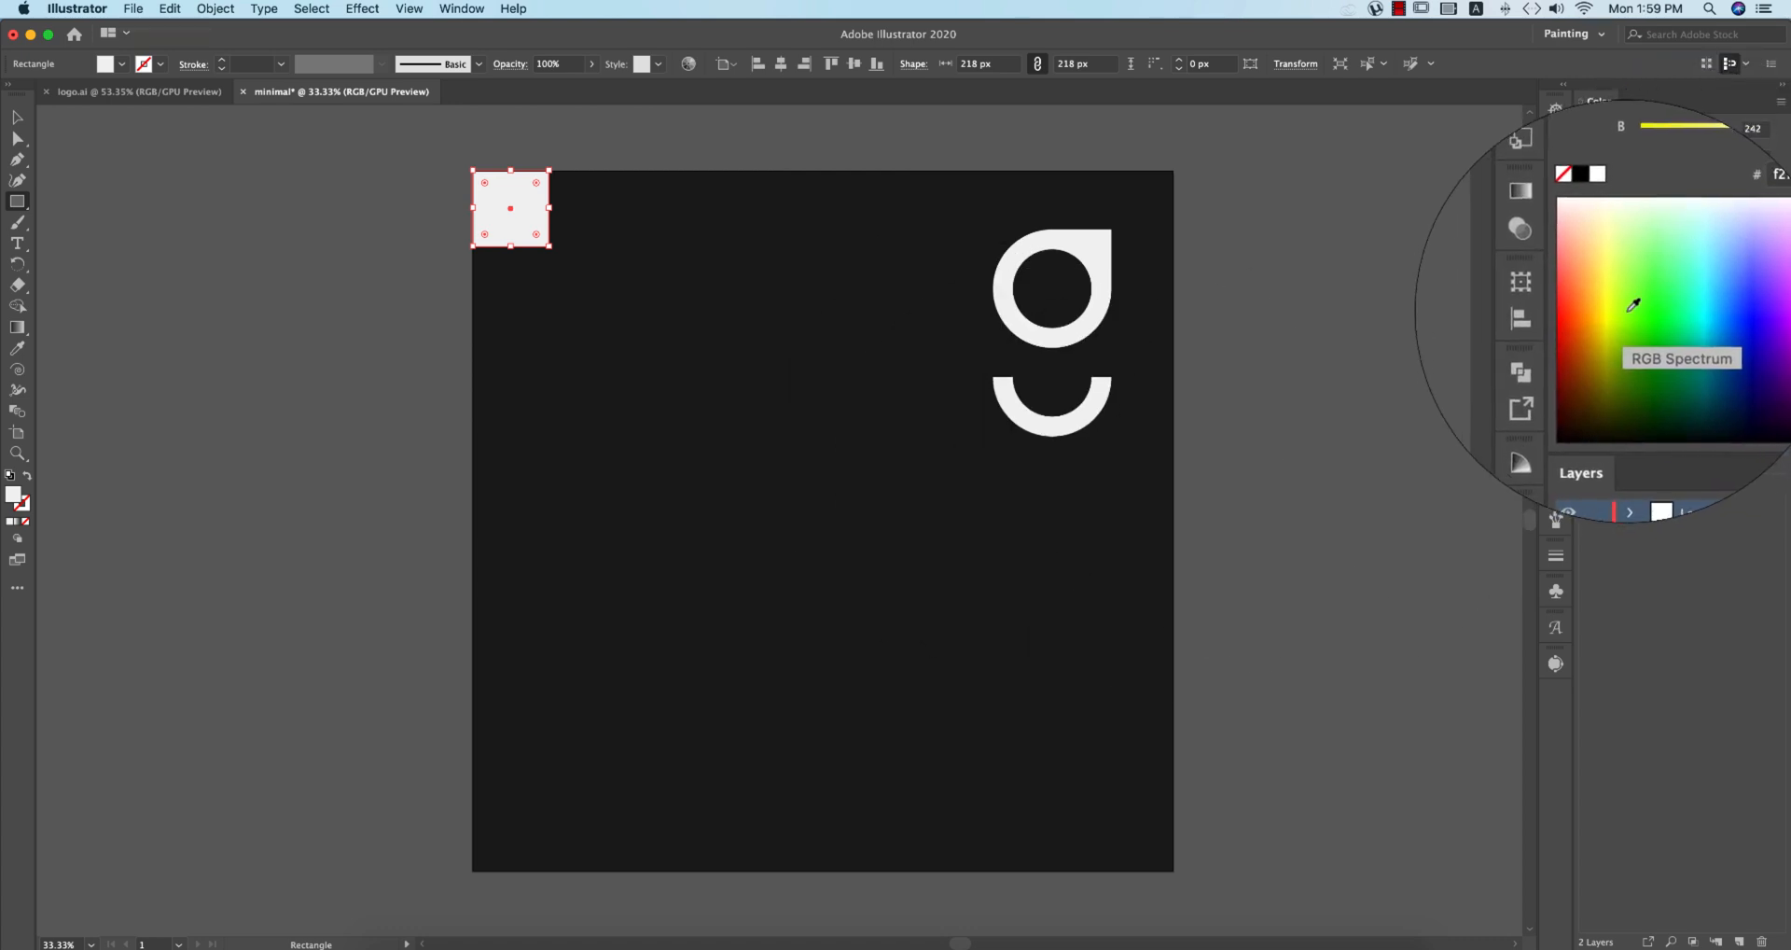
click(1634, 294)
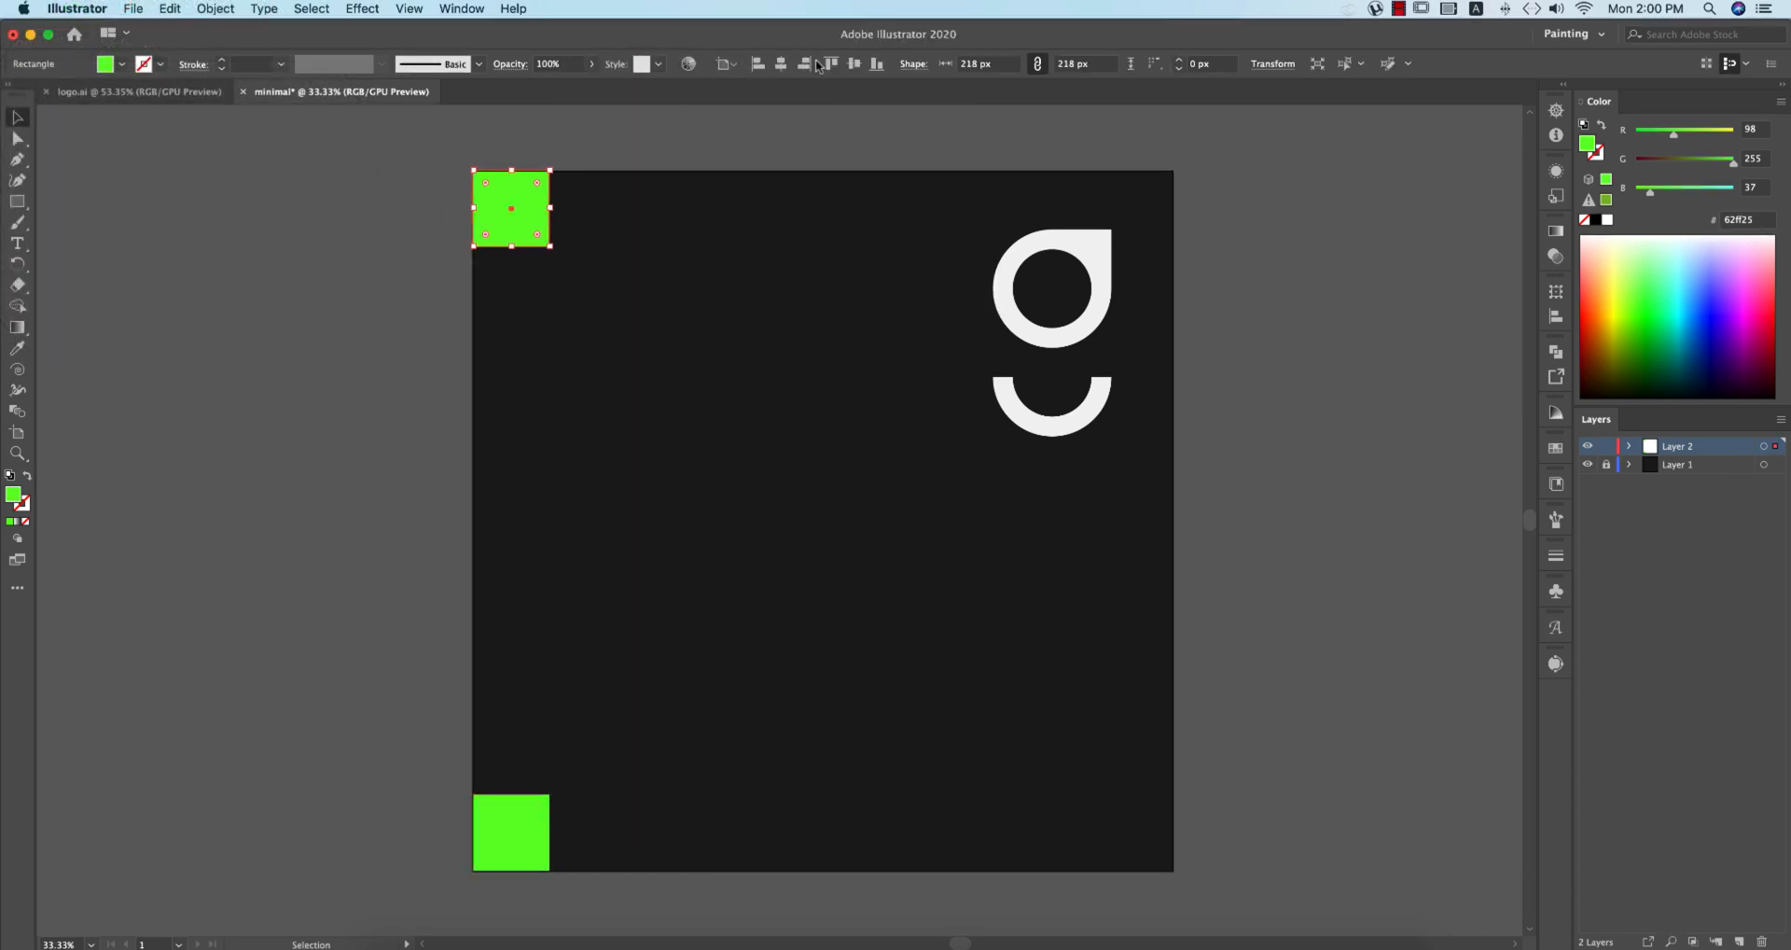
click(711, 920)
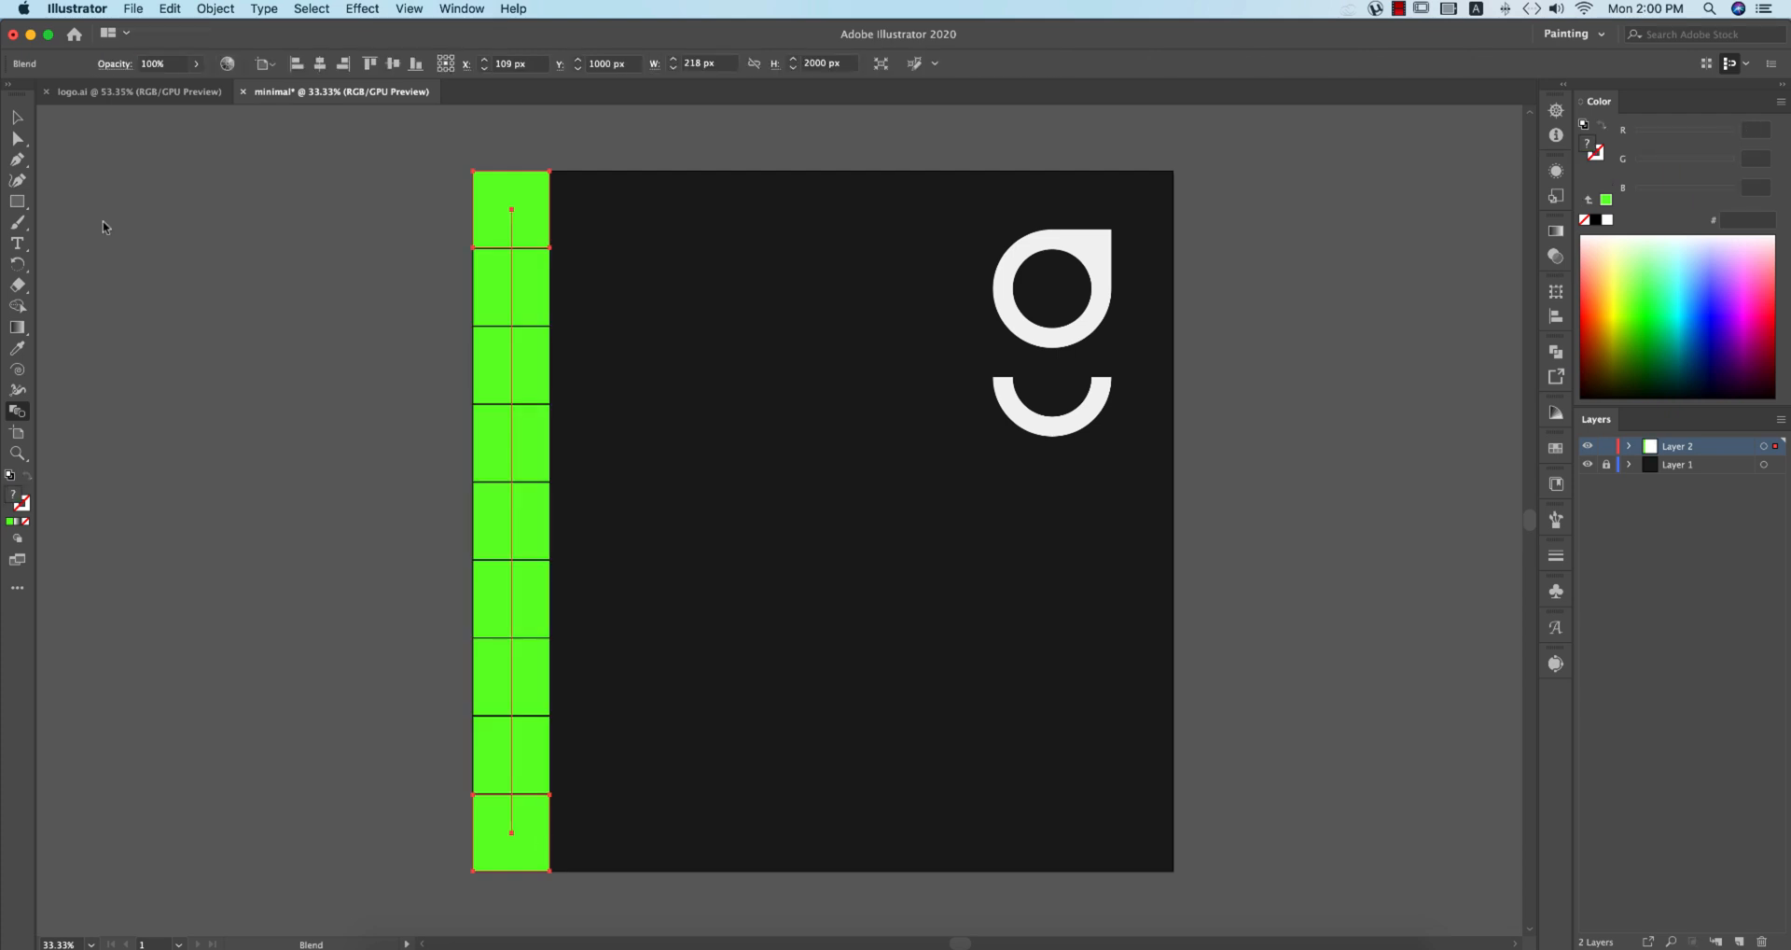
Step: Isolate the blend, select its bottom square, and switch the Color panel to HSB to darken it
click(512, 833)
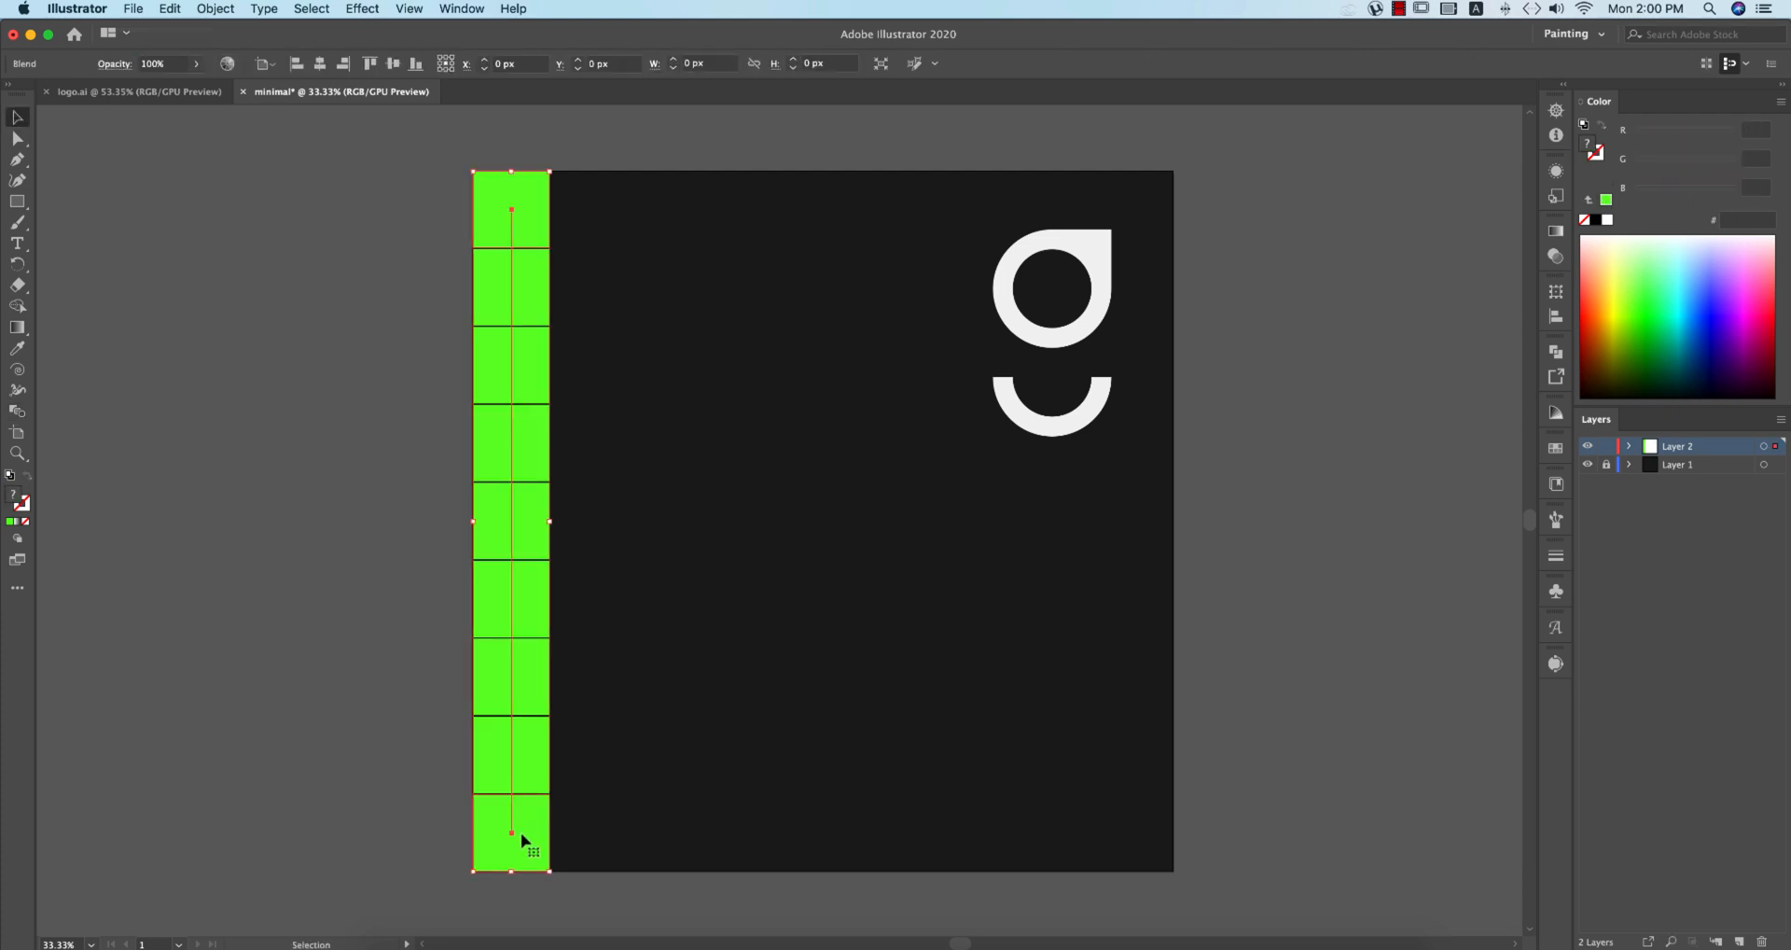
double_click(510, 520)
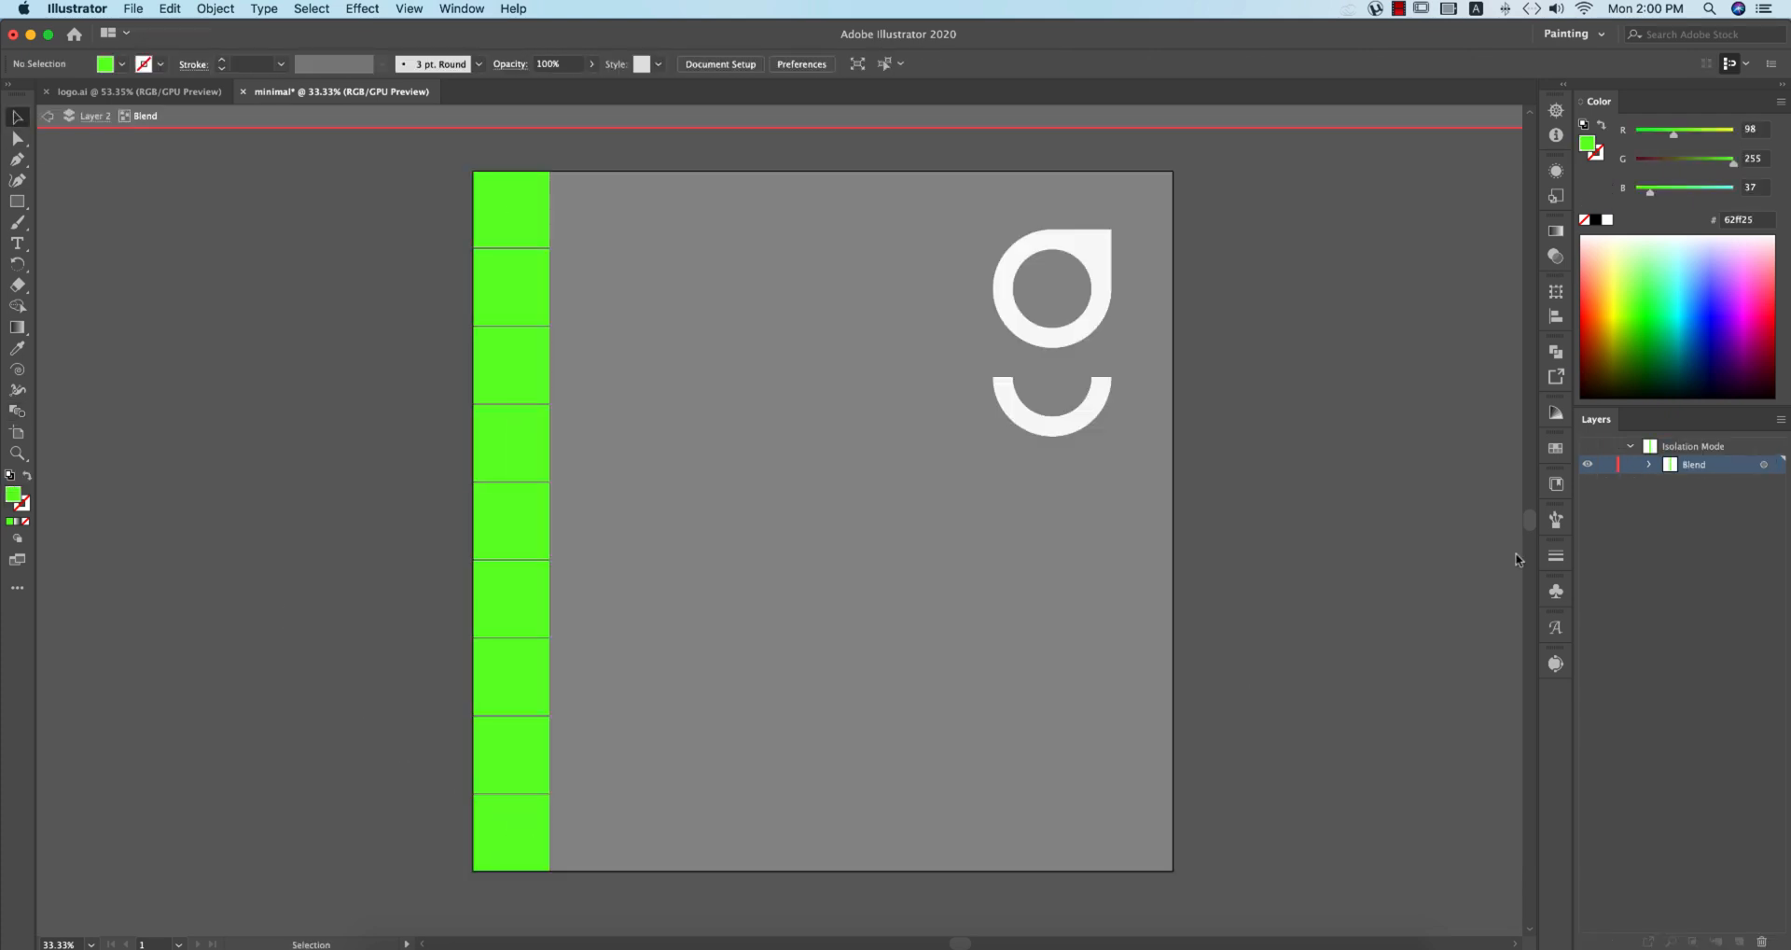
click(511, 831)
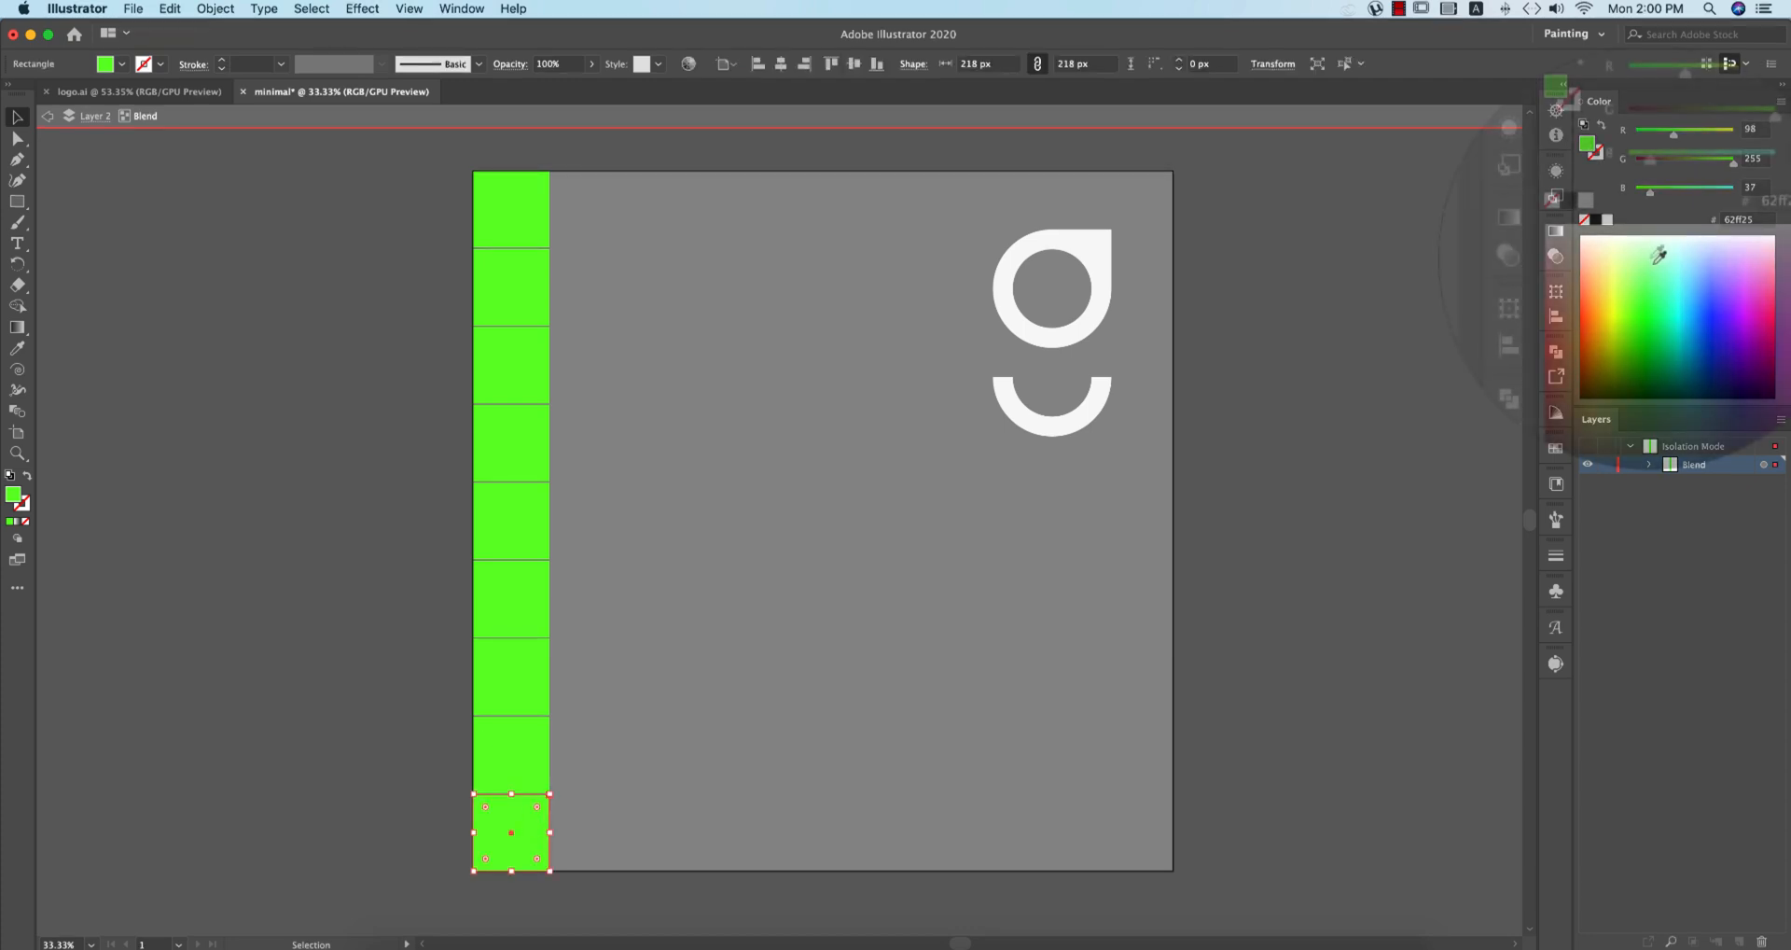
click(1750, 63)
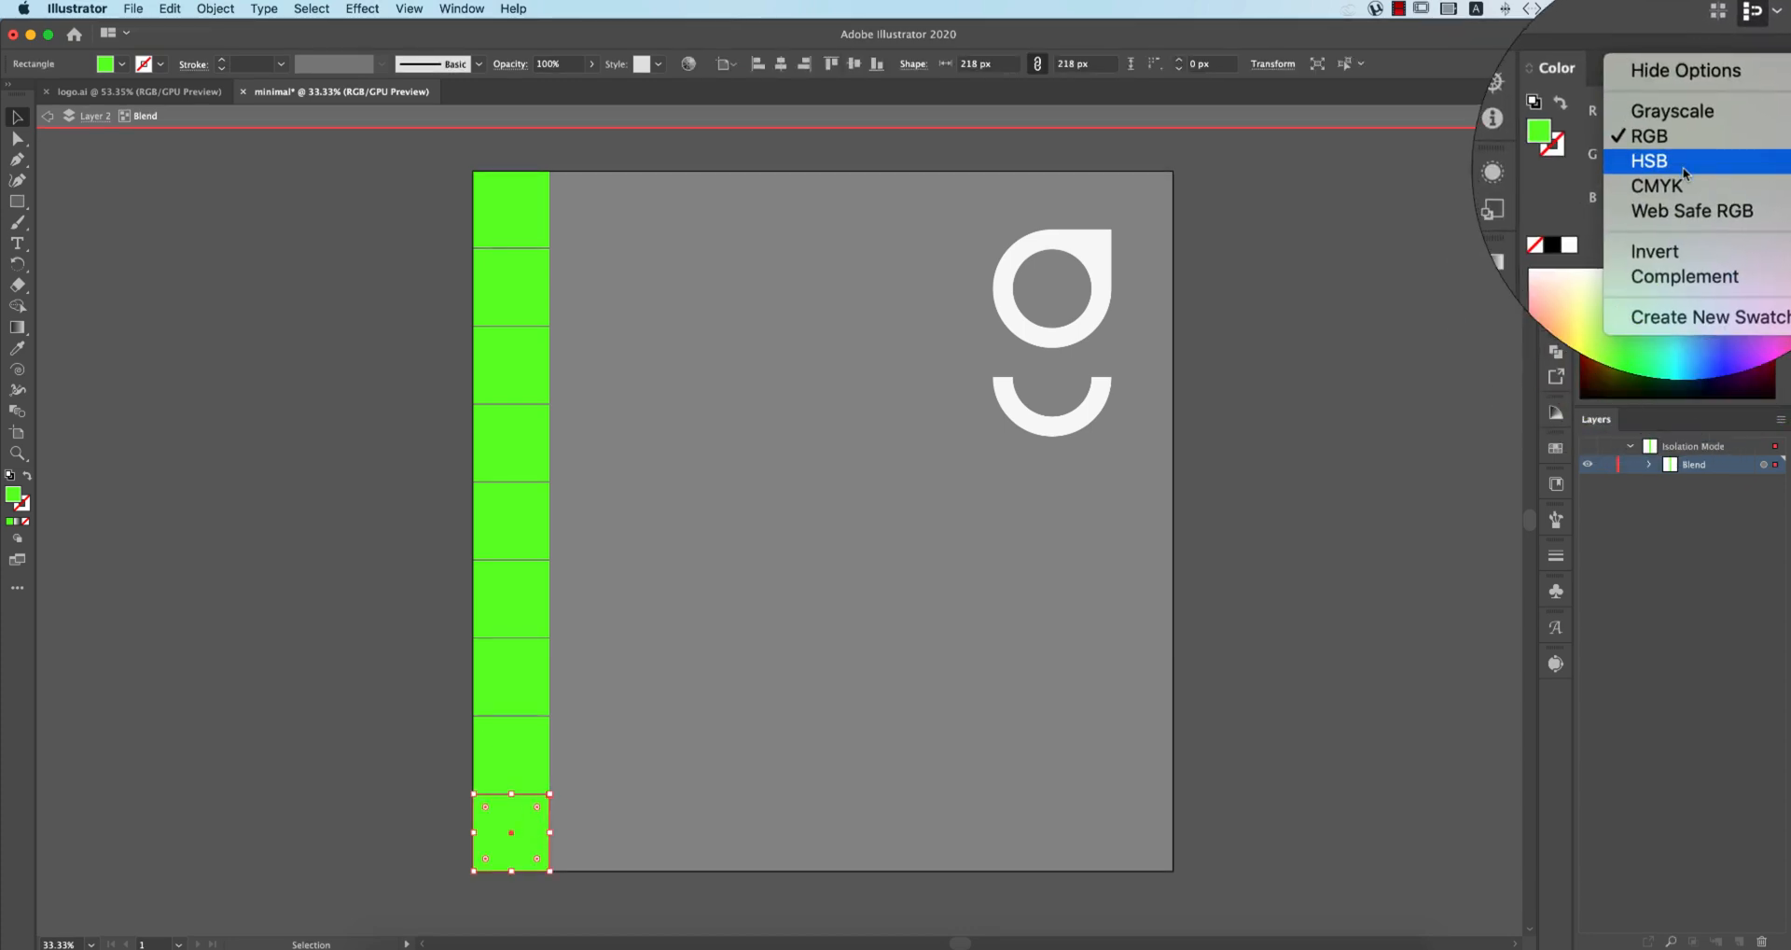
click(1658, 185)
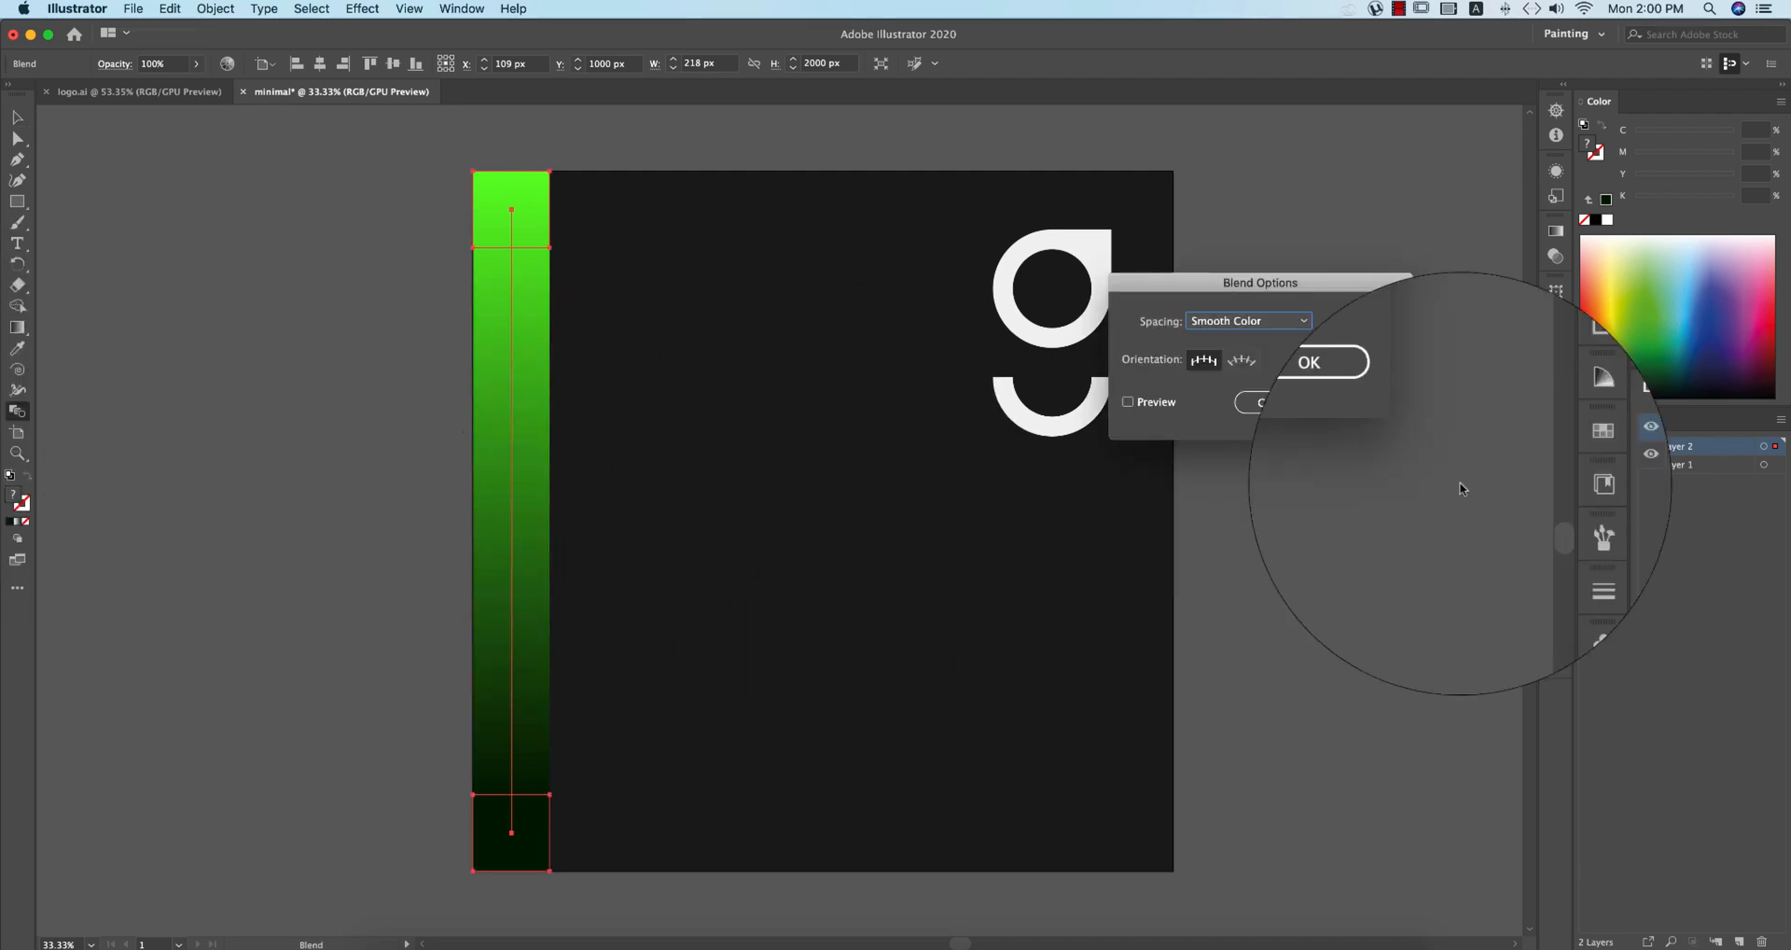
Step: Set Blend Options spacing to Specified Steps so the strip becomes separate swatches
click(1245, 320)
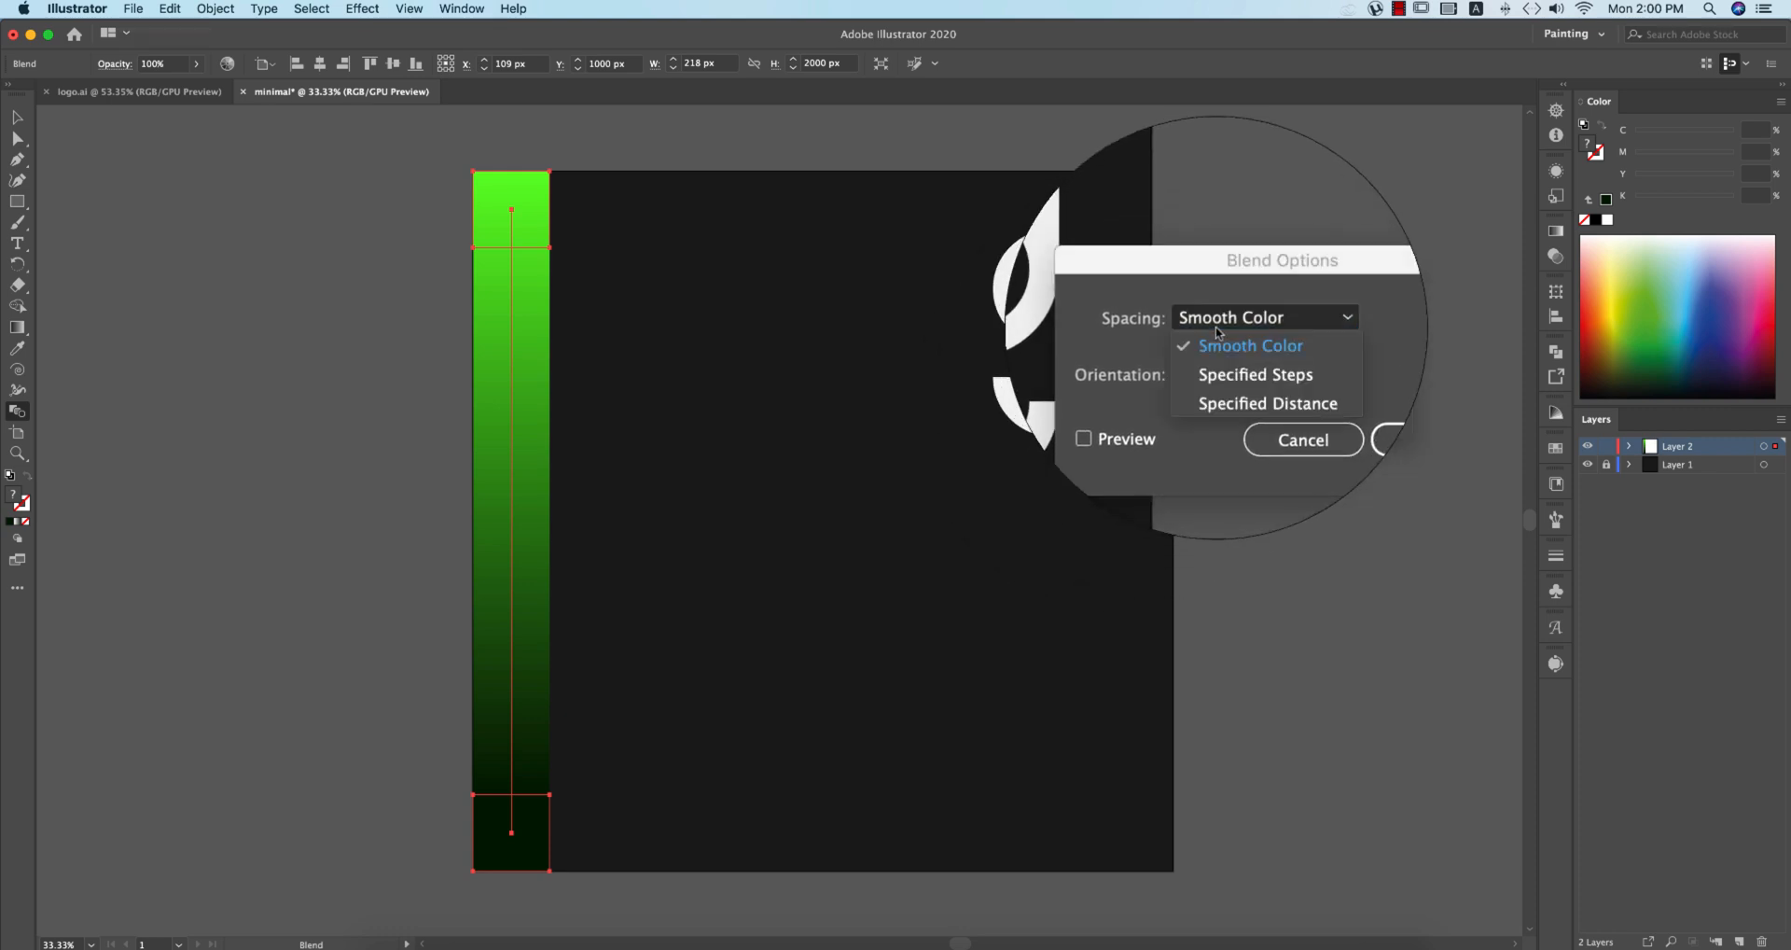
click(1254, 374)
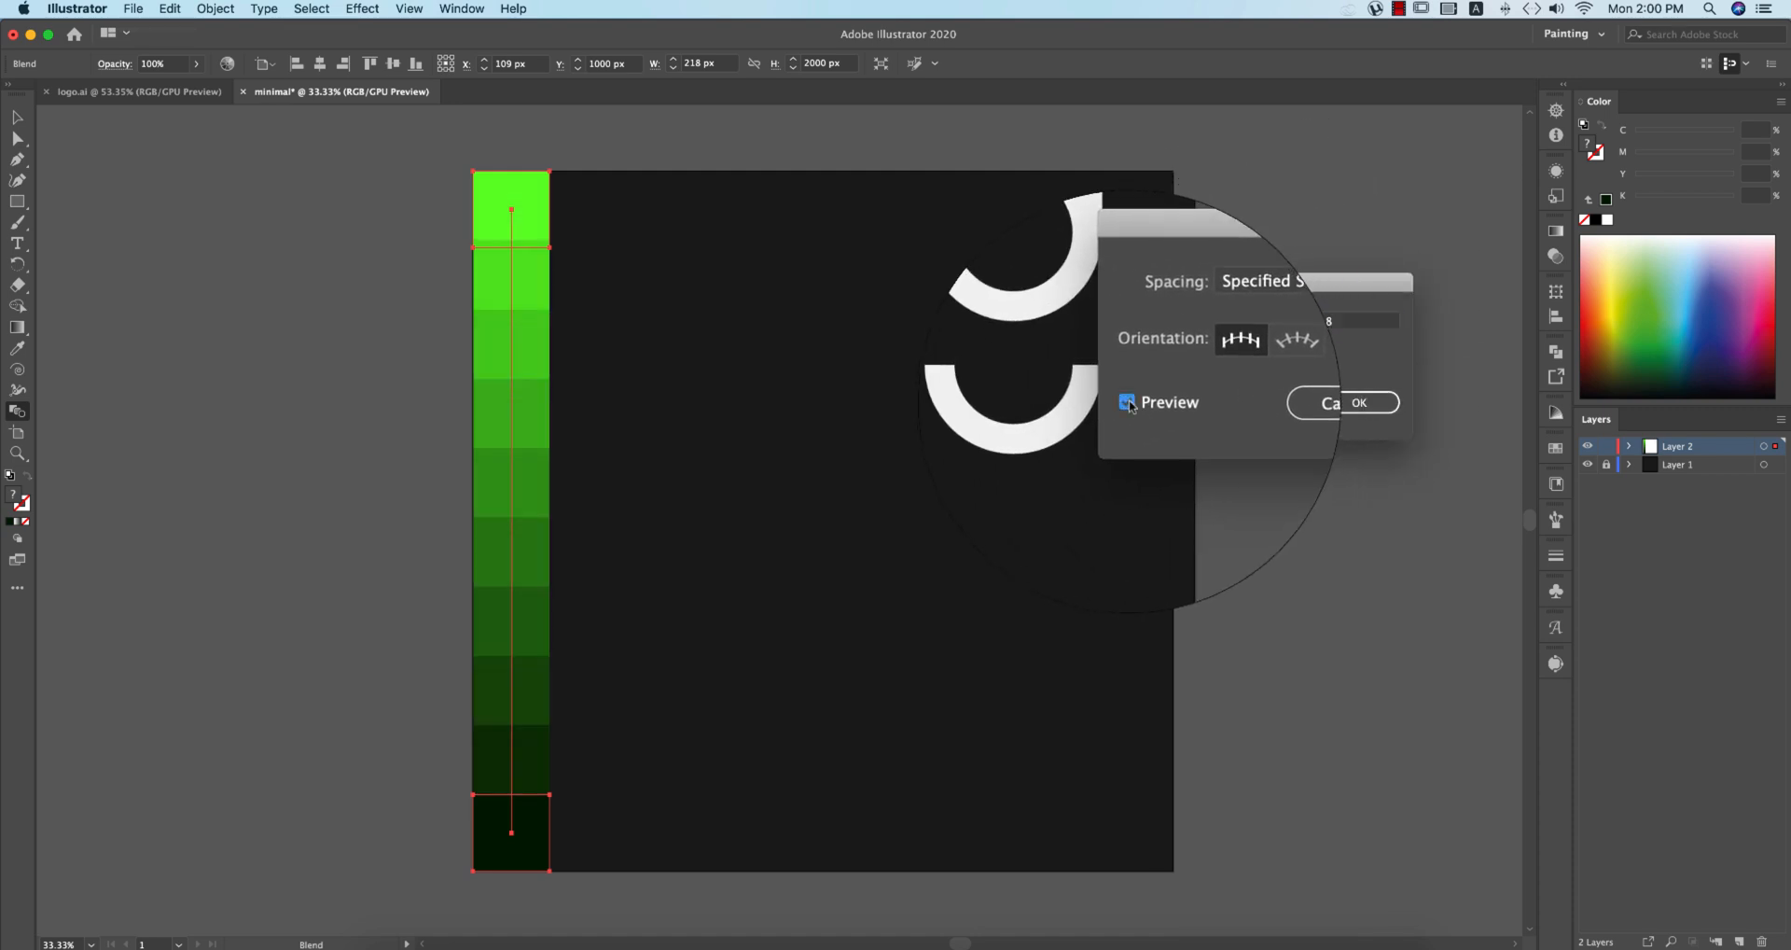
click(1358, 402)
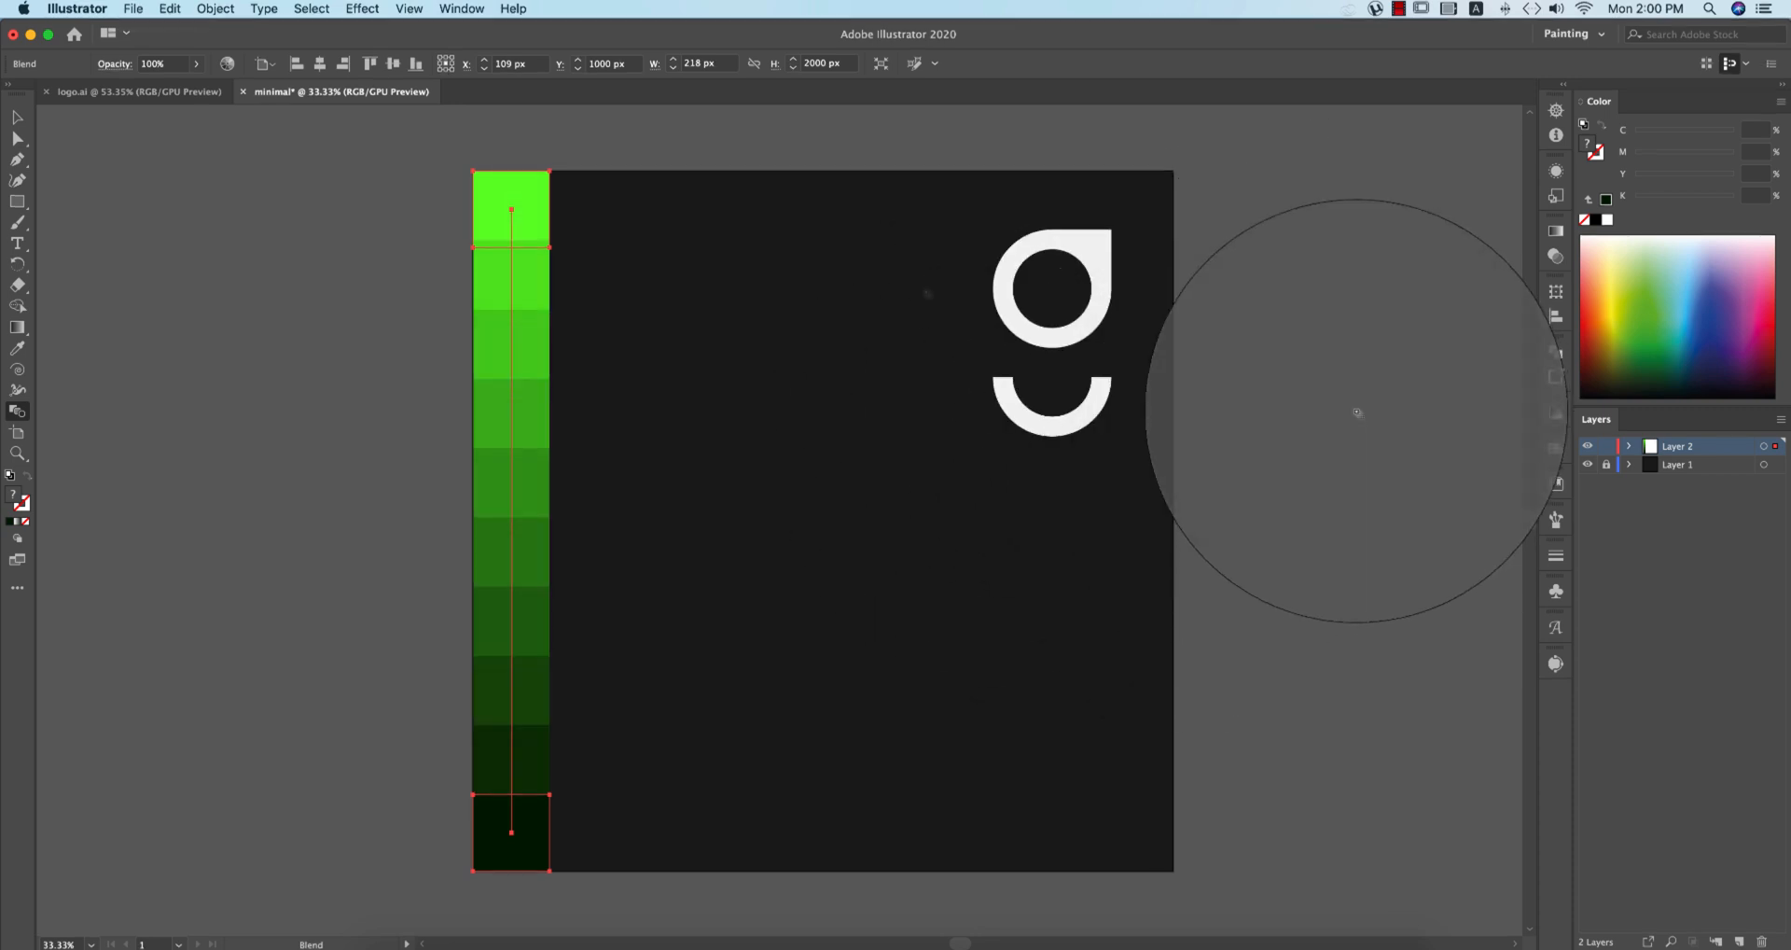
click(967, 391)
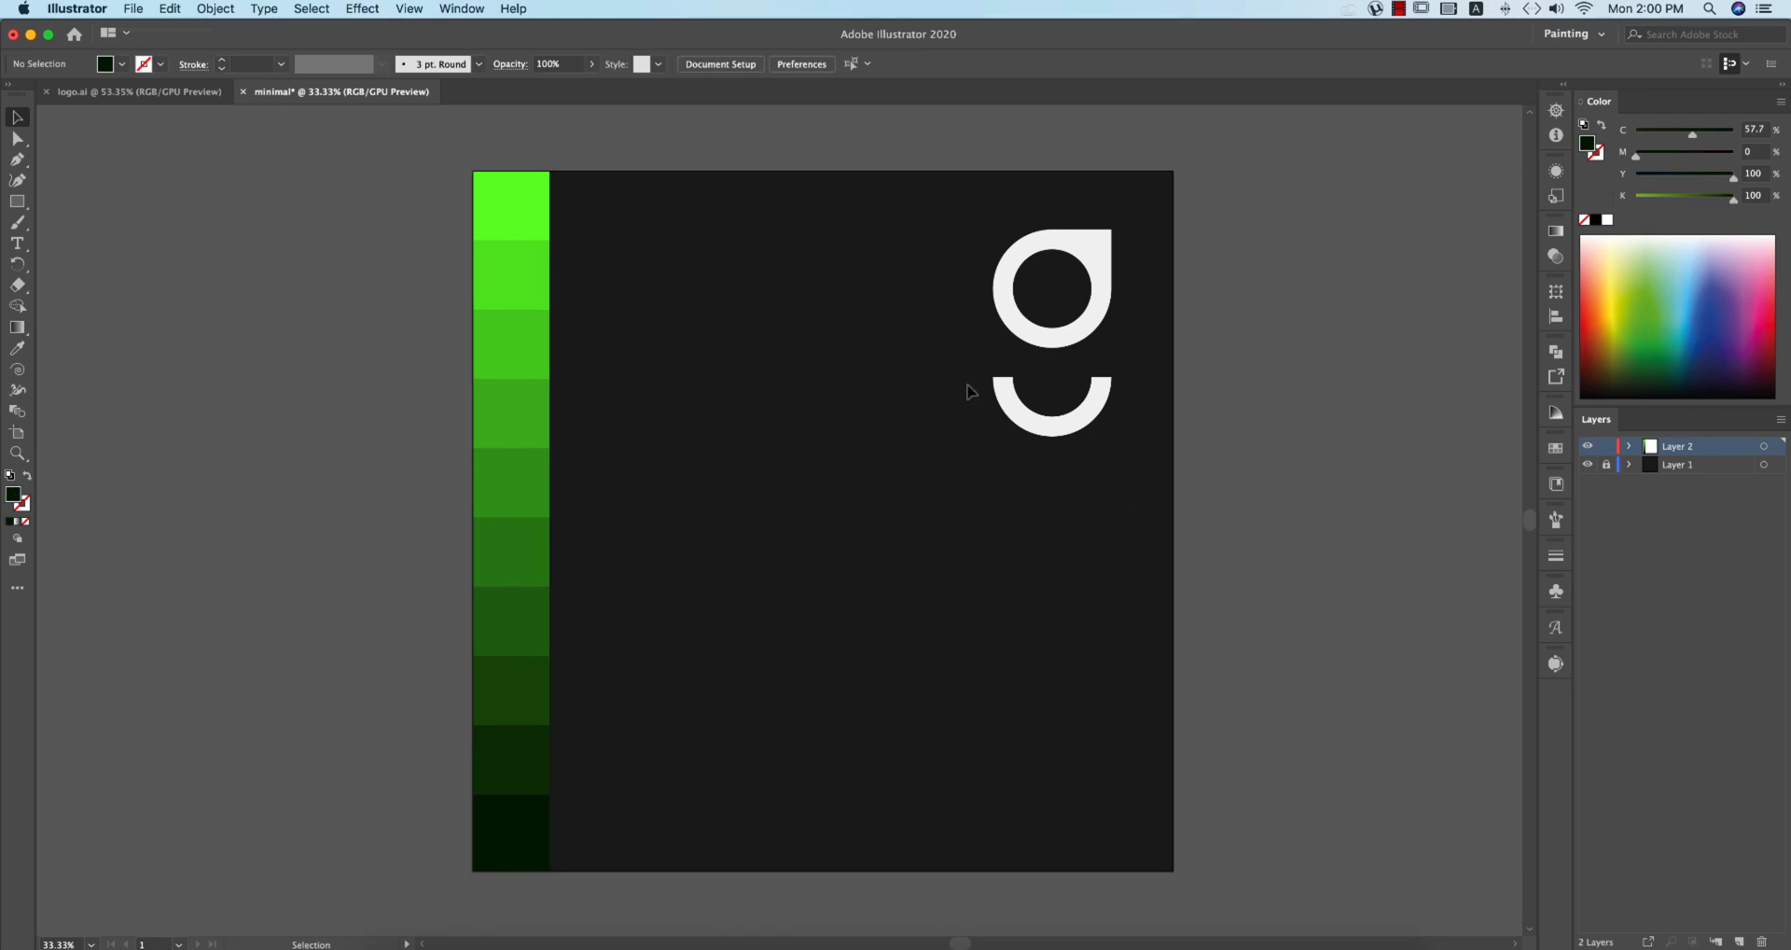
Step: Reopen the swatch strip via the Object menu, then undo the accidental edits with Cmd+Z
click(510, 411)
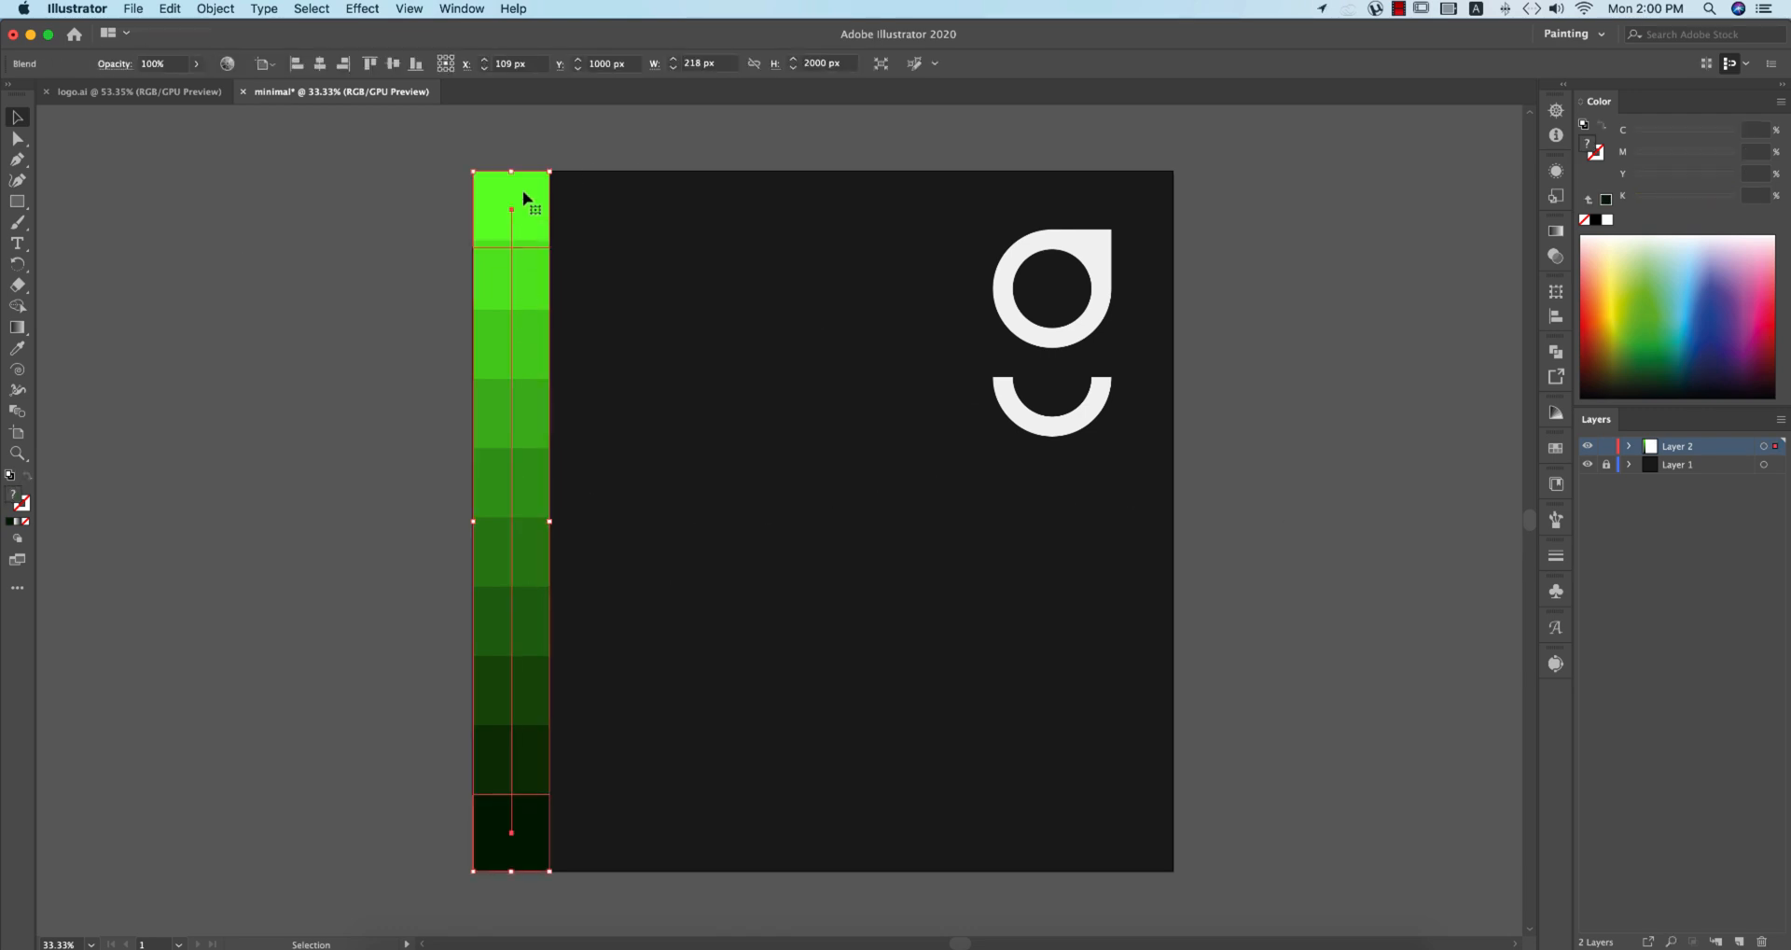
mouse_move(245, 194)
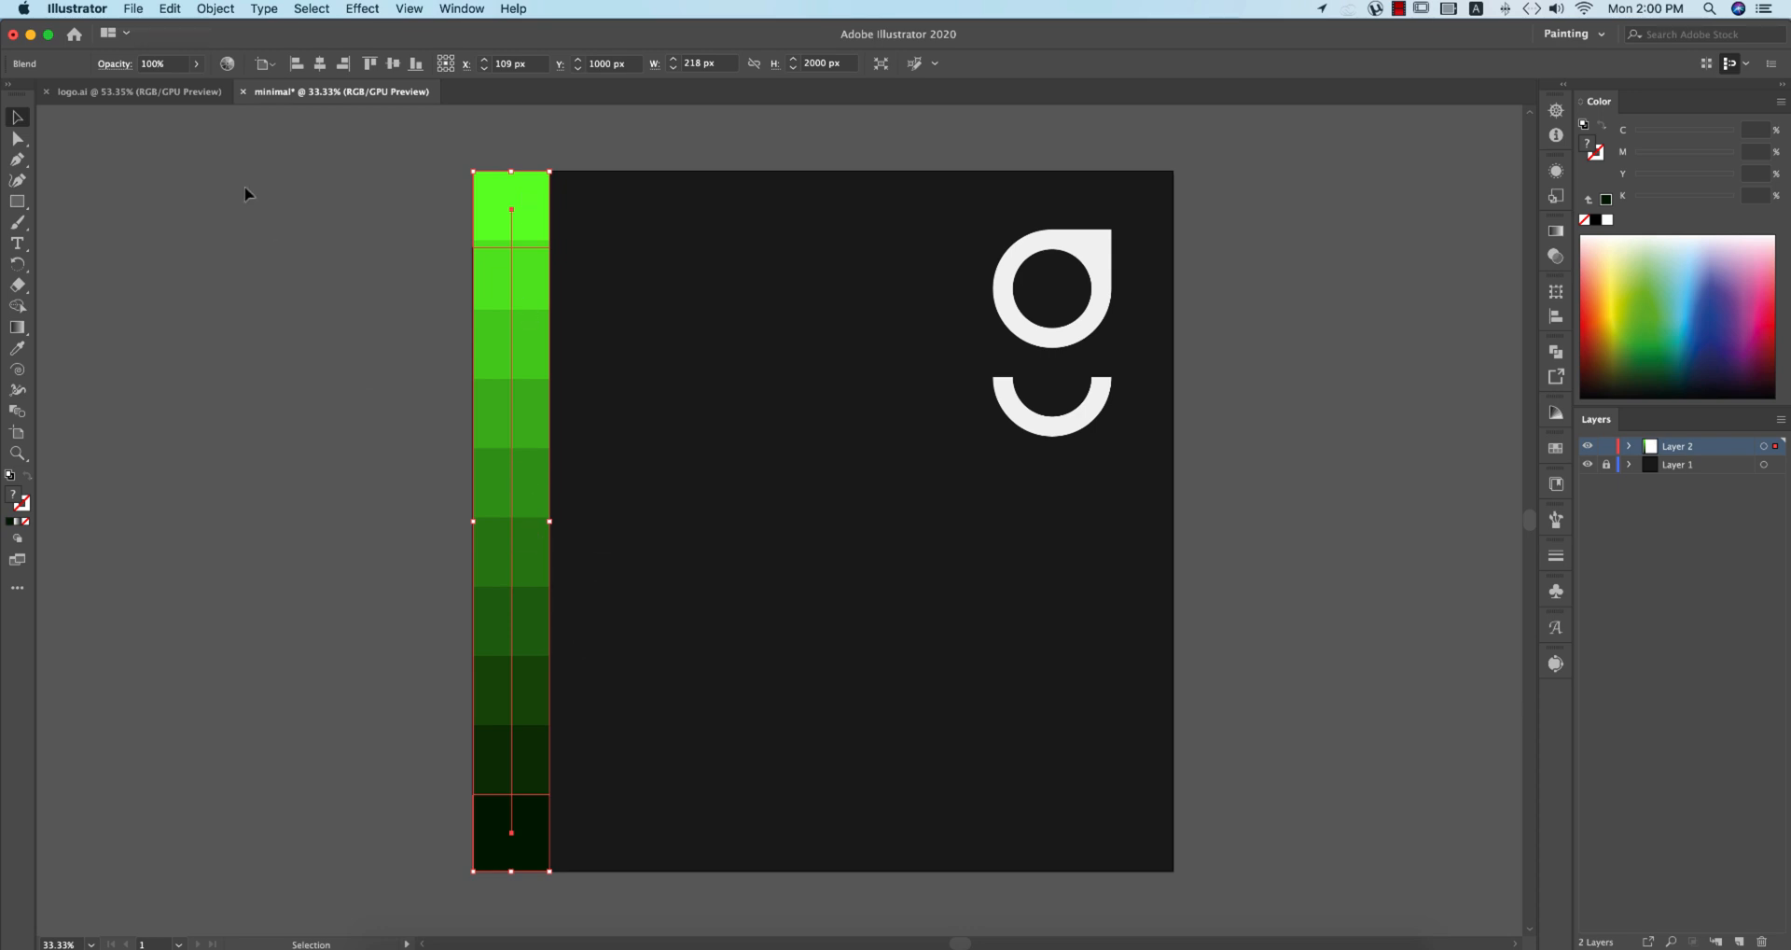
click(215, 9)
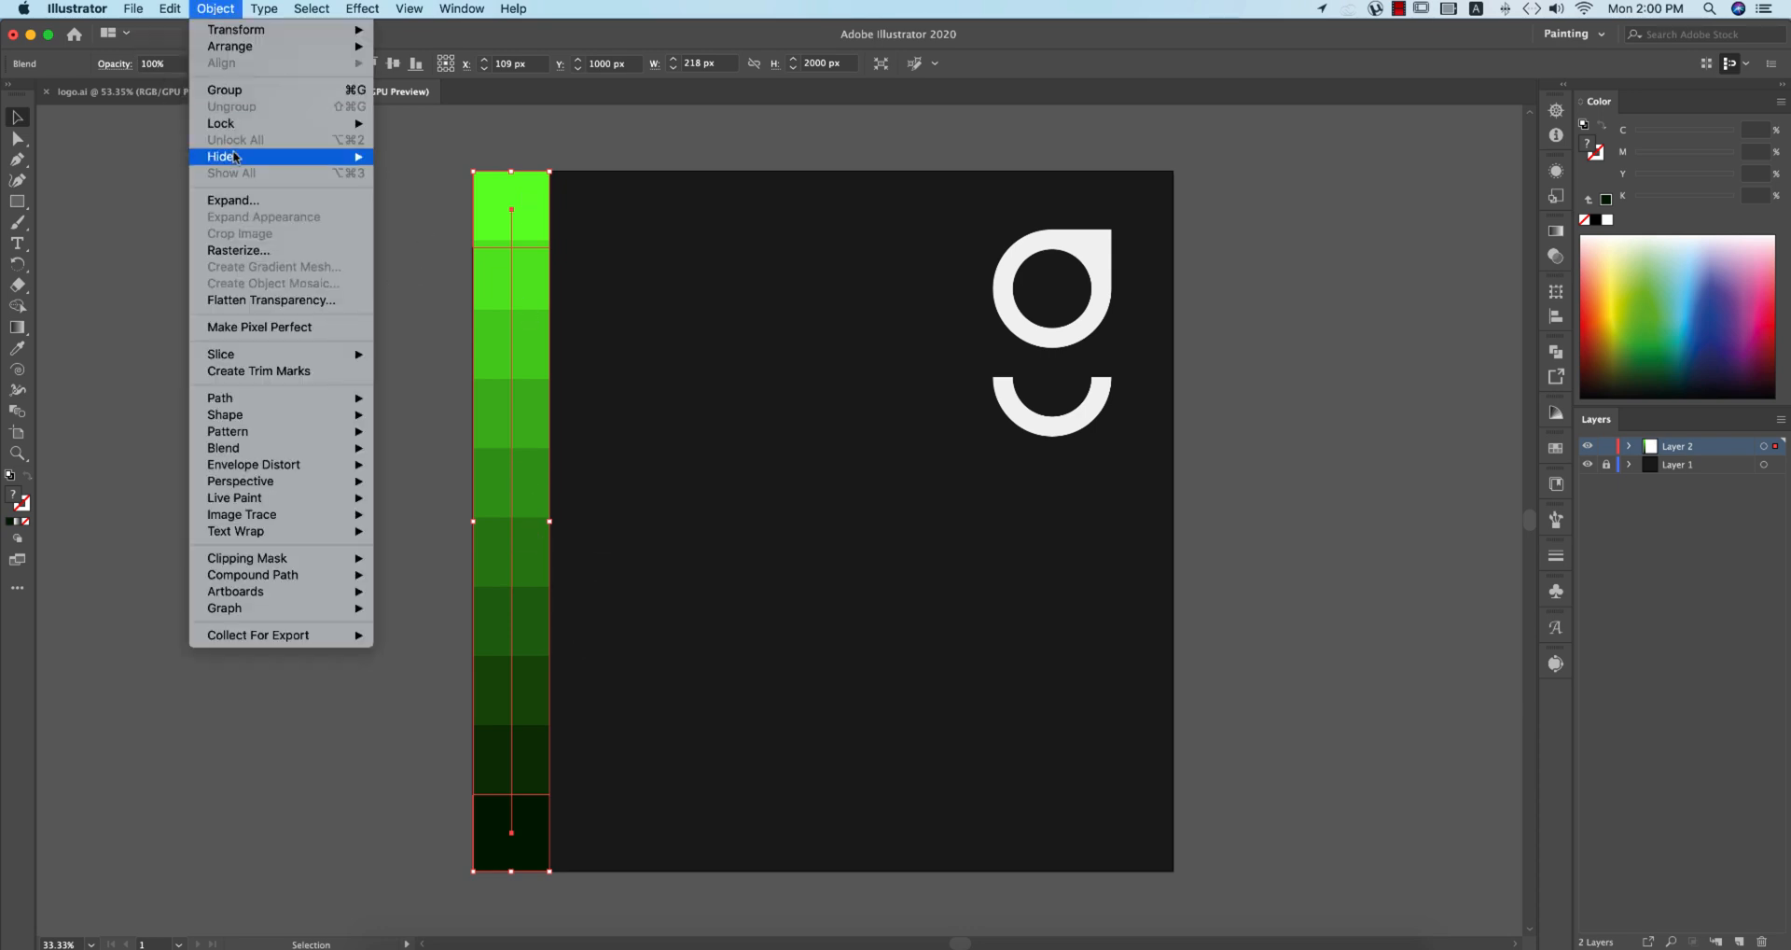
click(223, 157)
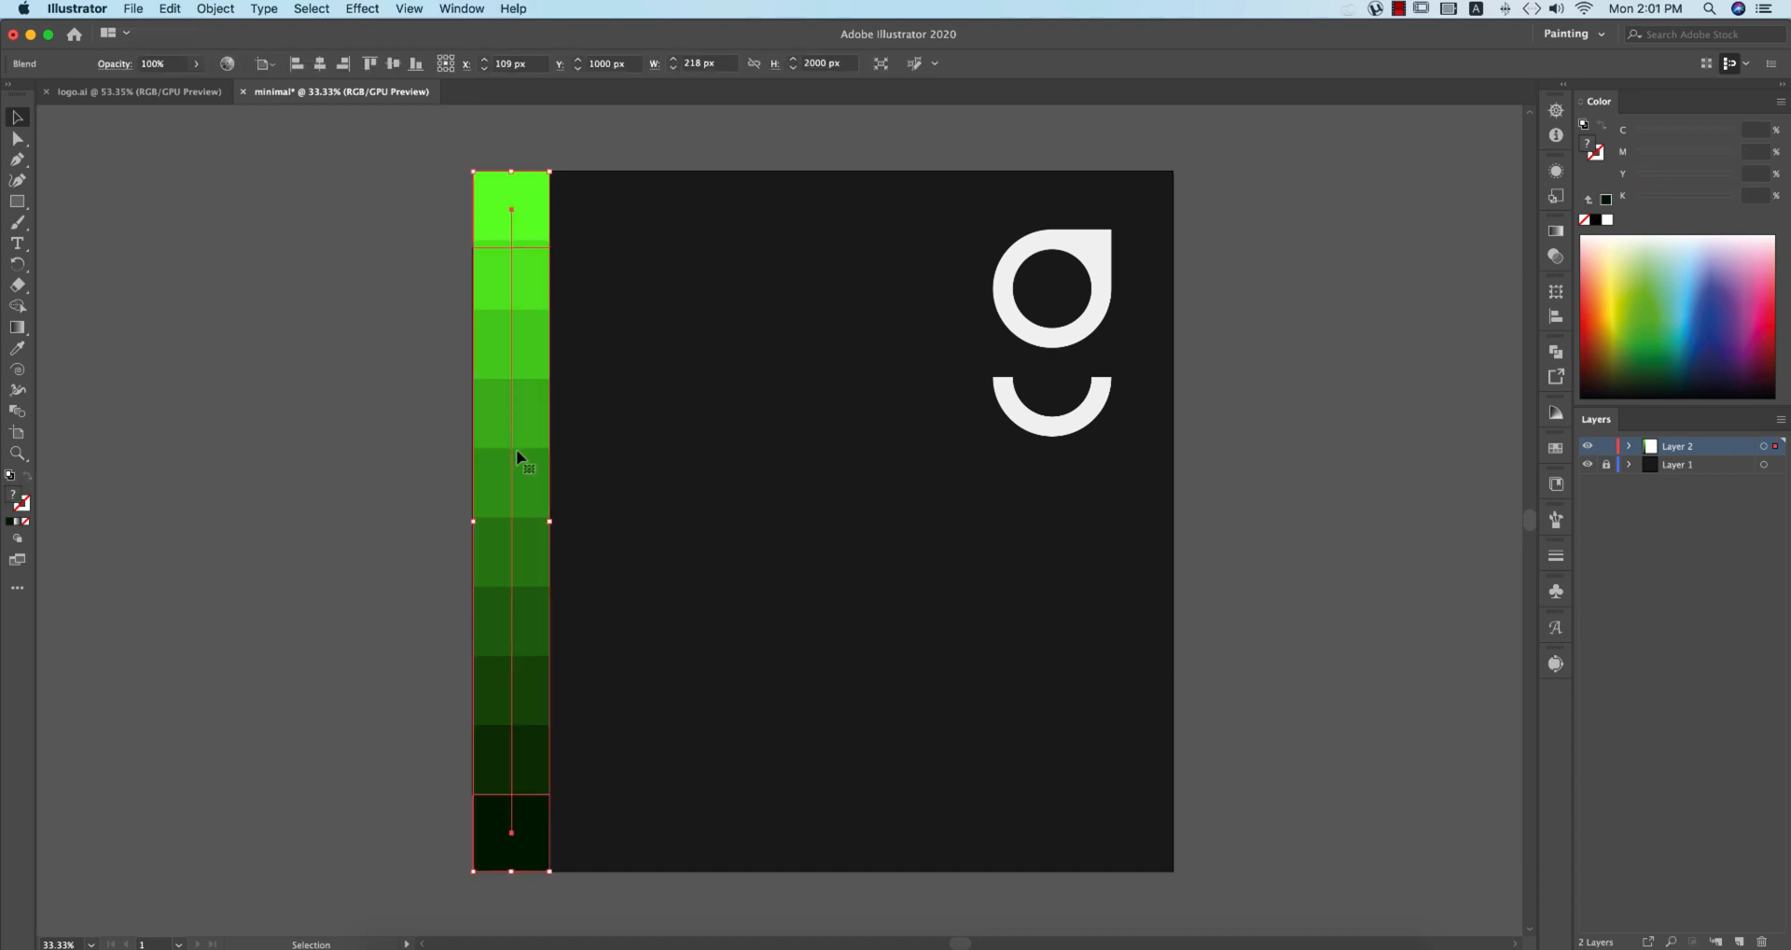
double_click(510, 831)
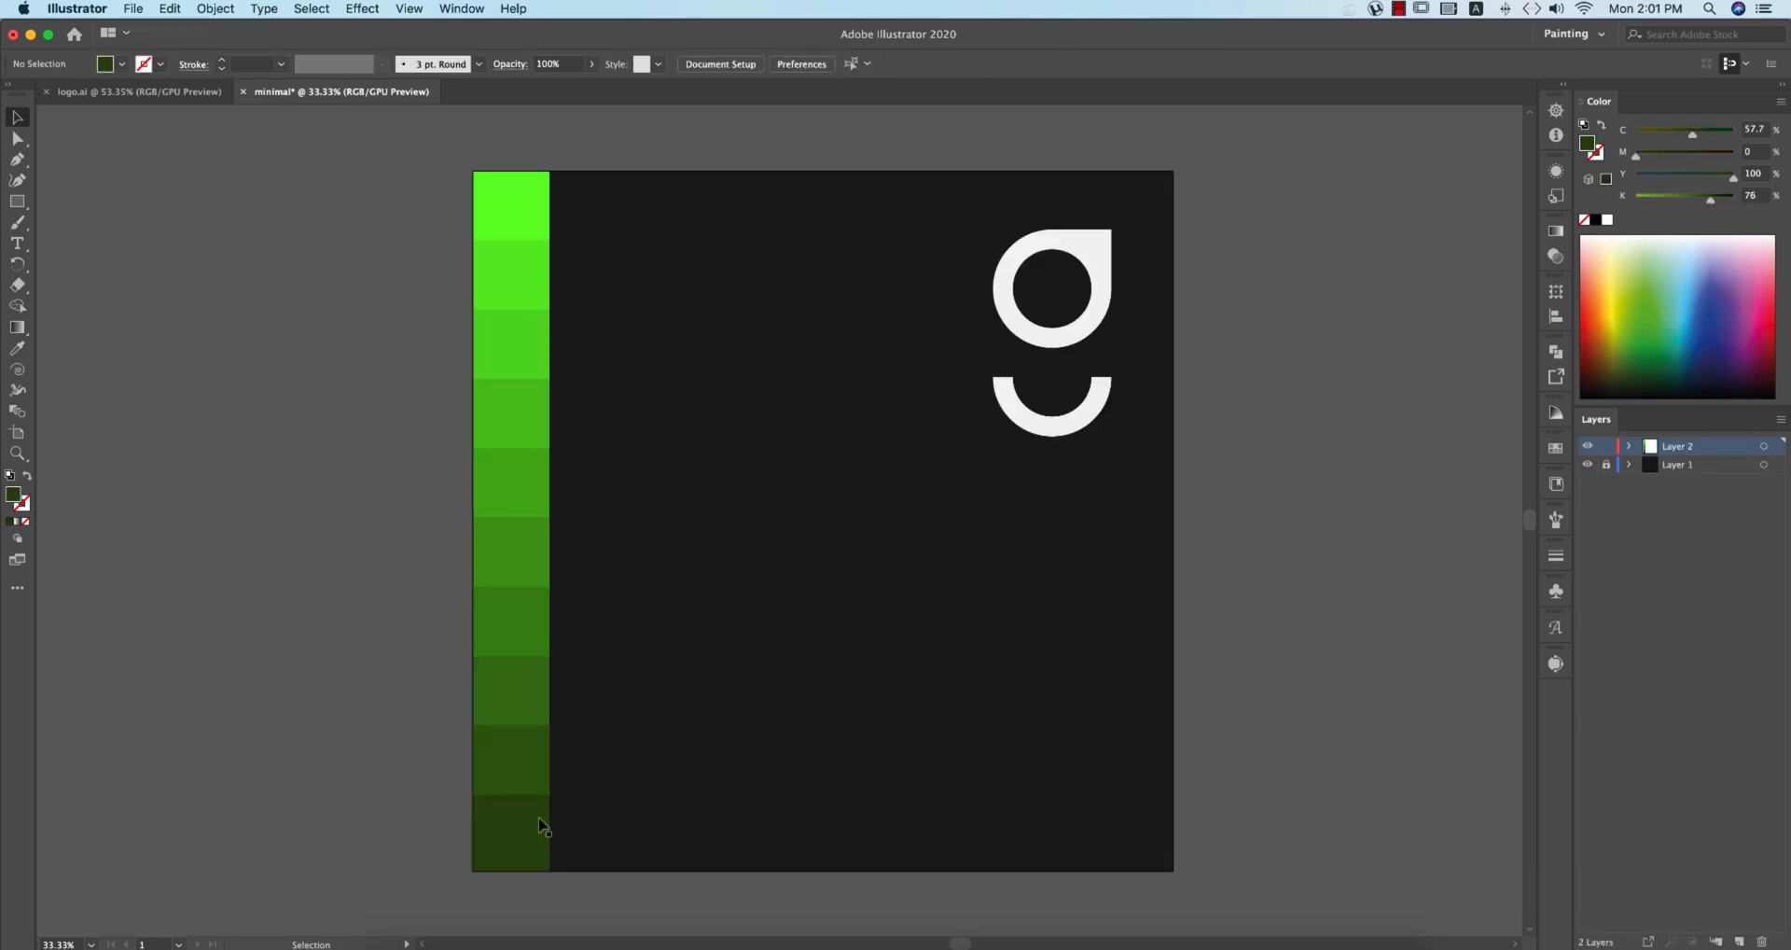
key(cmd+z)
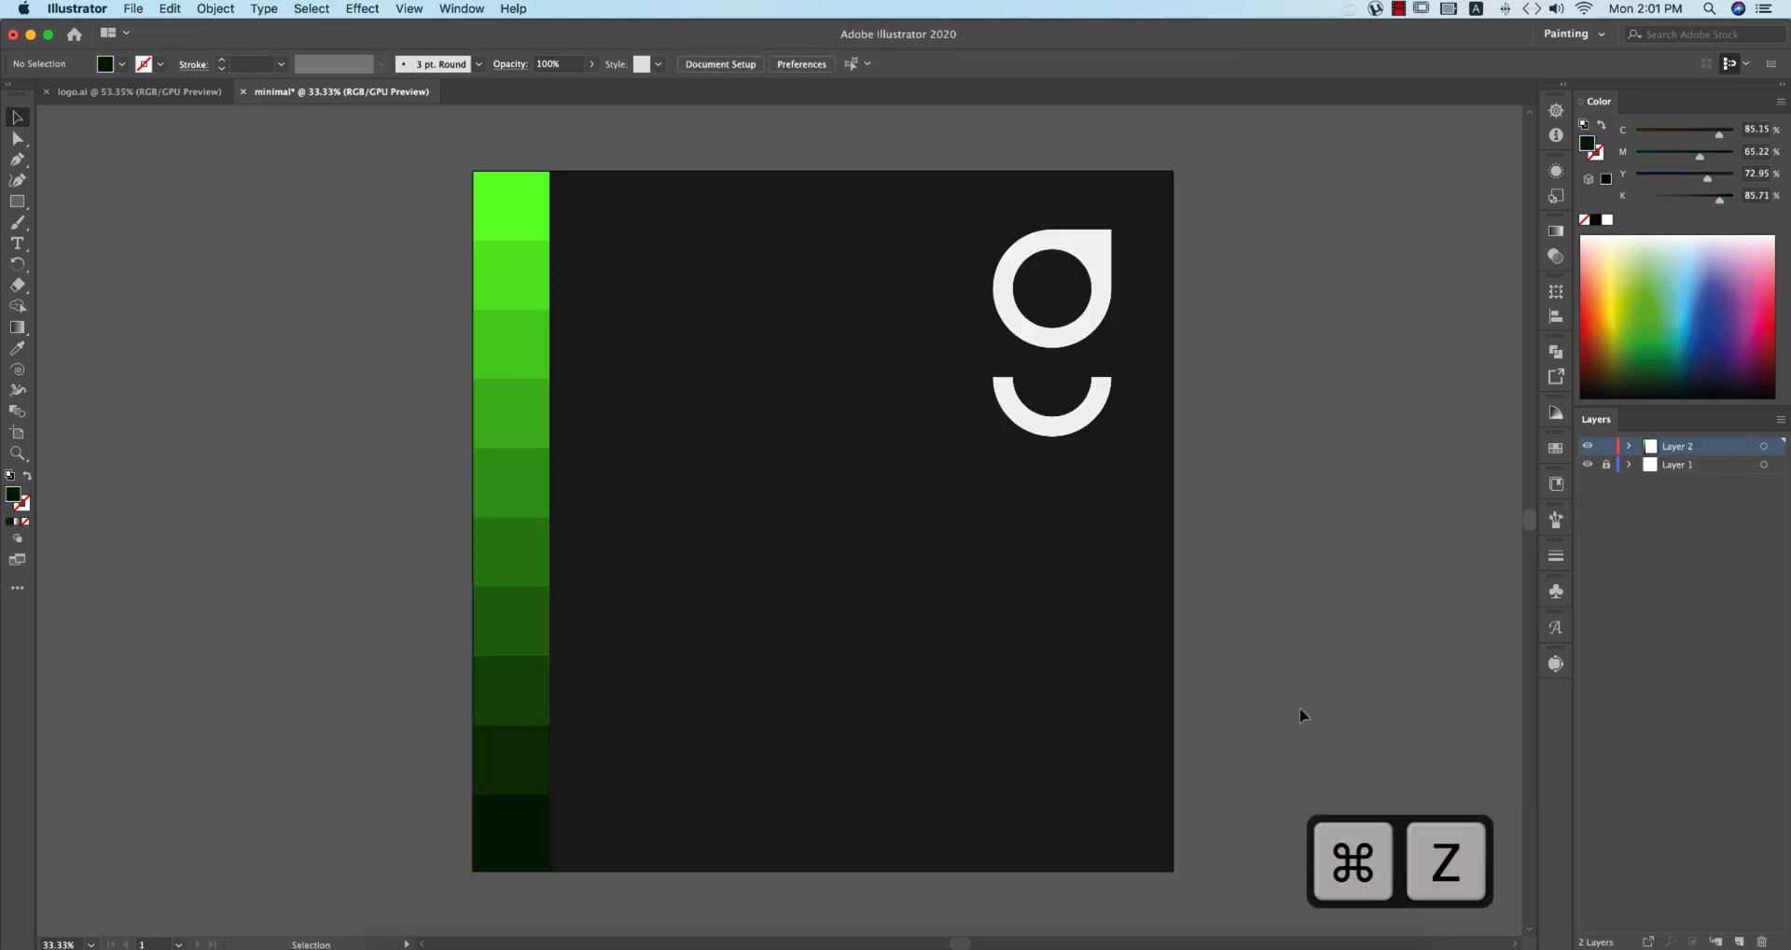
key(cmd+z)
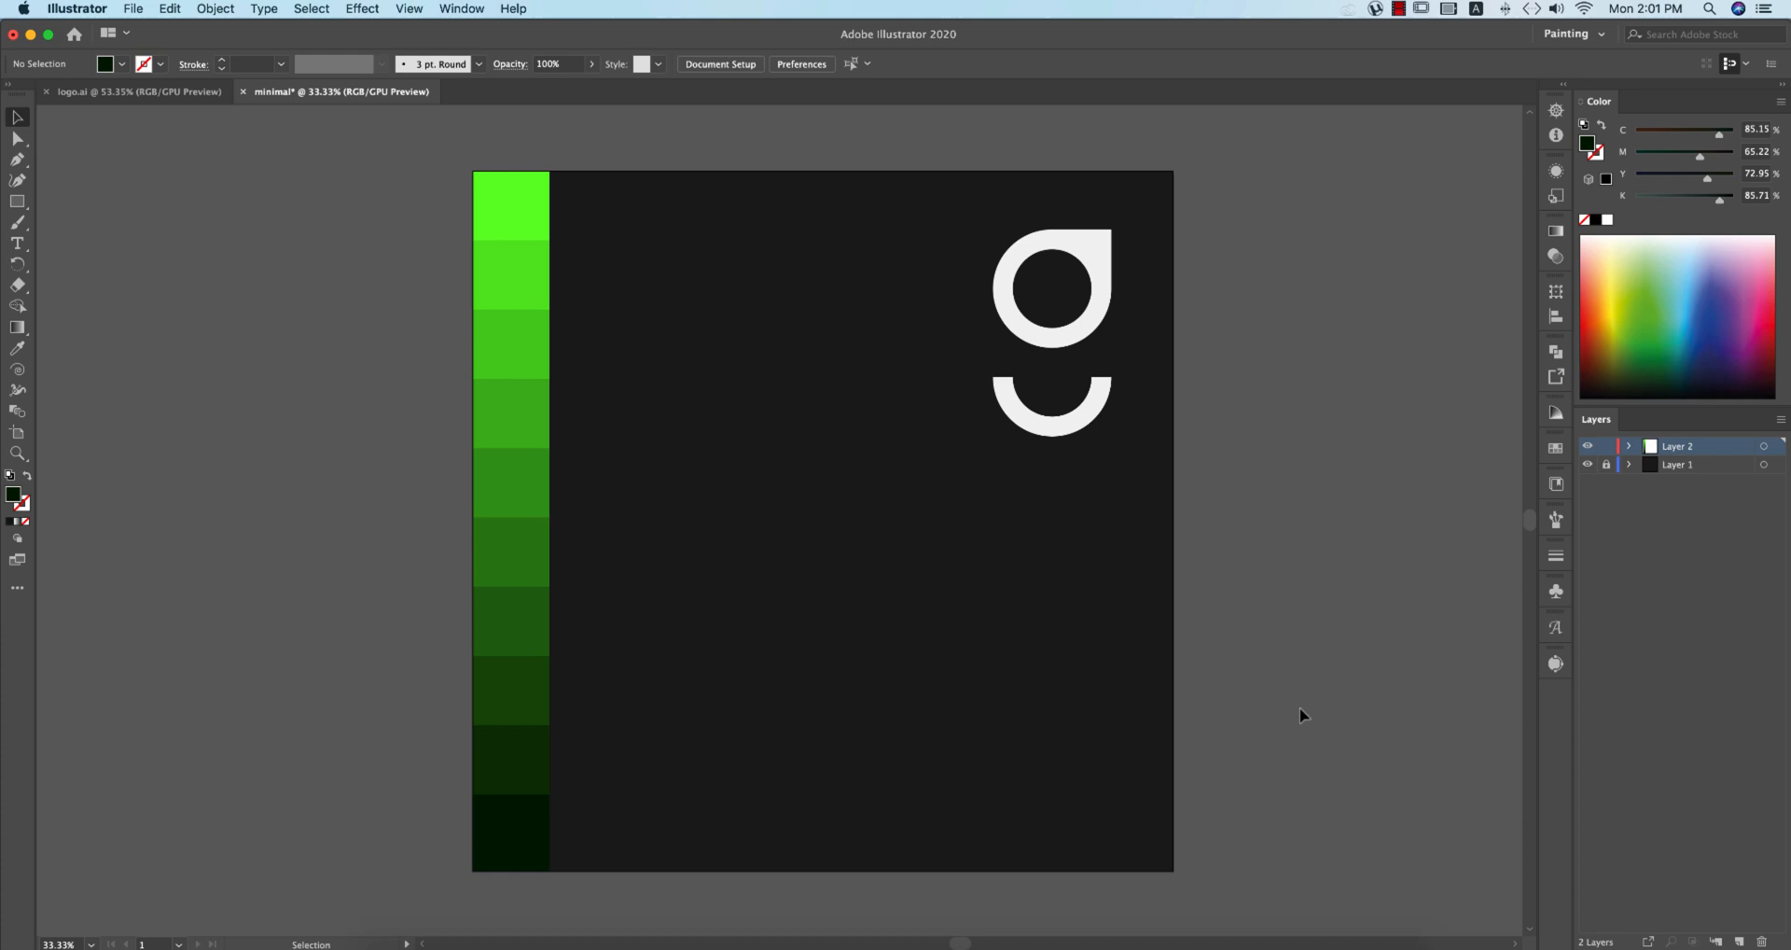
Step: Check the reference logo.ai document, return to the square artboard and choose the Type tool
click(1051, 331)
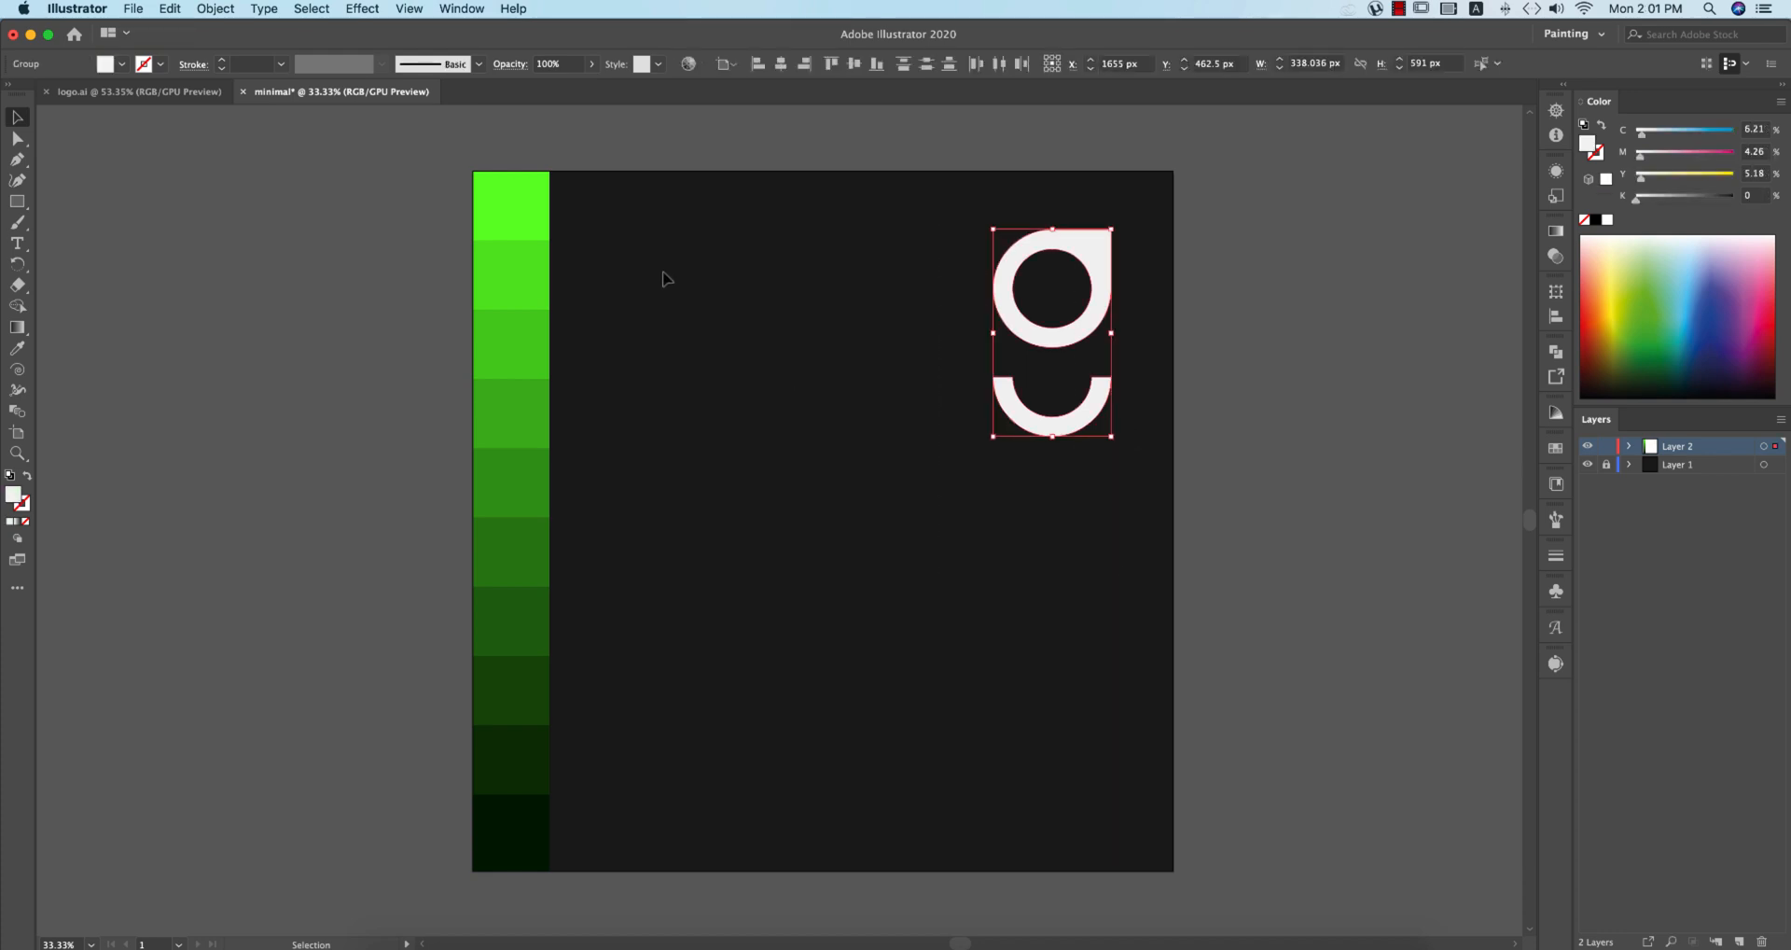
click(137, 91)
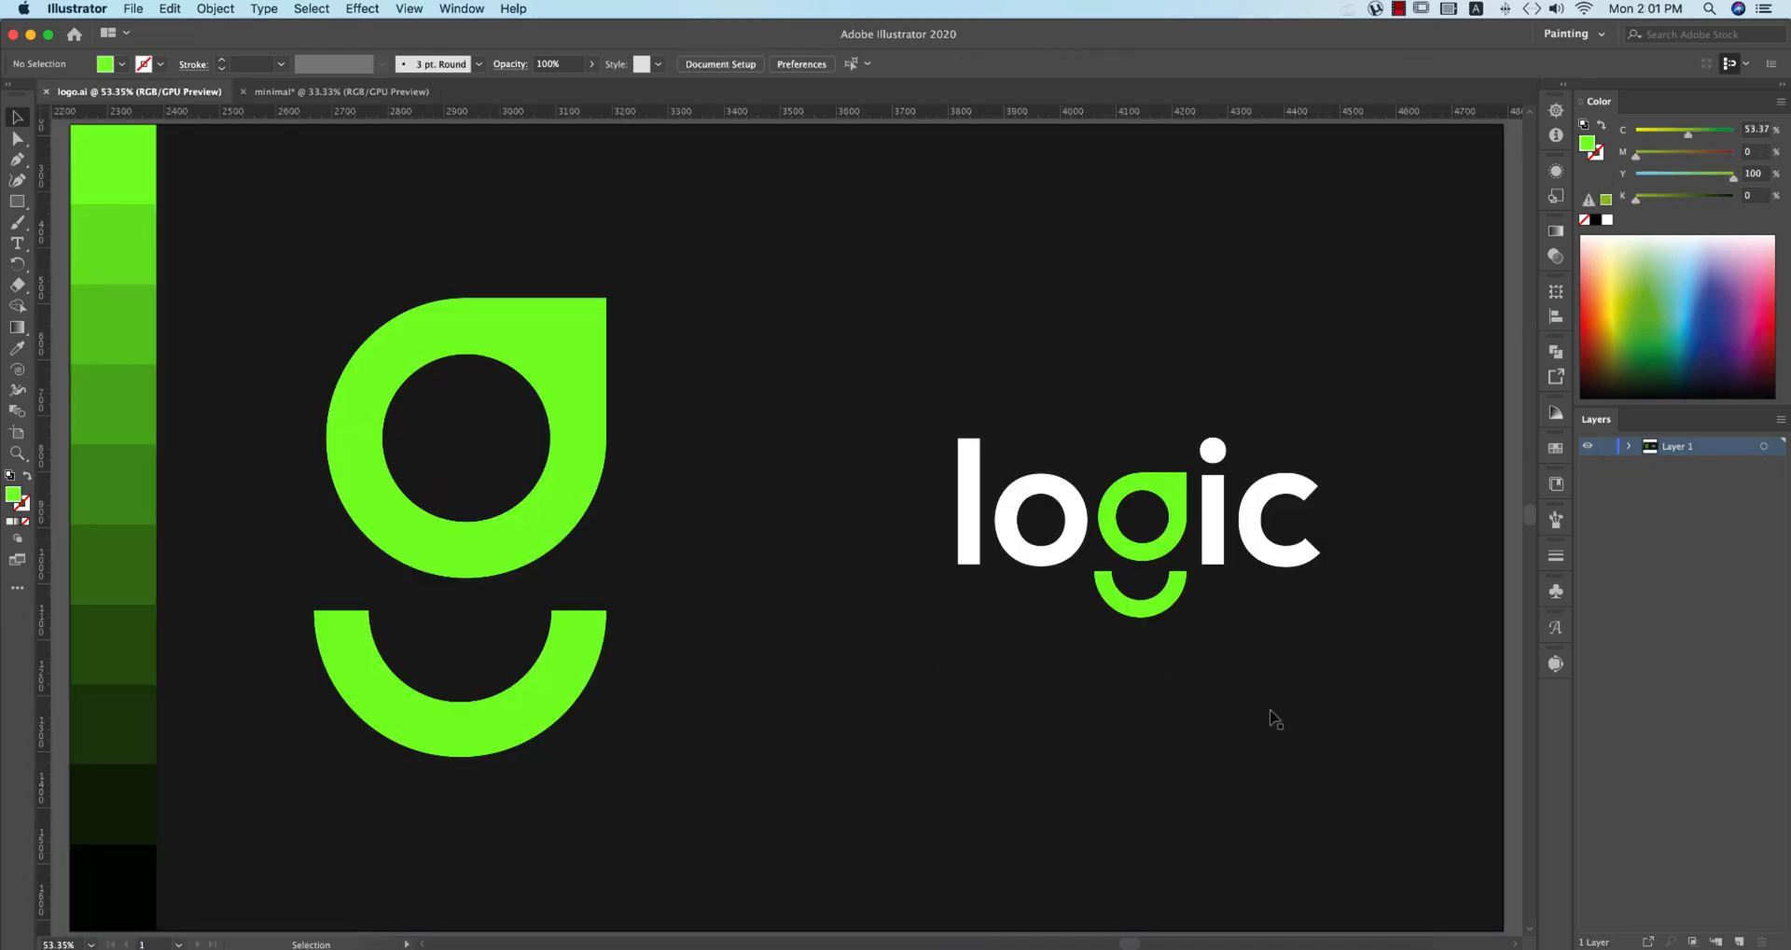
click(341, 91)
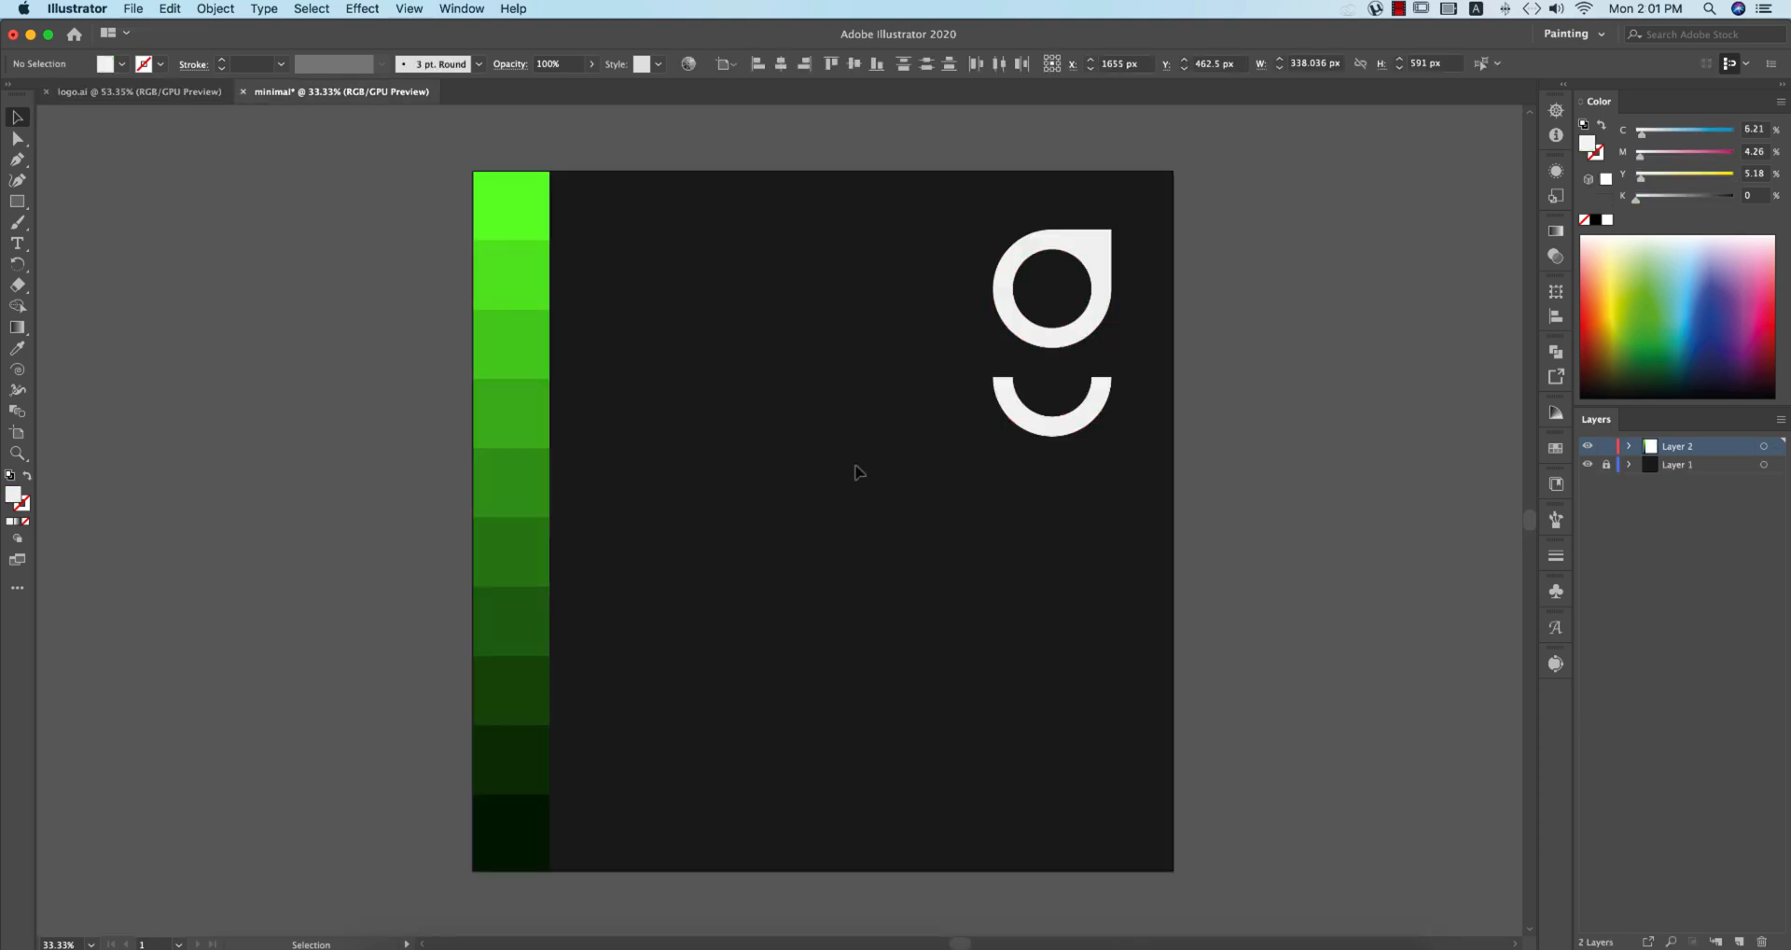
click(19, 243)
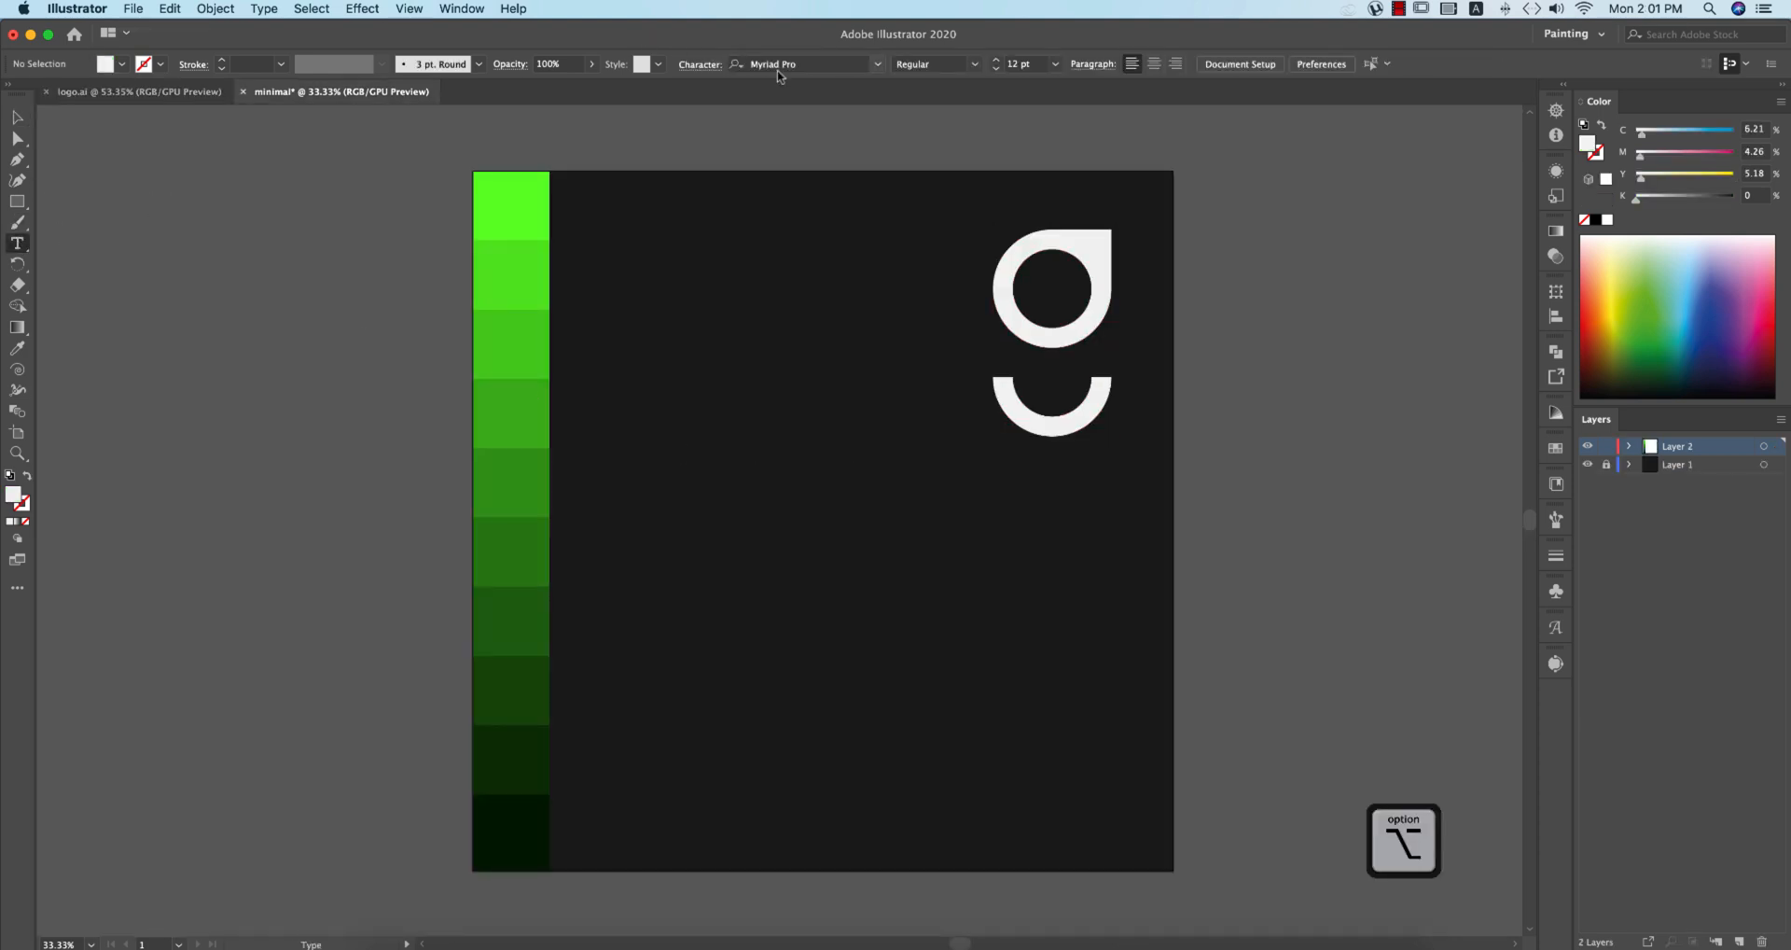
Step: Create a 72 pt Nexa Bold text object and replace its placeholder with 'logic'
click(799, 62)
text(Nexa)
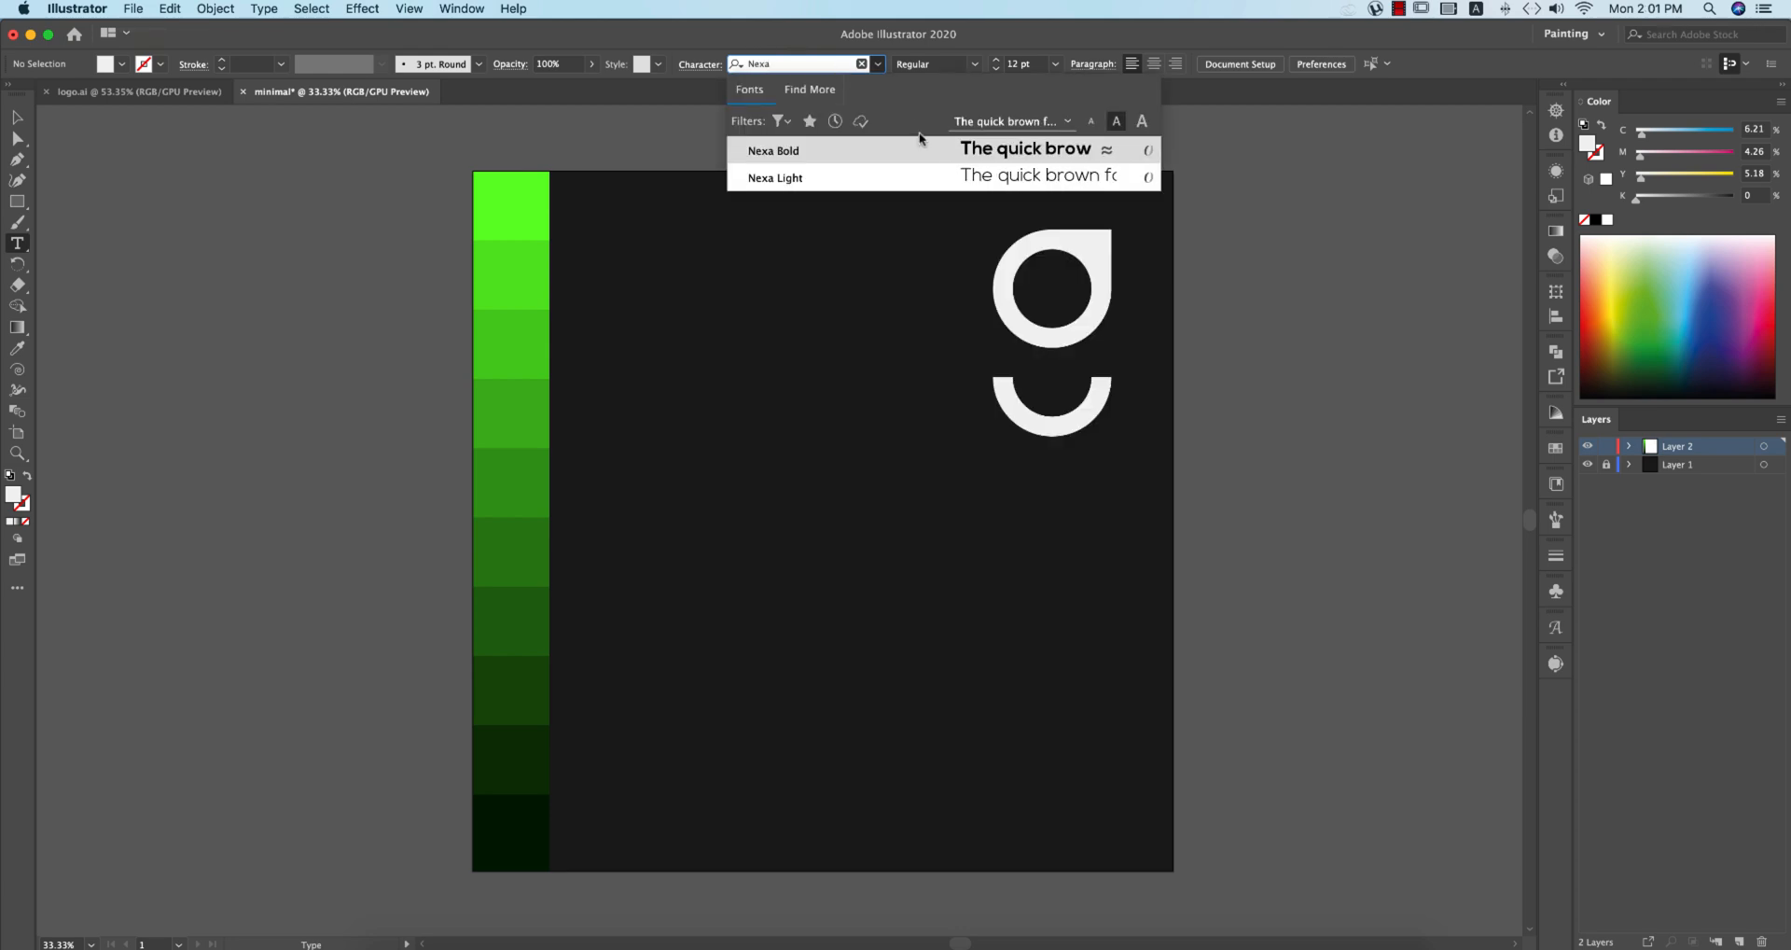
click(773, 149)
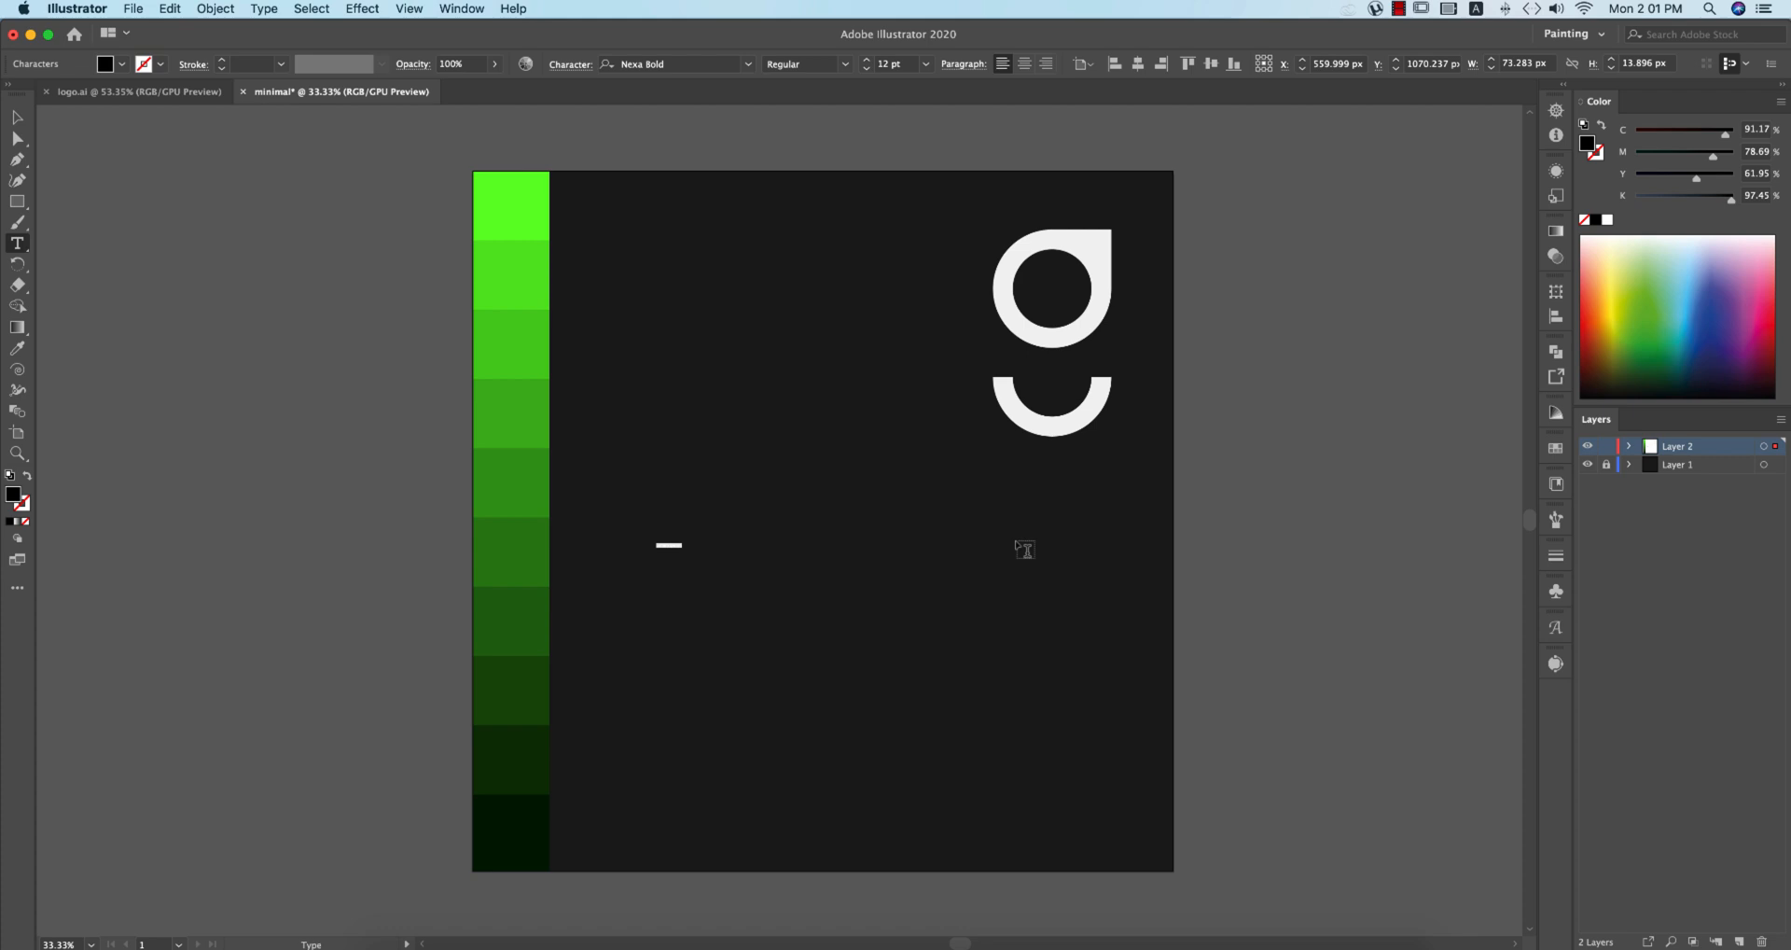
click(925, 63)
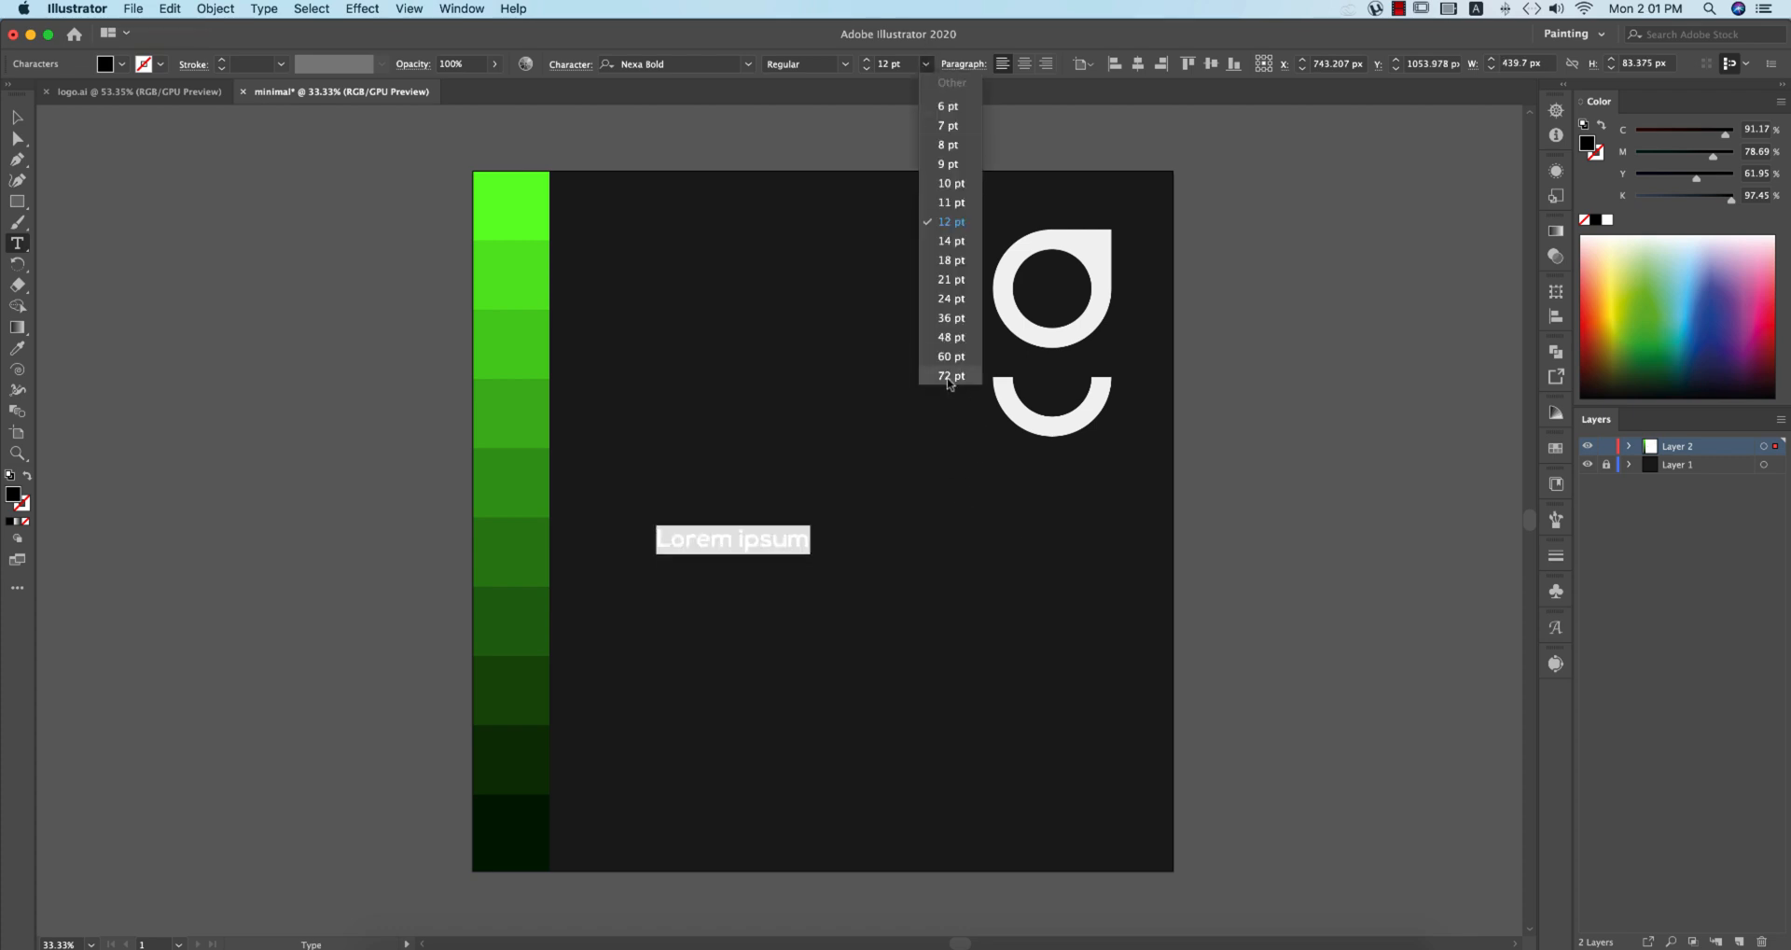
click(951, 376)
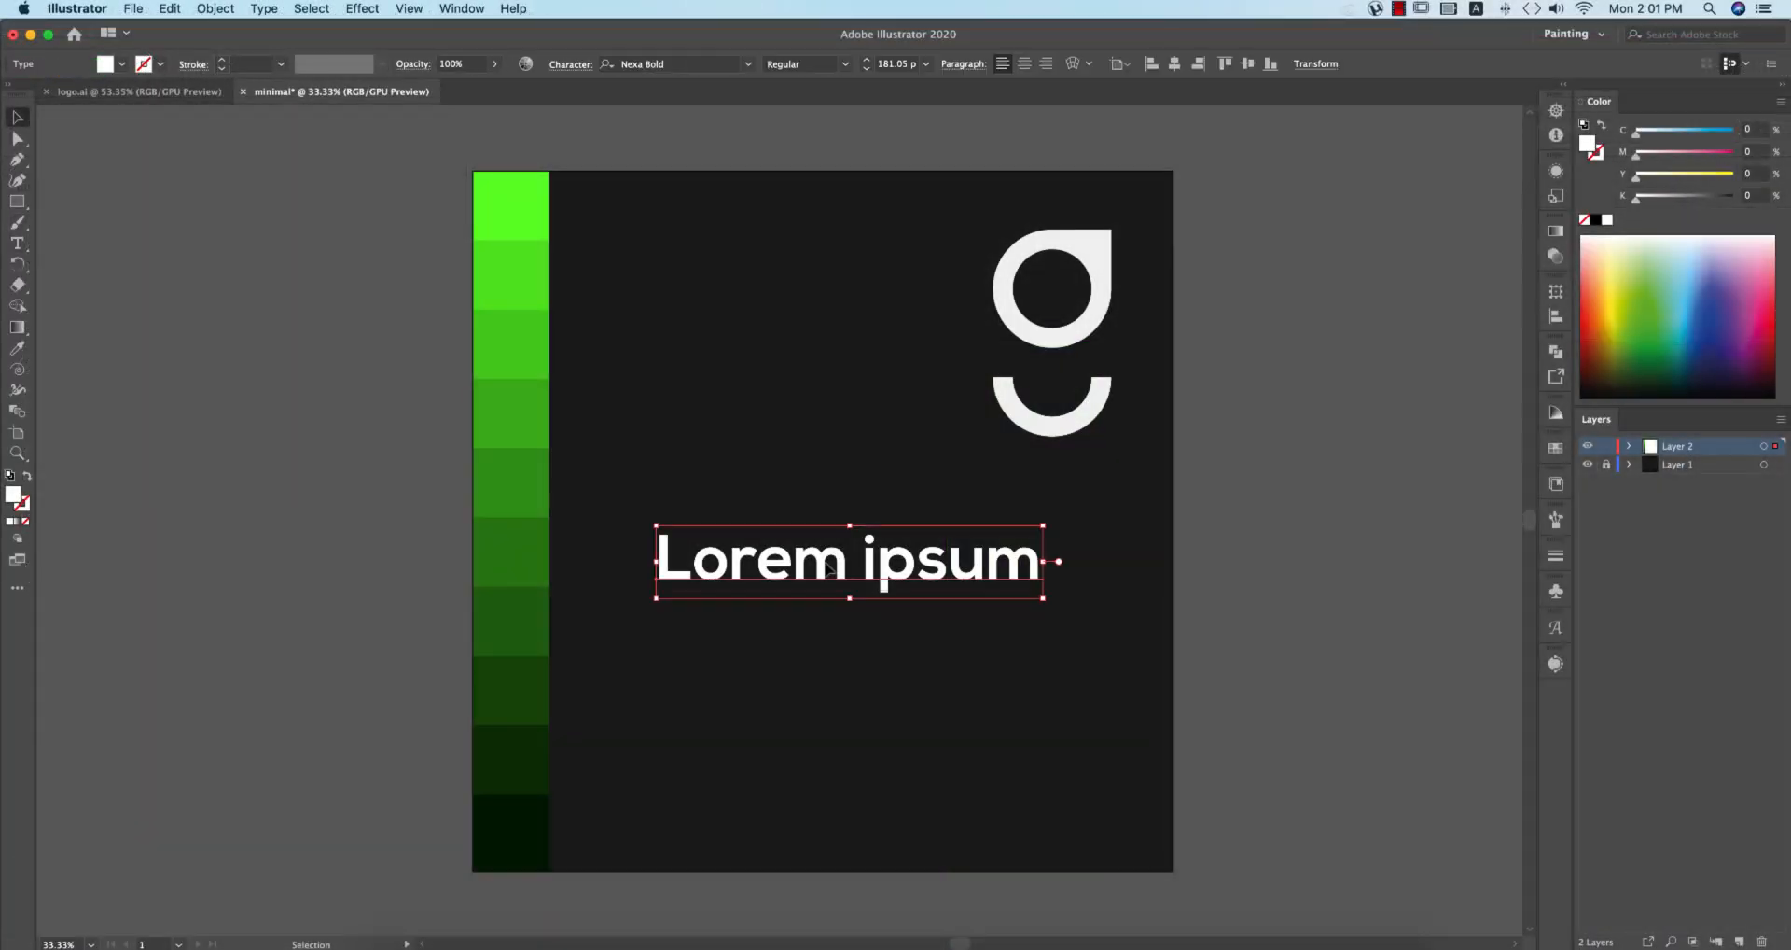
key(cmd+a)
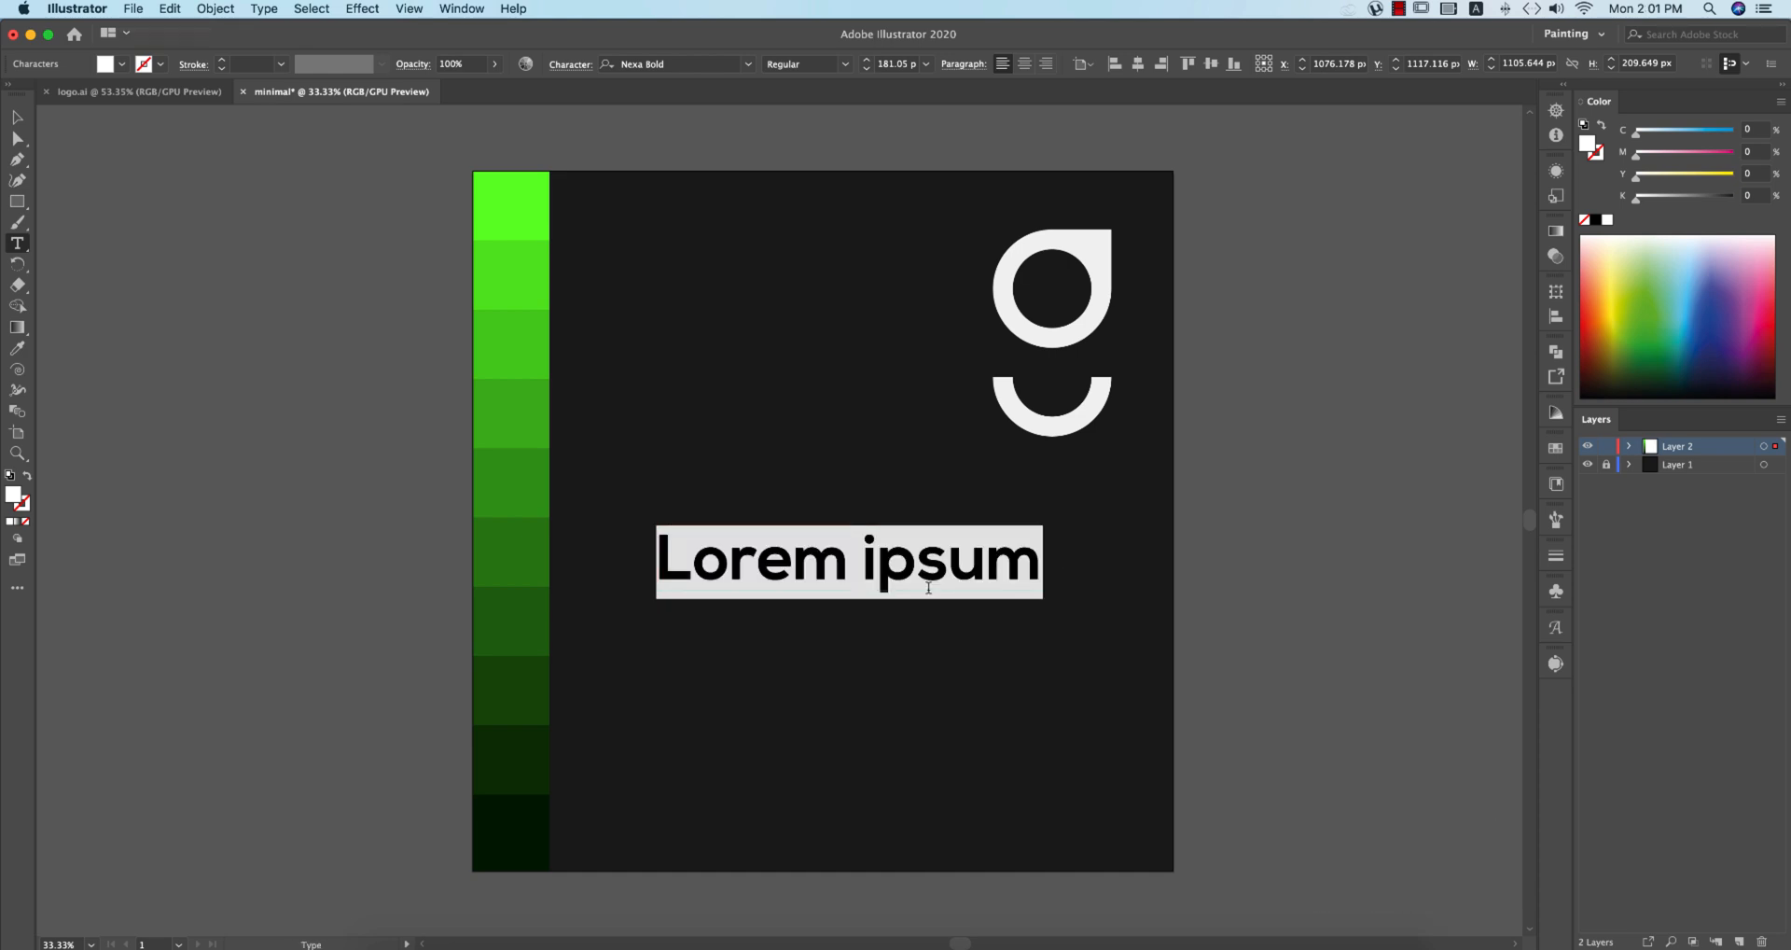
text(logic)
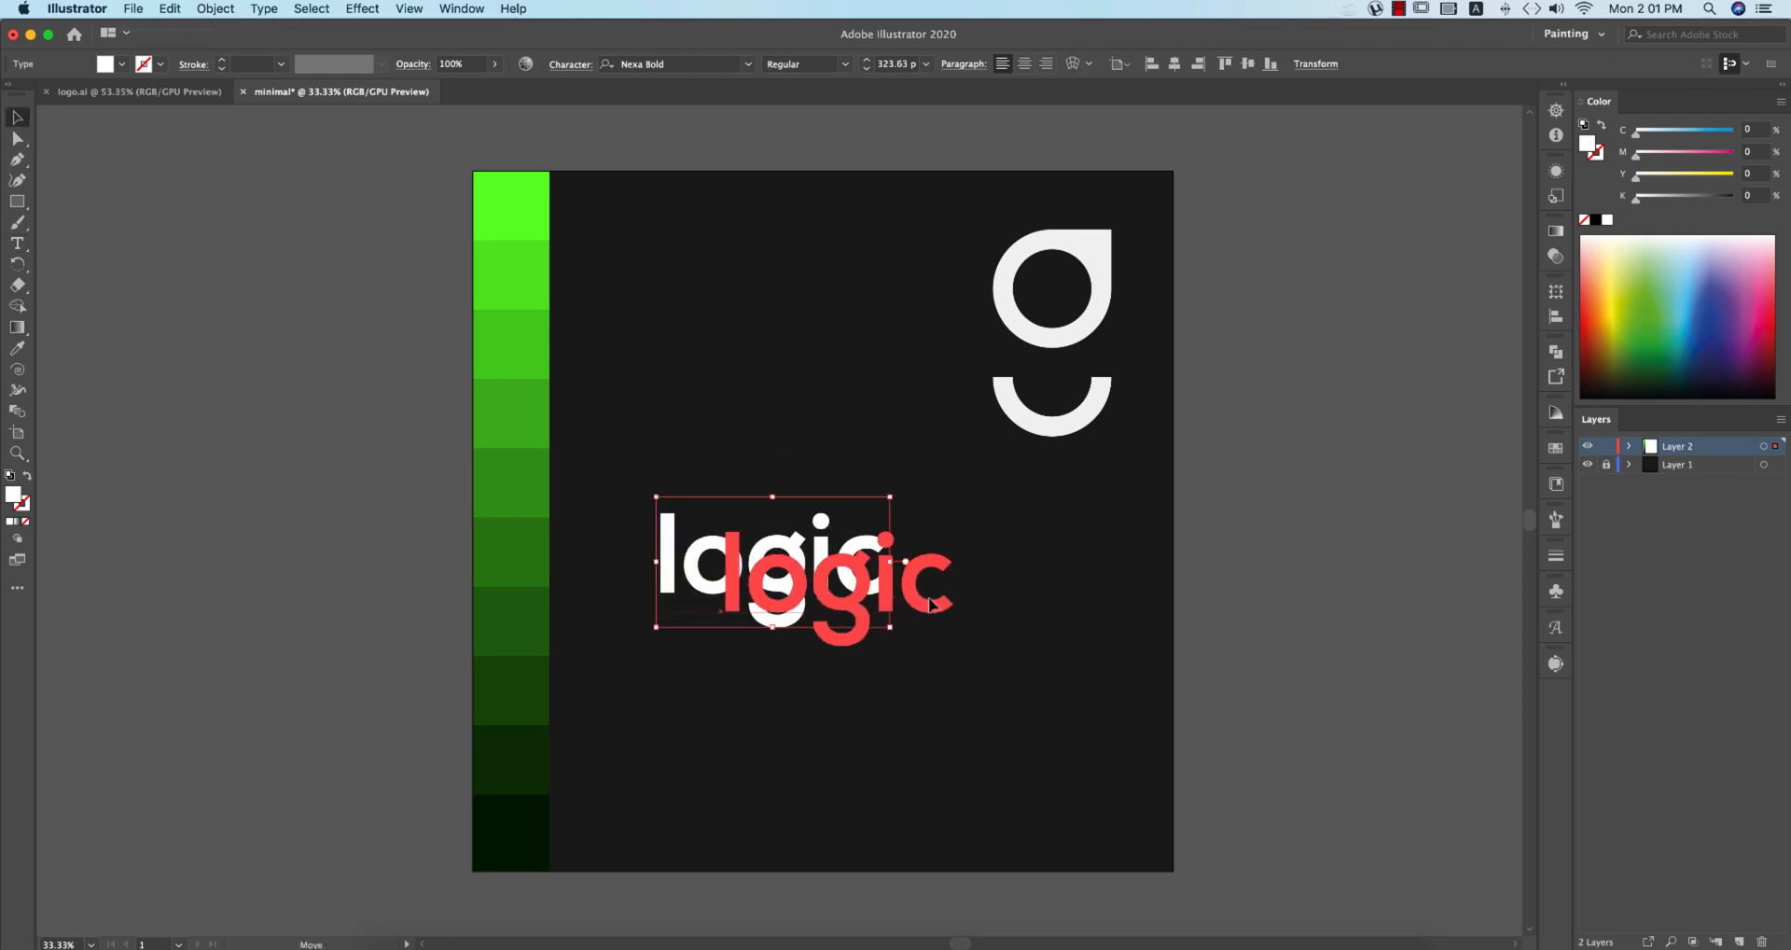
Step: Copy the g mark, fill the copy green and fit it over the g in 'logic'
right_click(717, 524)
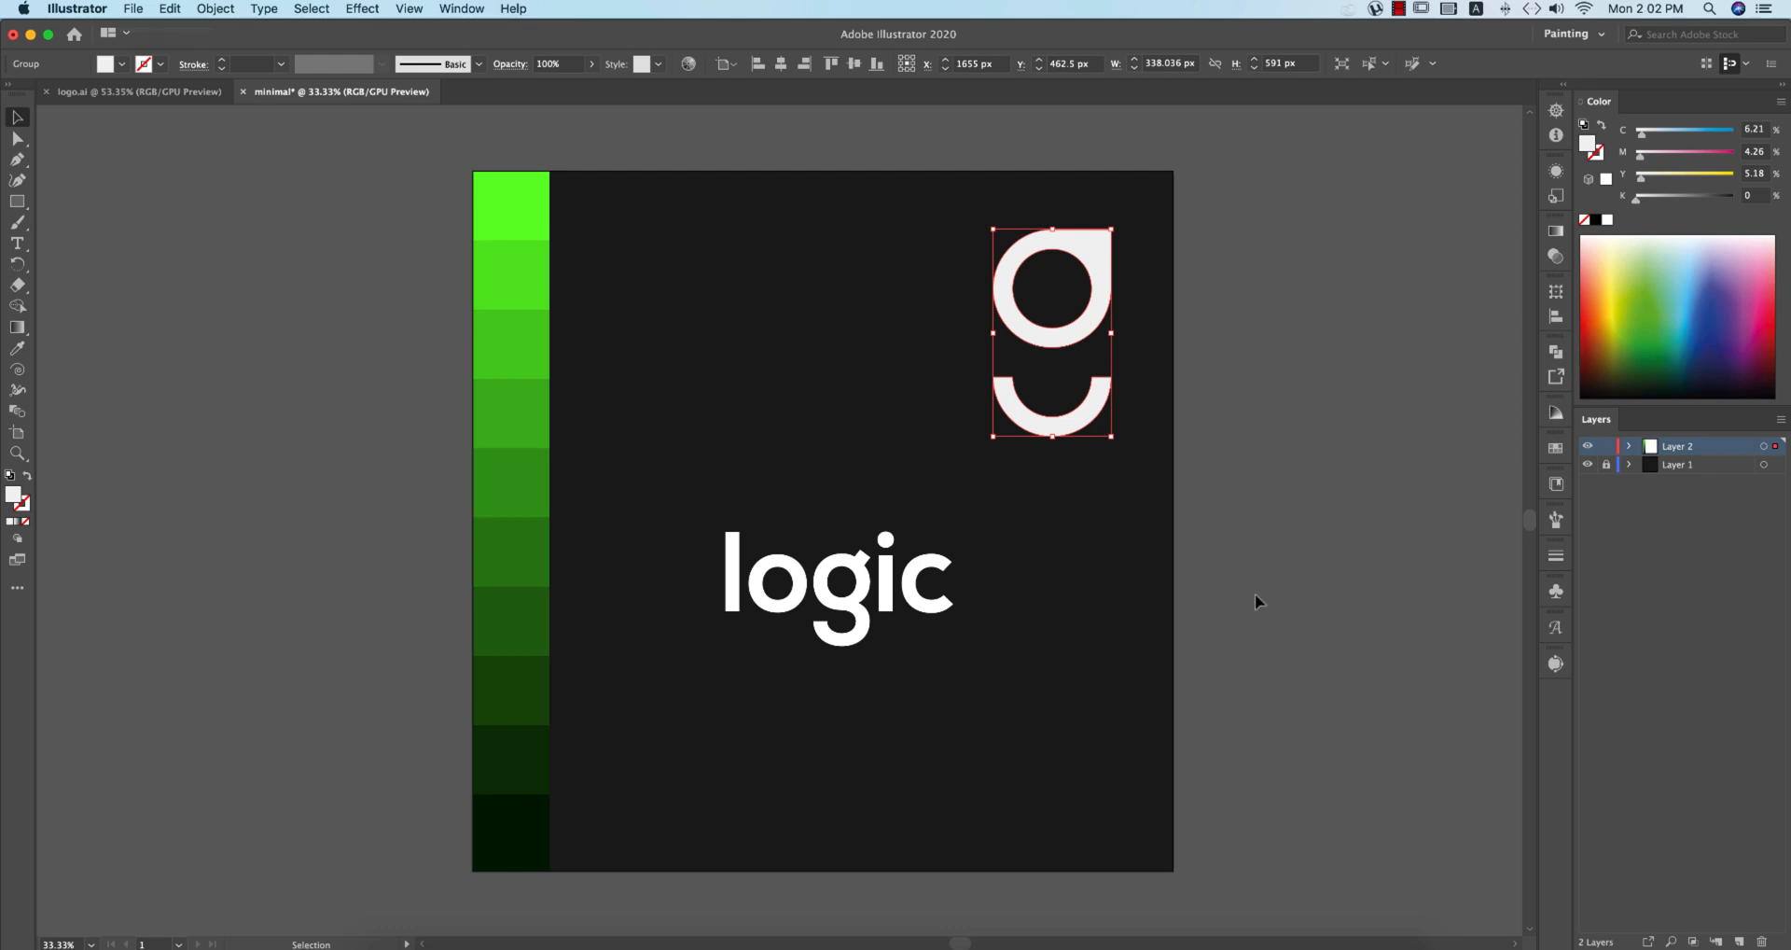
mouse_move(1103, 478)
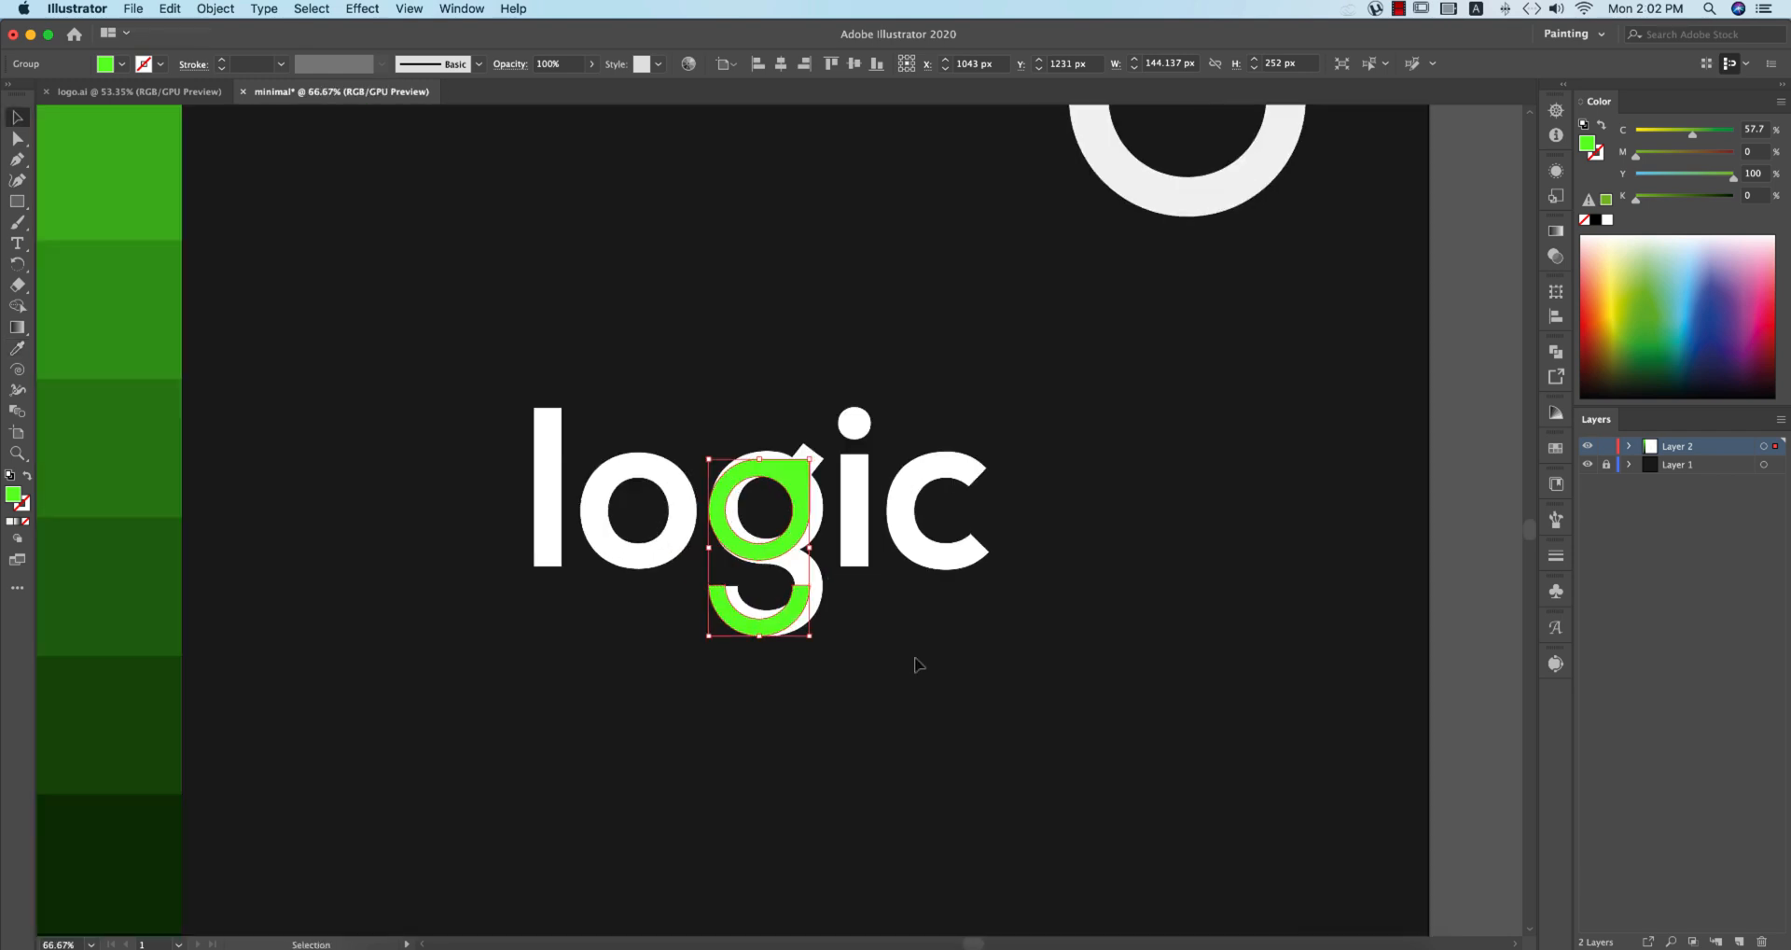
mouse_move(811, 549)
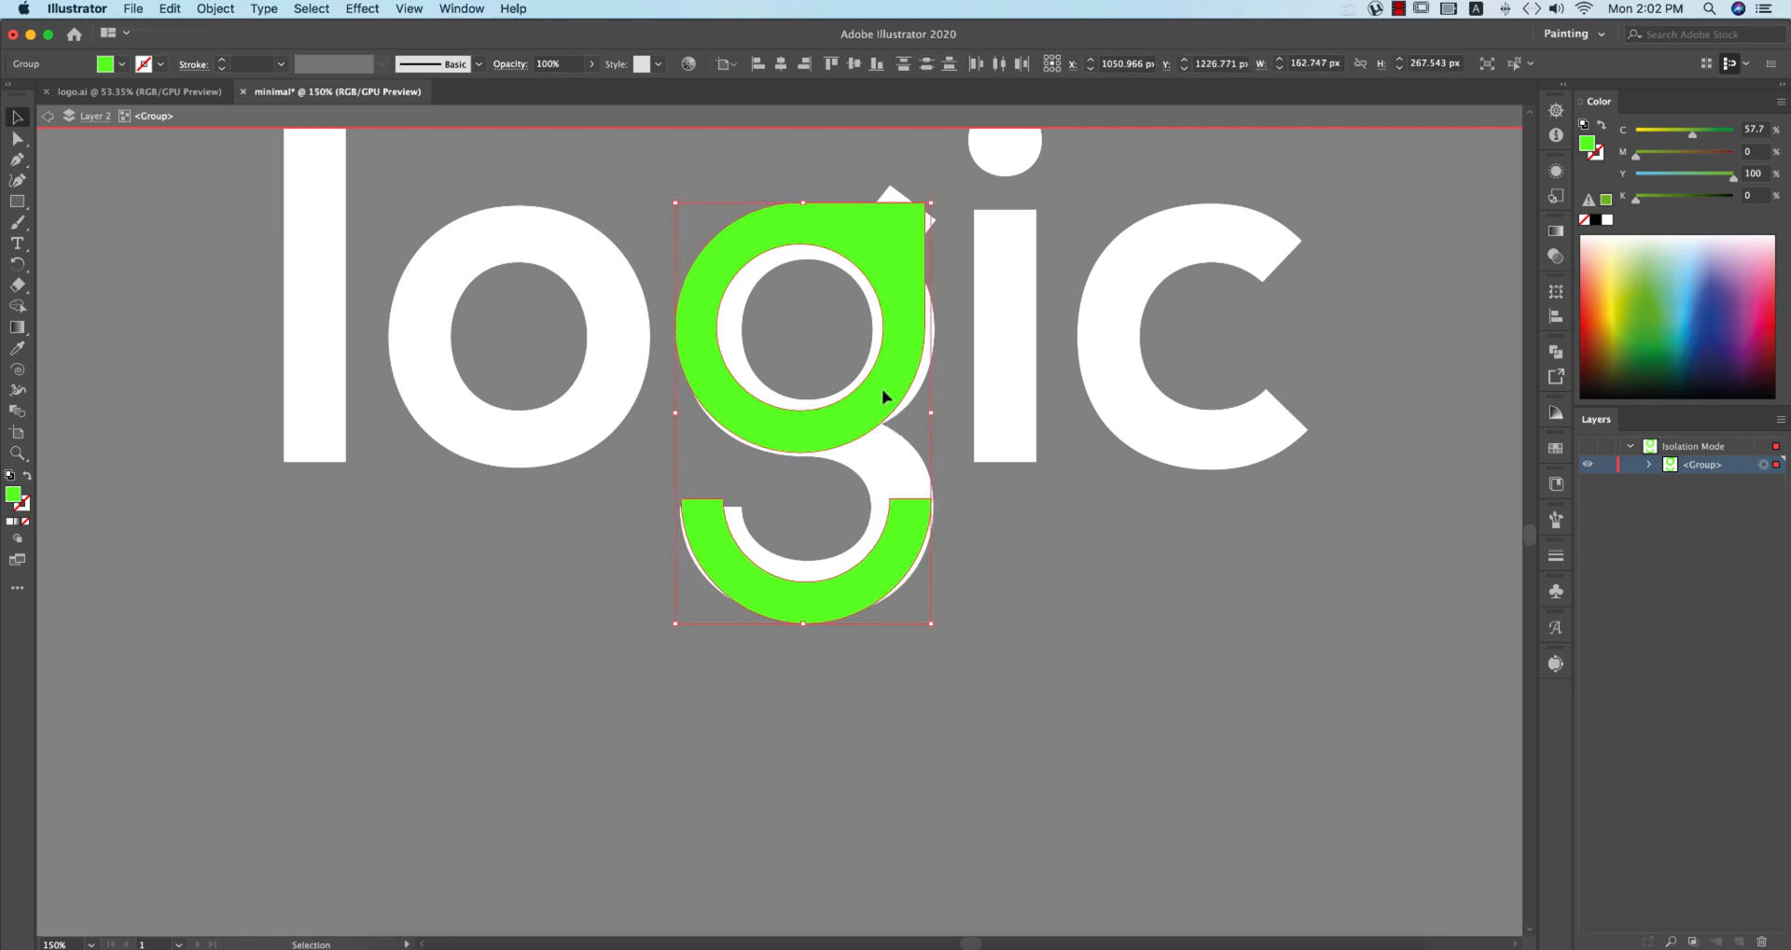
click(728, 62)
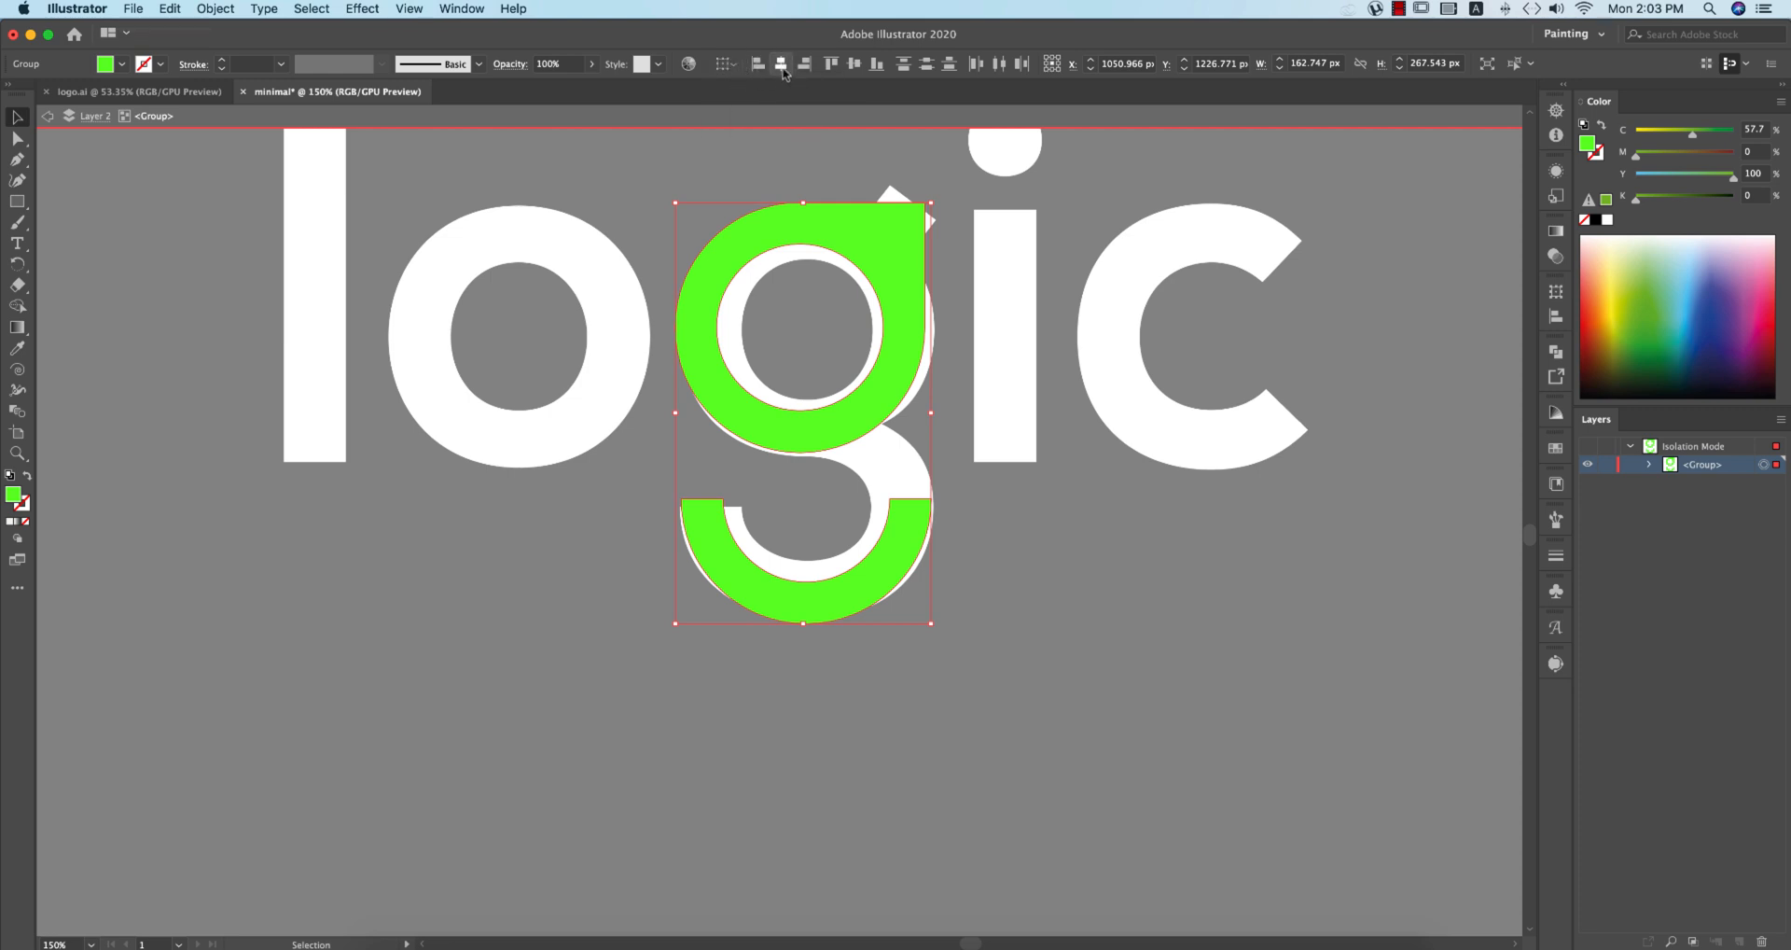
Step: Align the green g with the wordmark letters and grab the white g mark to remove it
click(980, 502)
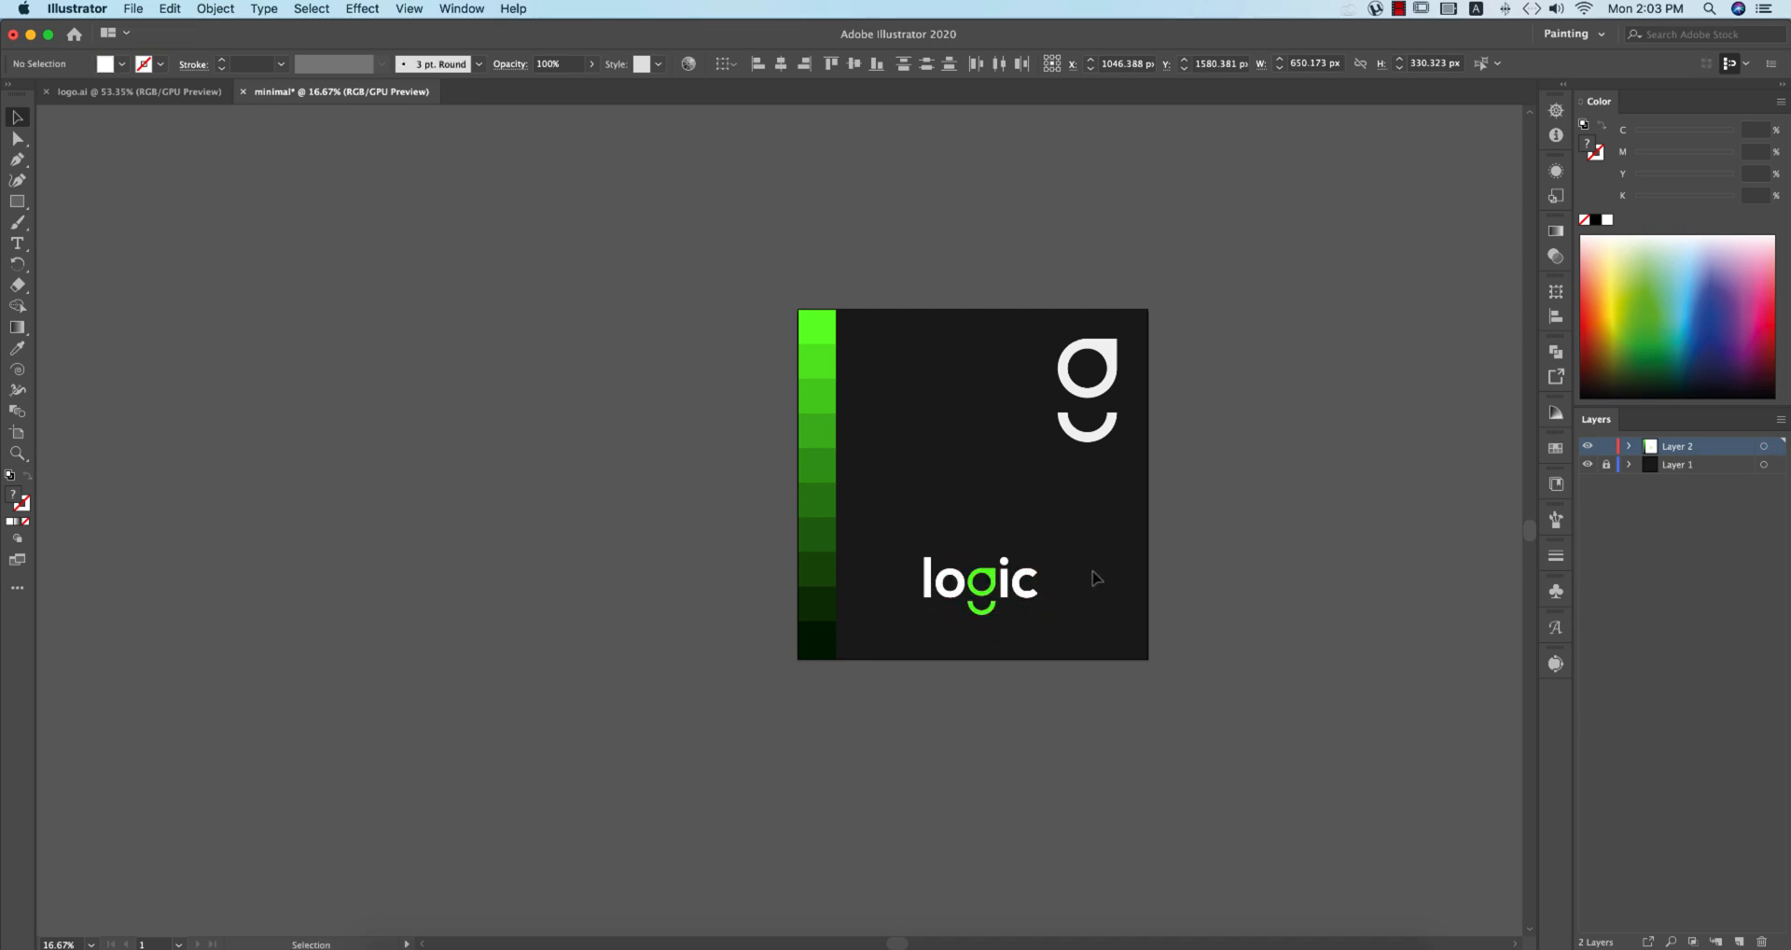
click(1085, 389)
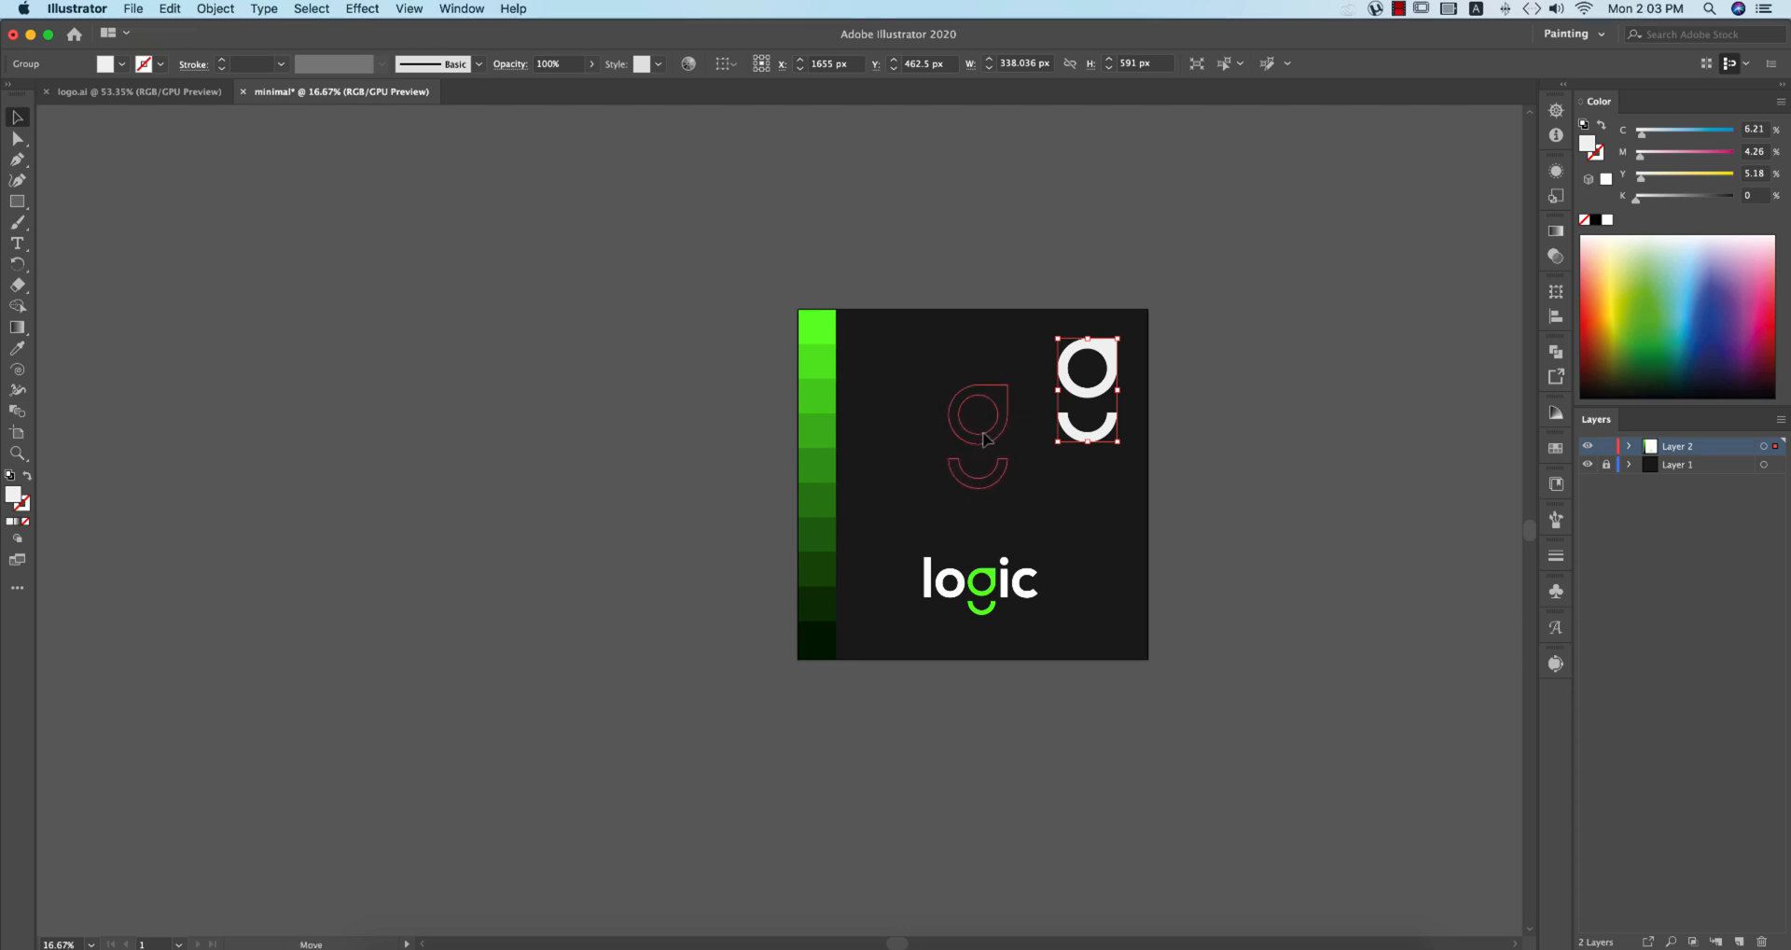